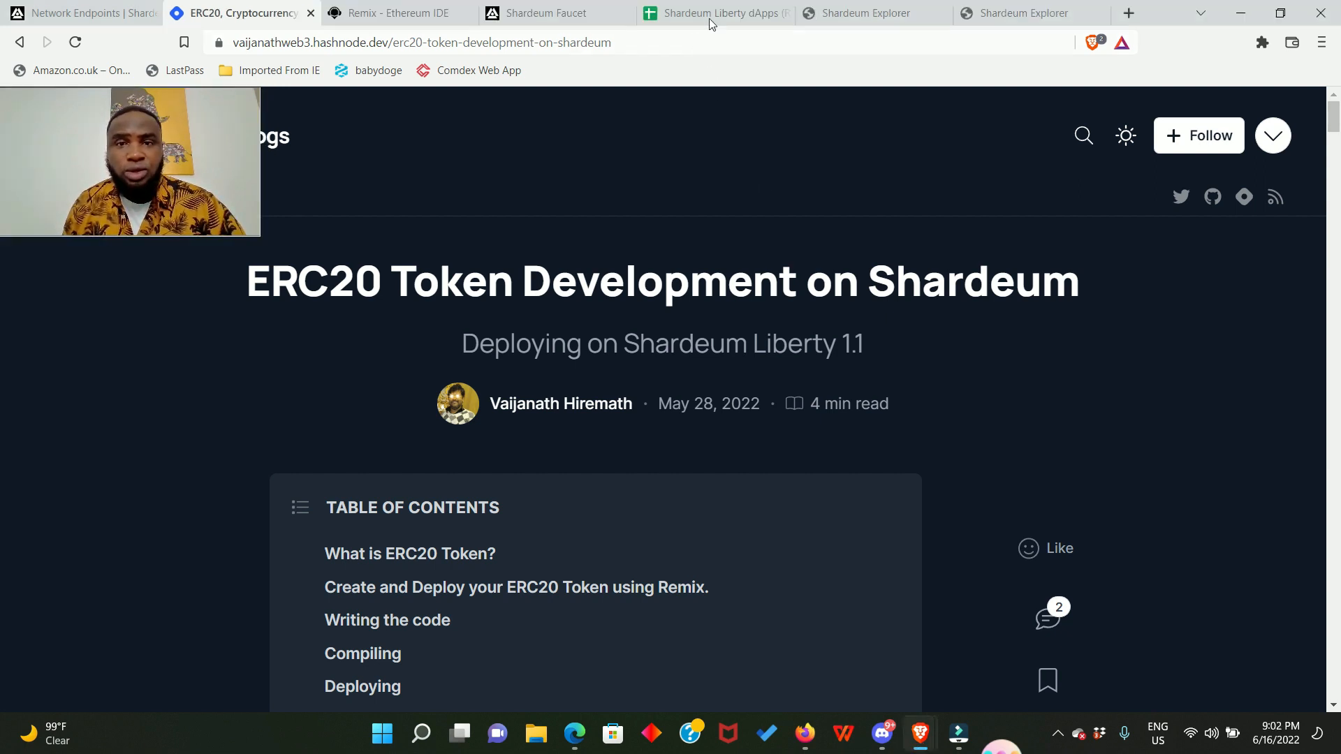
Step: Review the Verified sheet of the Shardeum Liberty dApps spreadsheet and return to the Hashnode tutorial
click(713, 13)
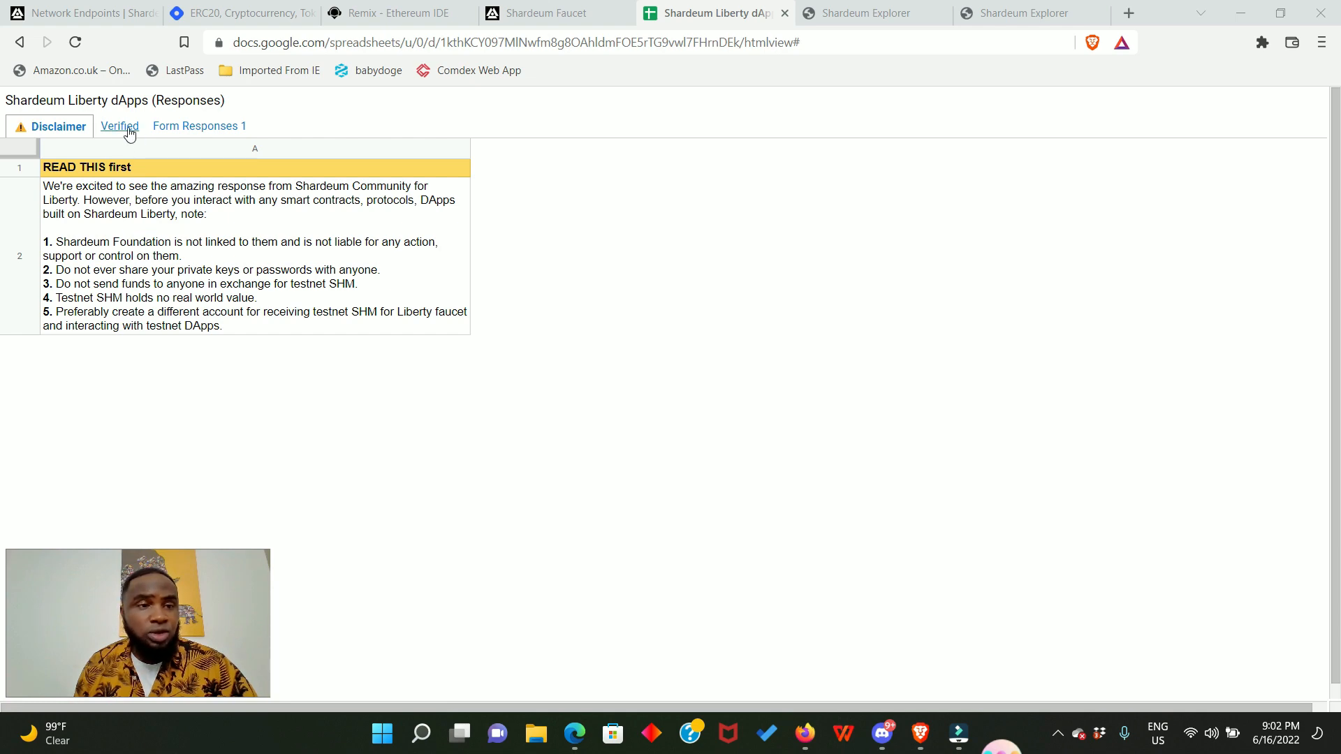
mouse_move(119, 125)
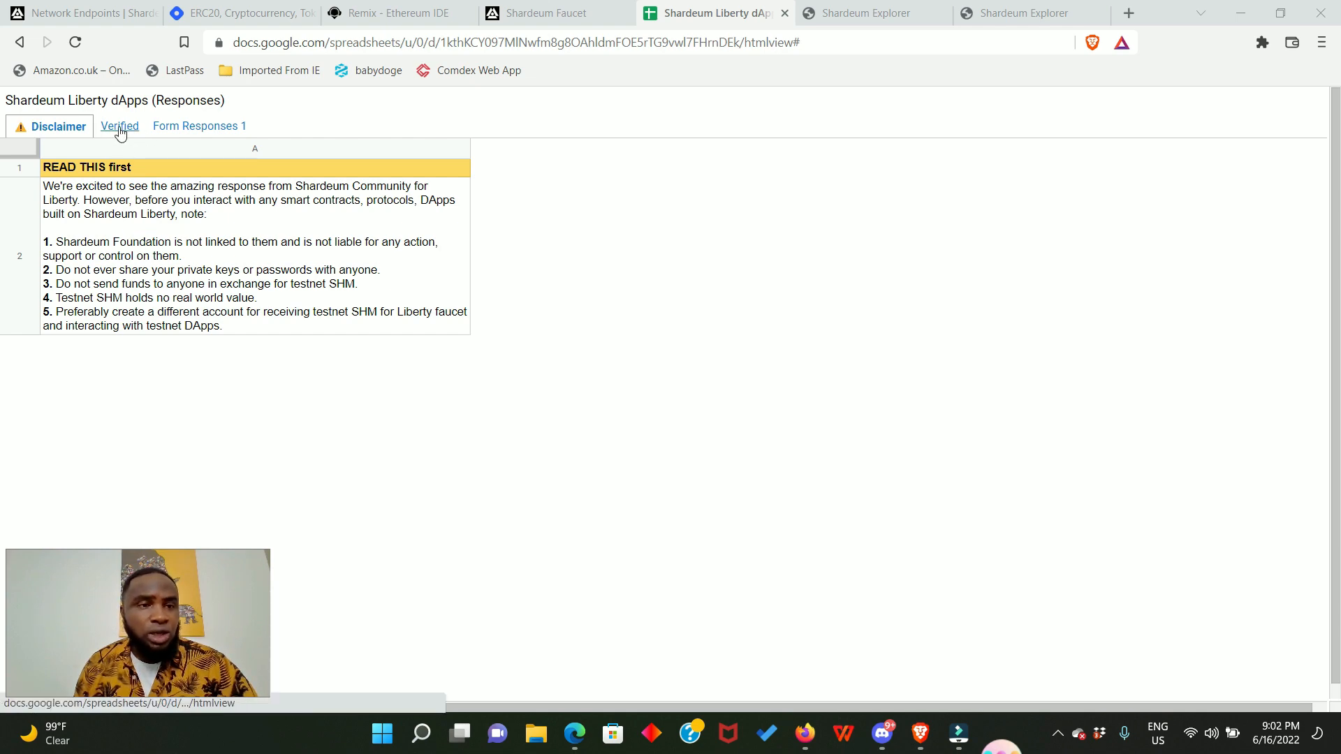
click(119, 126)
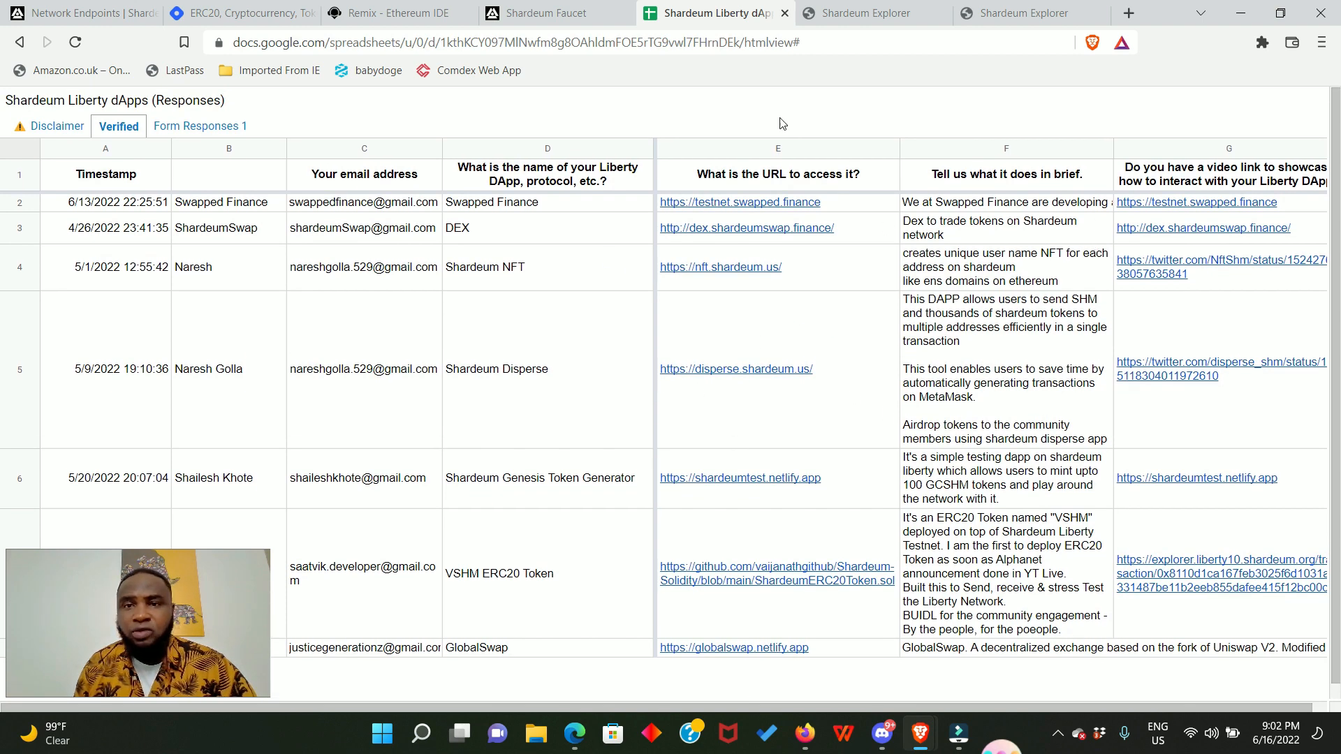
click(307, 12)
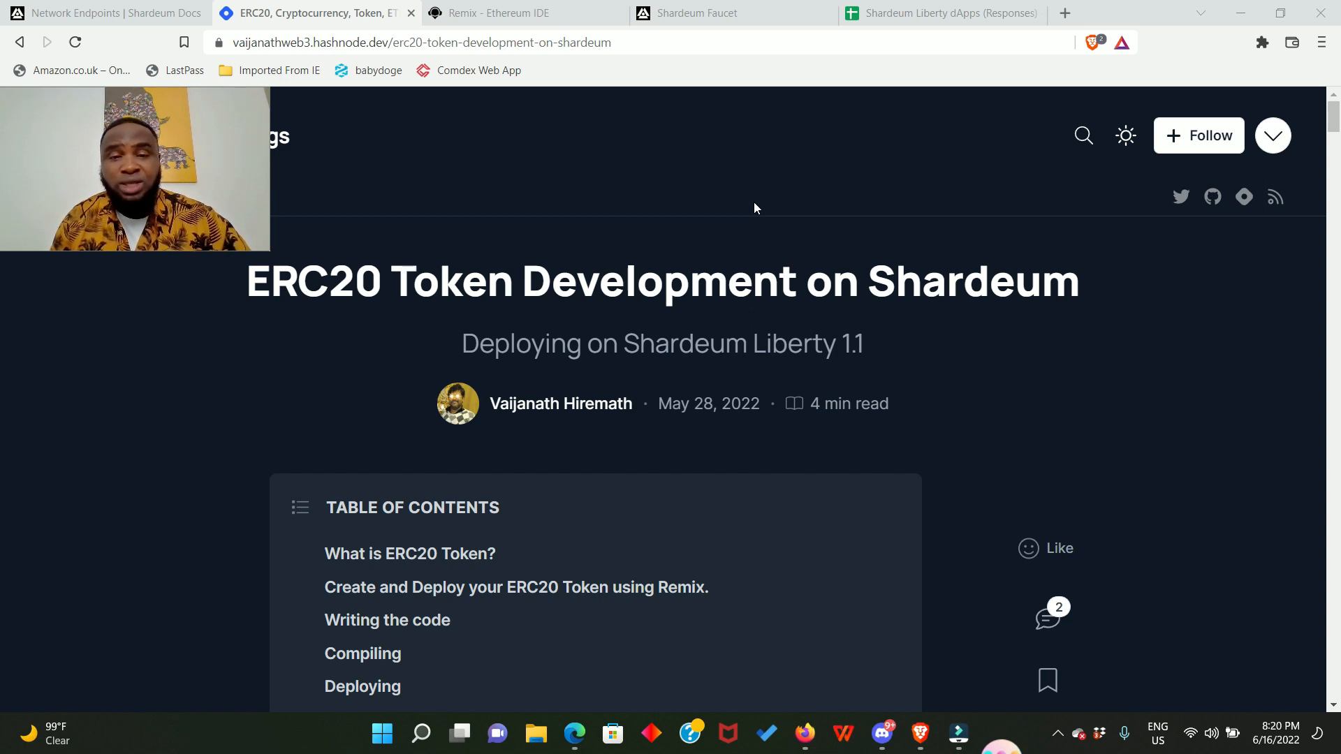
Step: Scroll the tutorial to its Remix deployment heading and the Liberty 1.1 network details code block
scroll(down, 3)
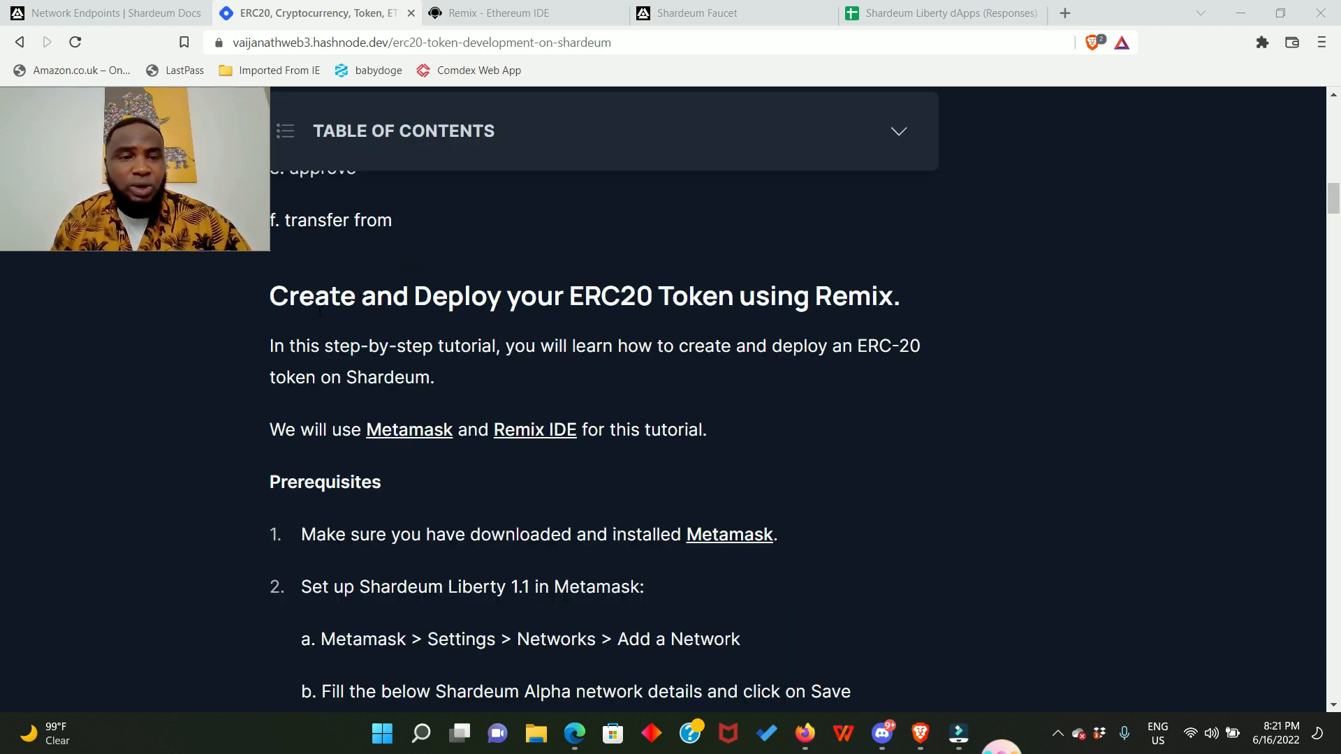
drag(268, 296, 672, 296)
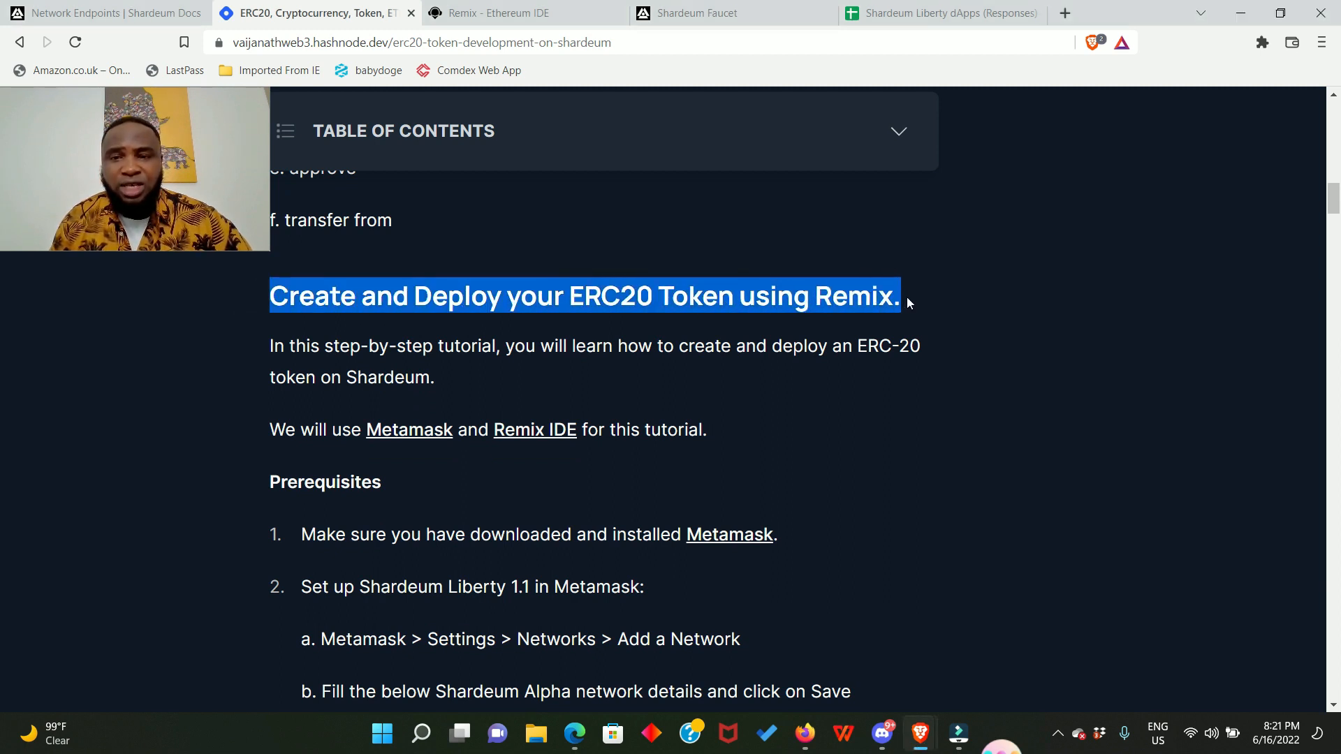
scroll(down, 3)
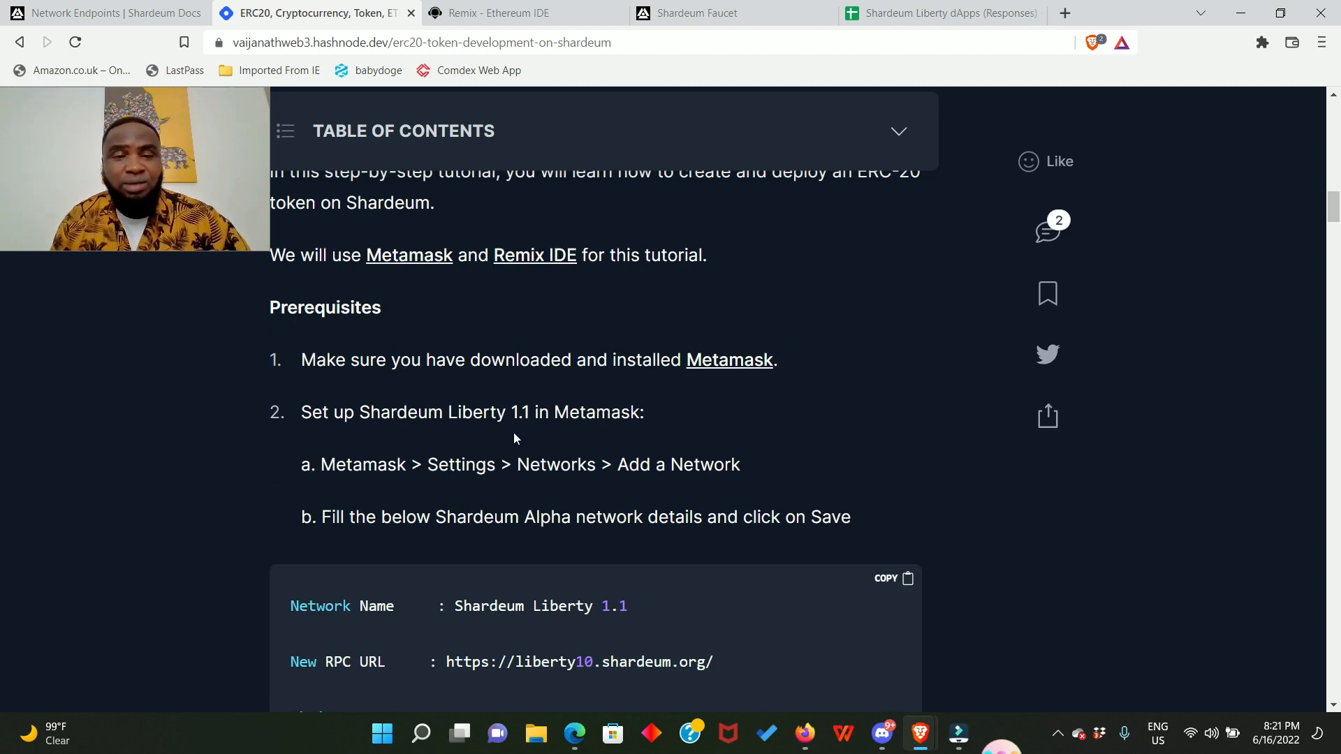
mouse_move(676, 410)
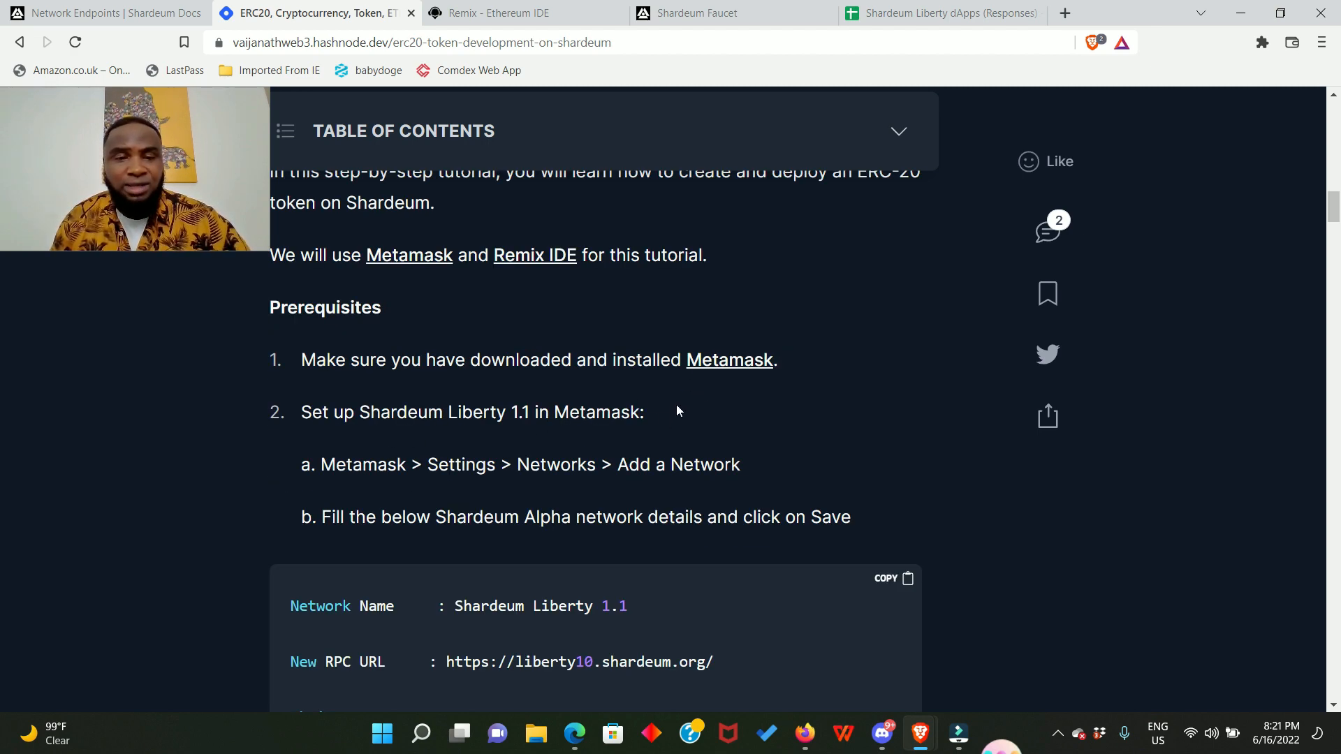
scroll(down, 3)
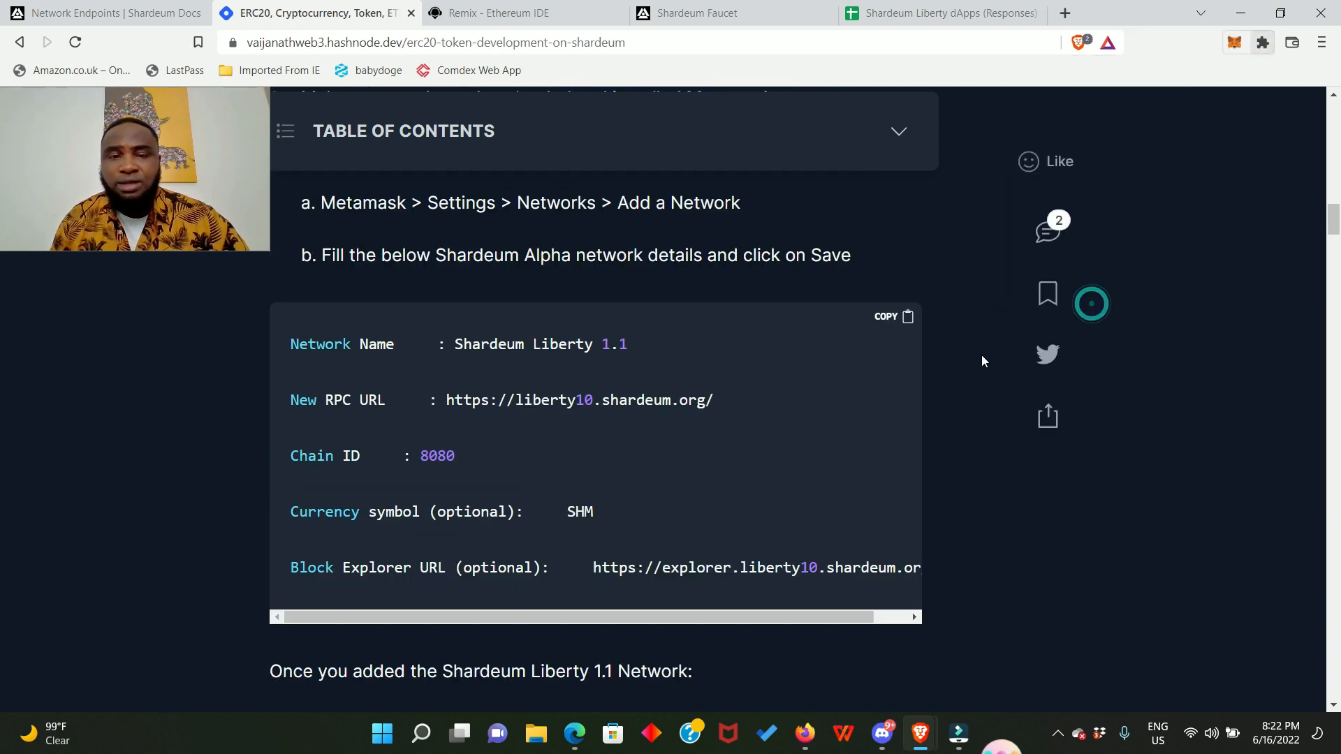
click(1233, 42)
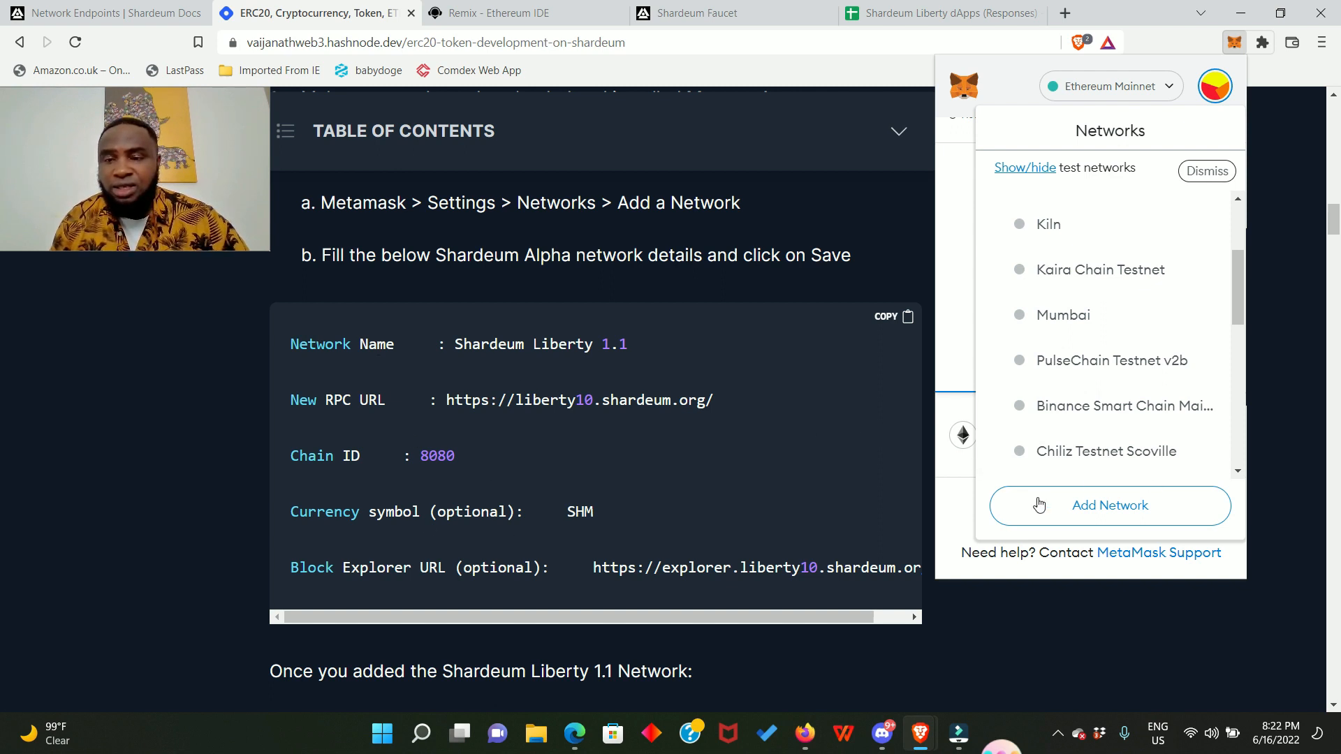
mouse_move(813, 184)
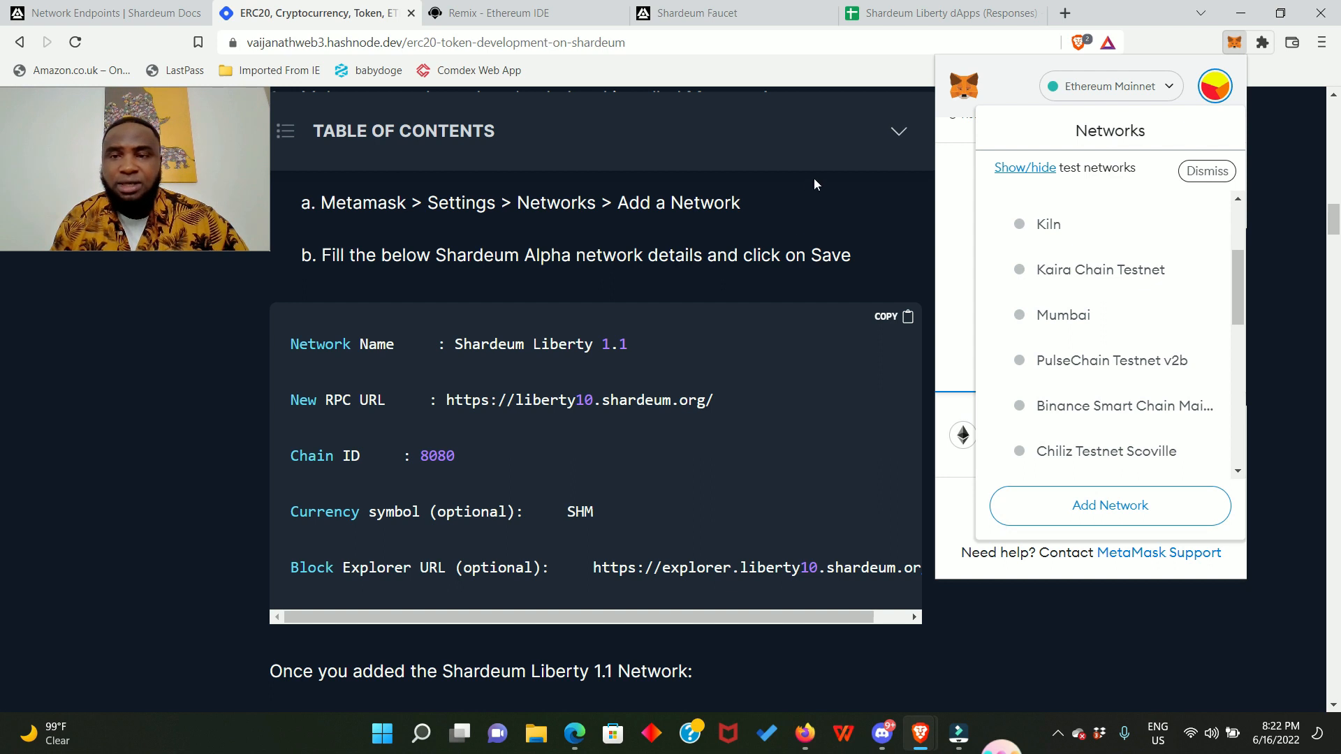
click(1206, 171)
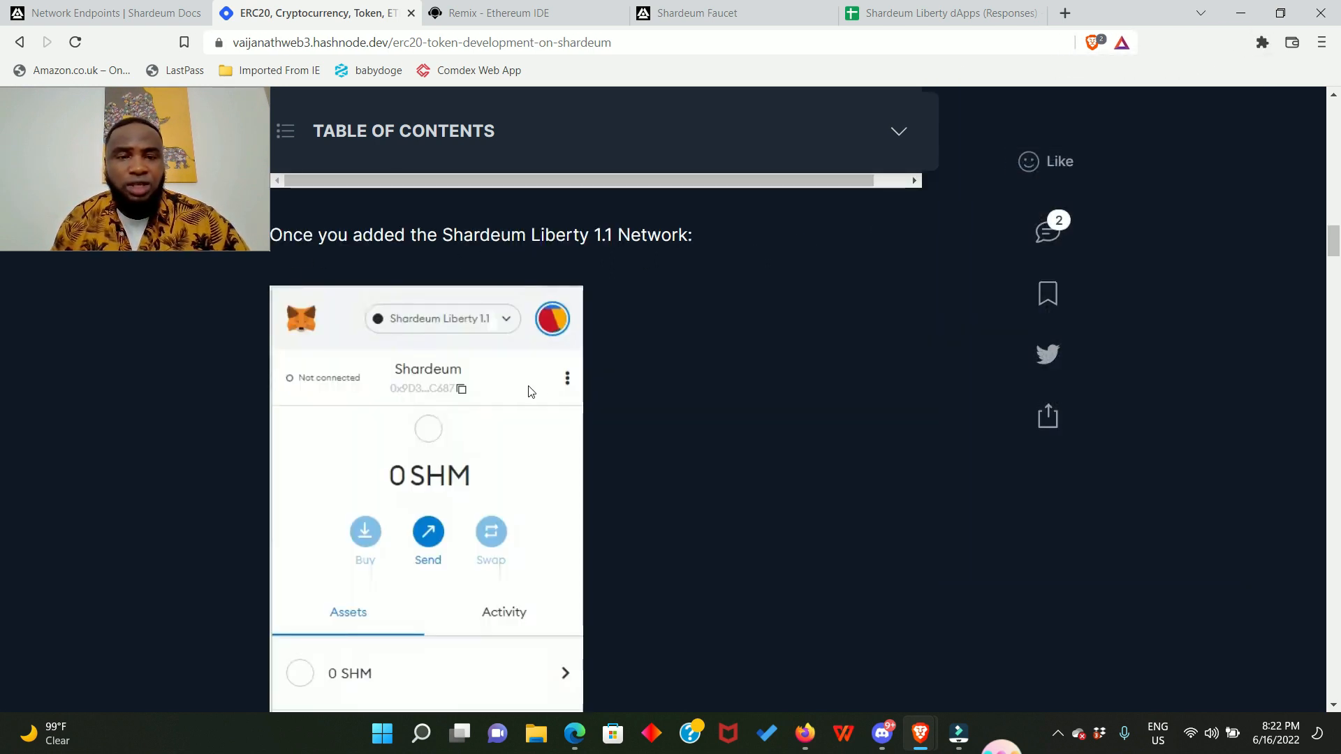
scroll(down, 3)
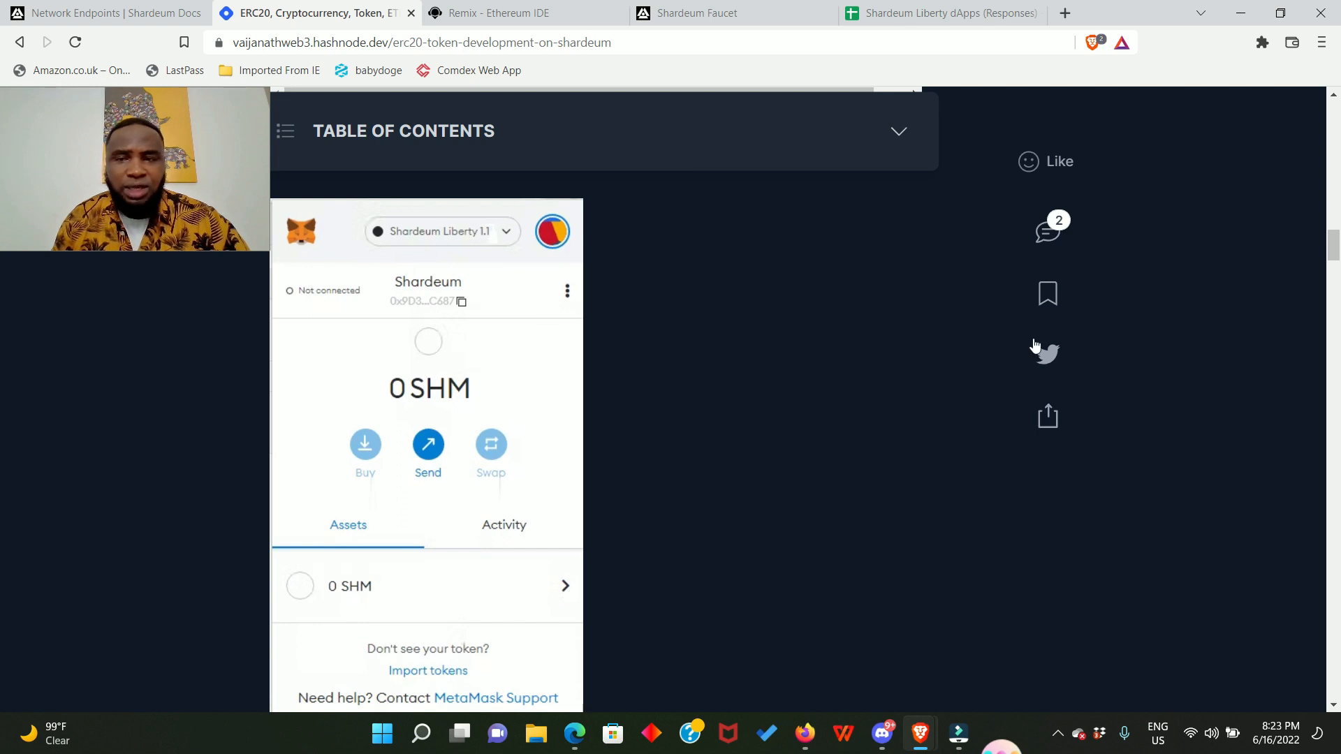
click(1261, 42)
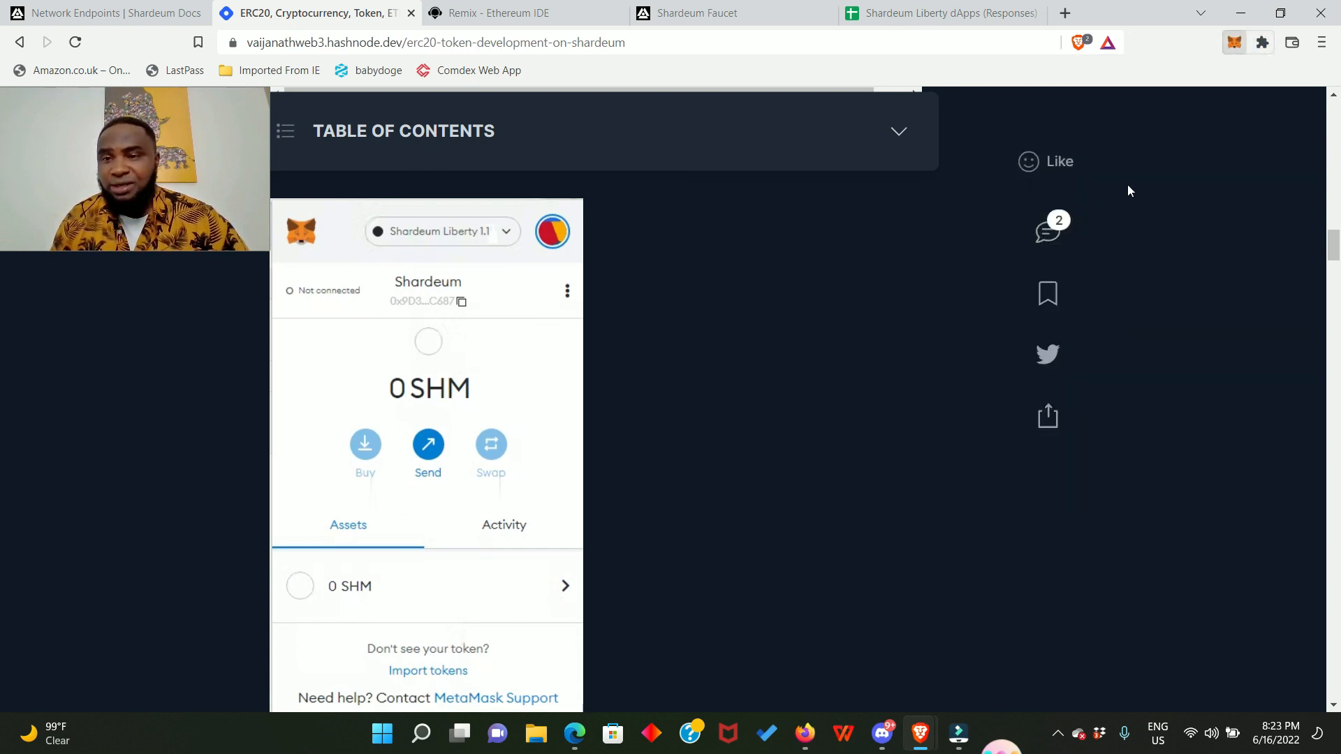
click(1233, 42)
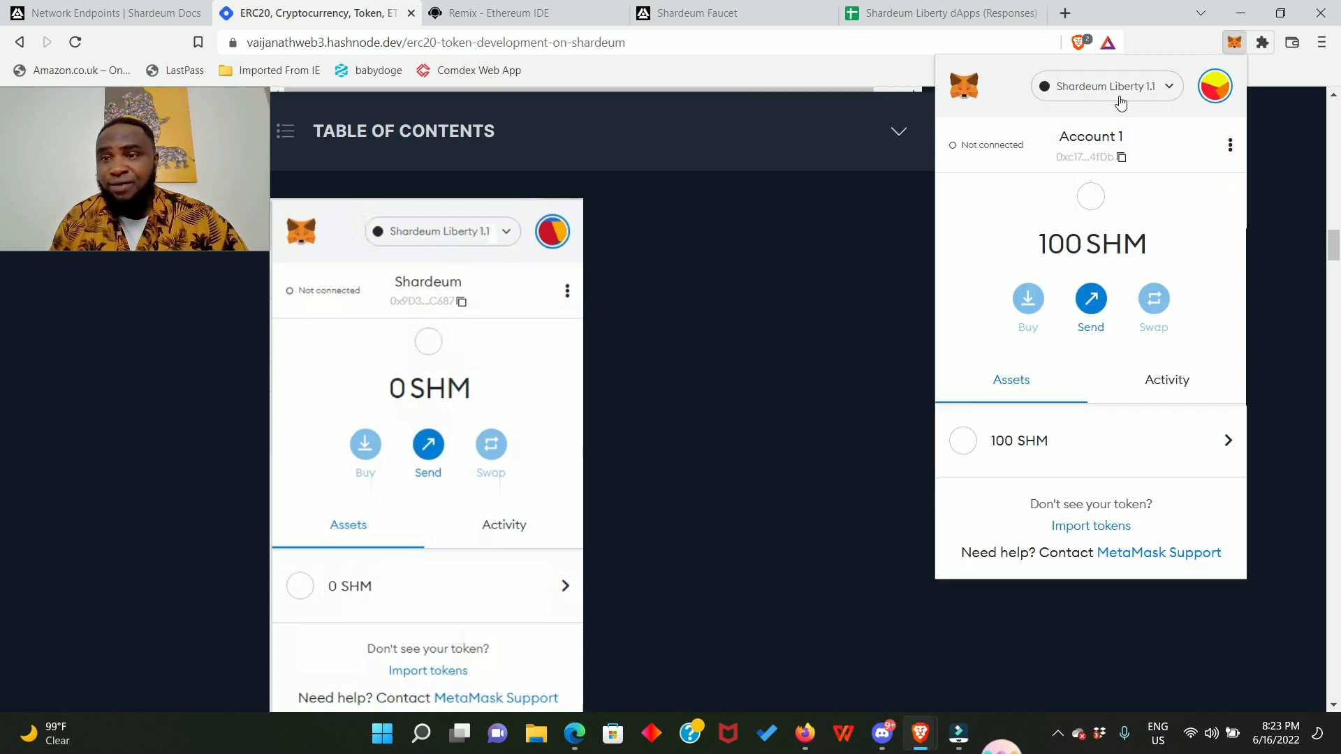
mouse_move(1132, 299)
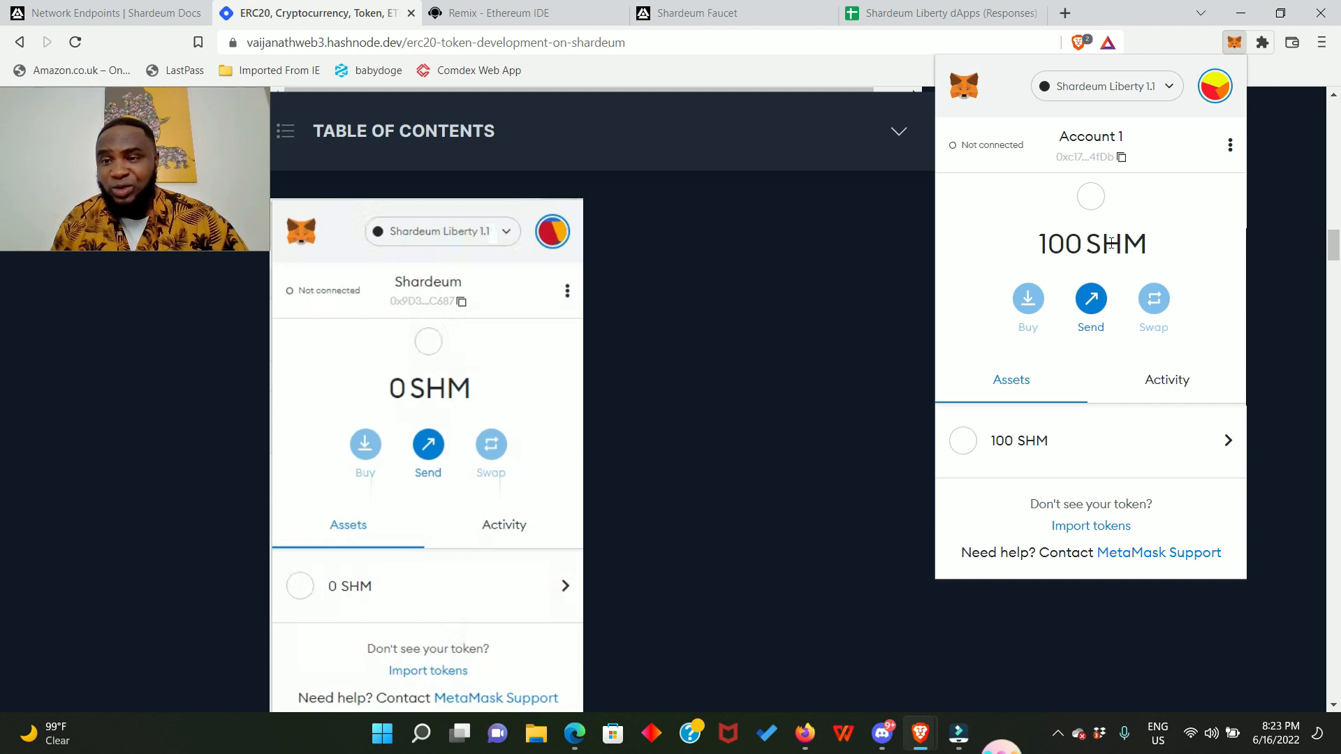
mouse_move(1003, 237)
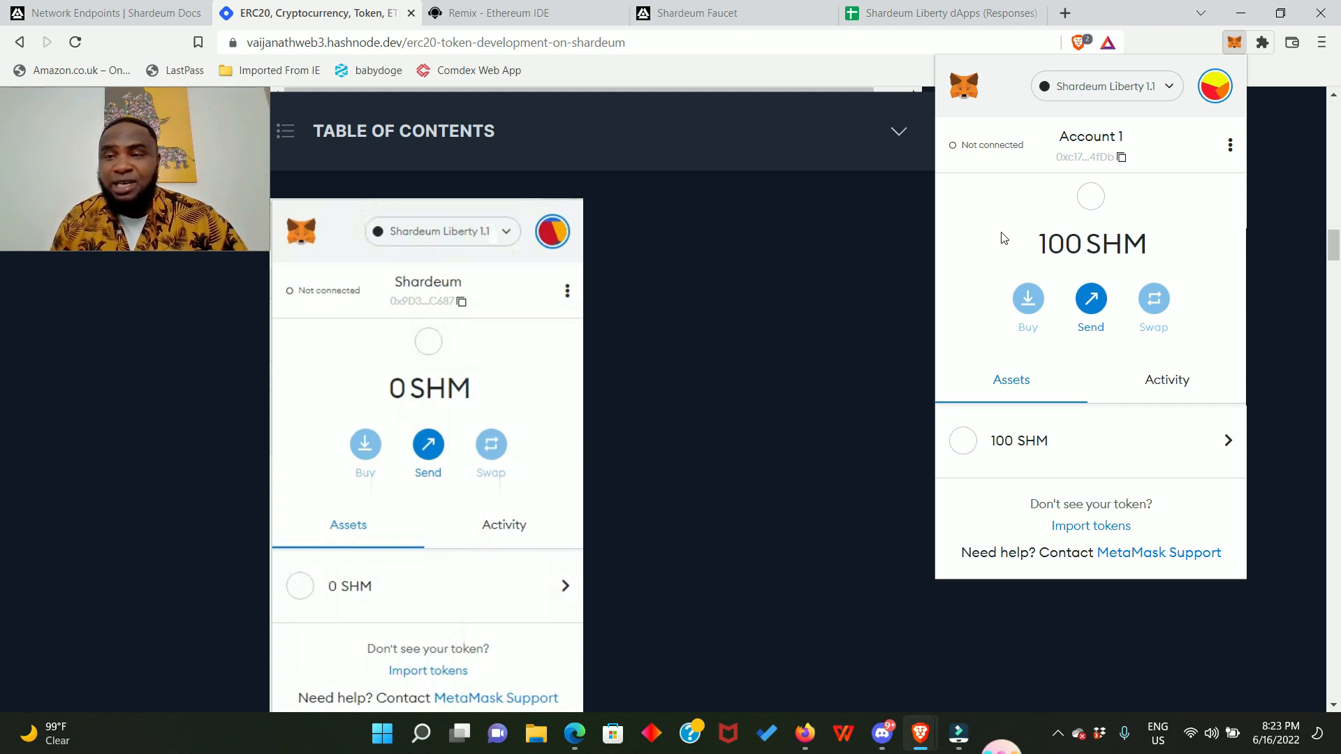
mouse_move(852, 249)
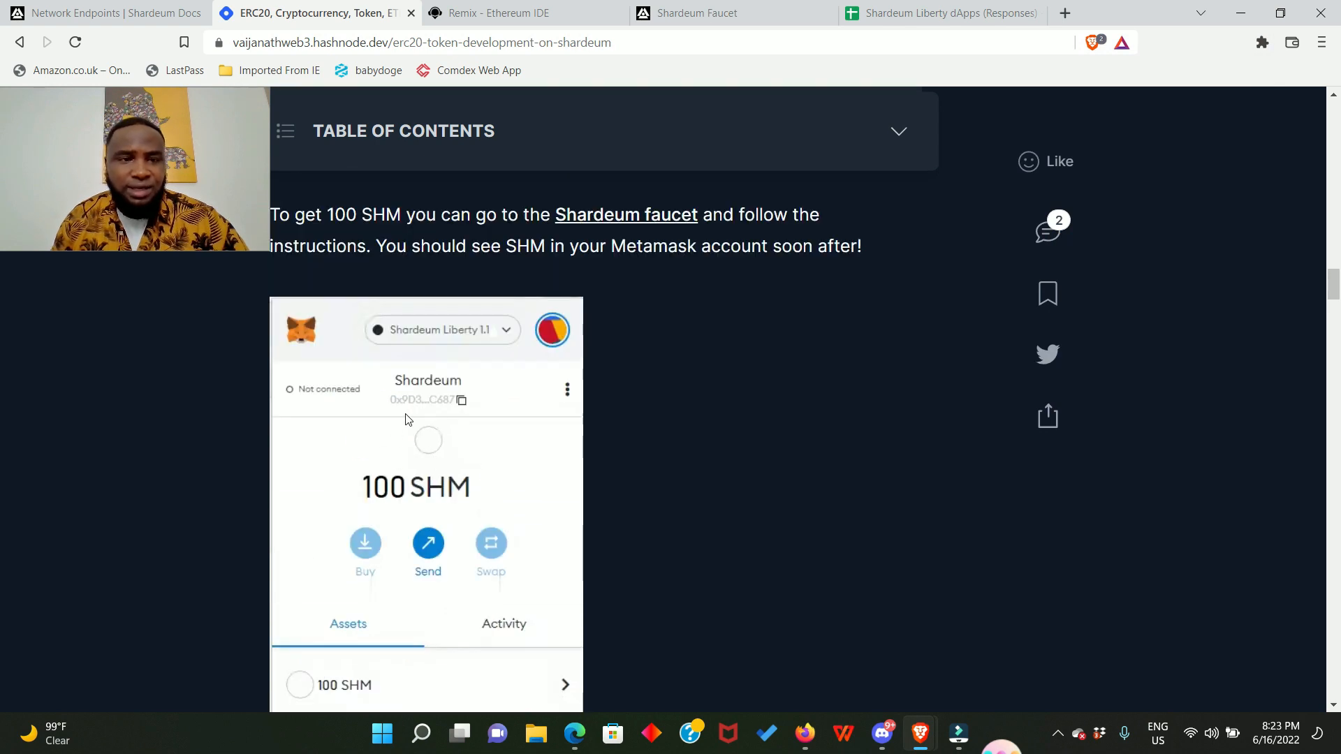
Step: Scroll the tutorial down to its 'Writing the code' section
scroll(down, 3)
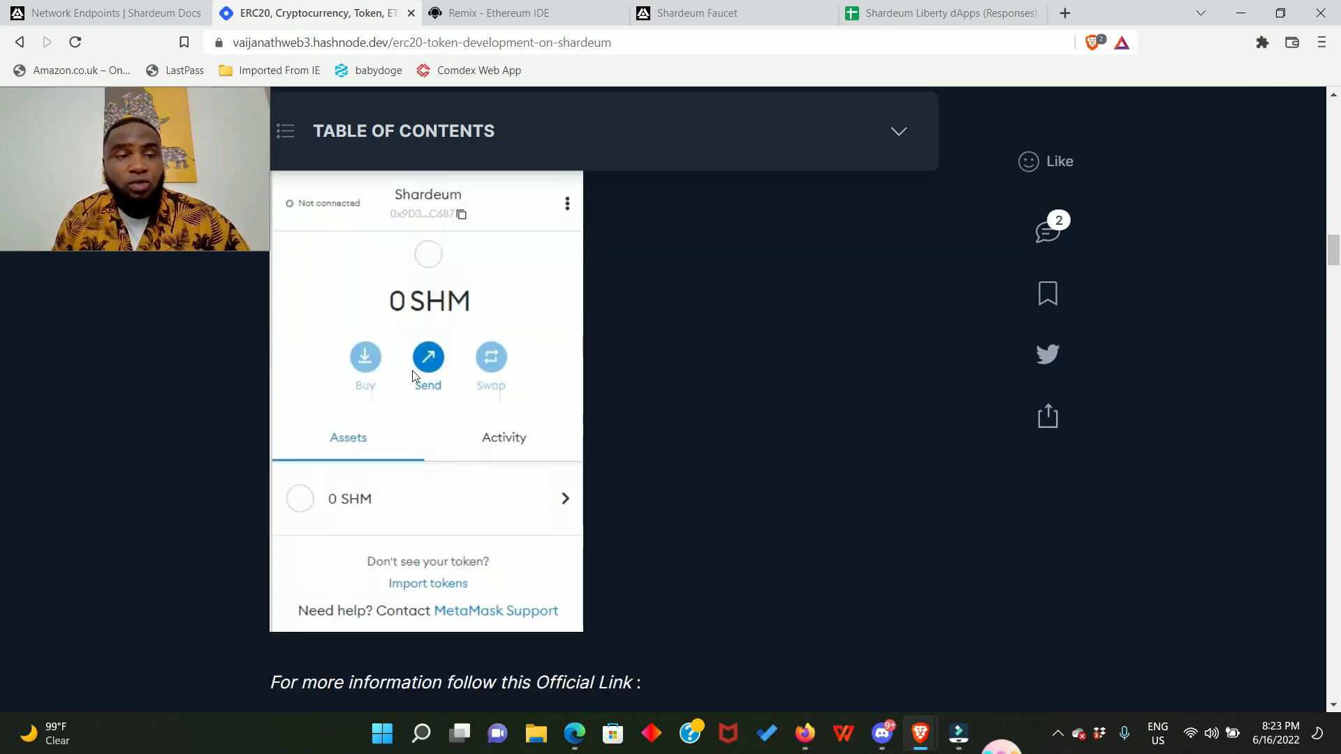
scroll(down, 3)
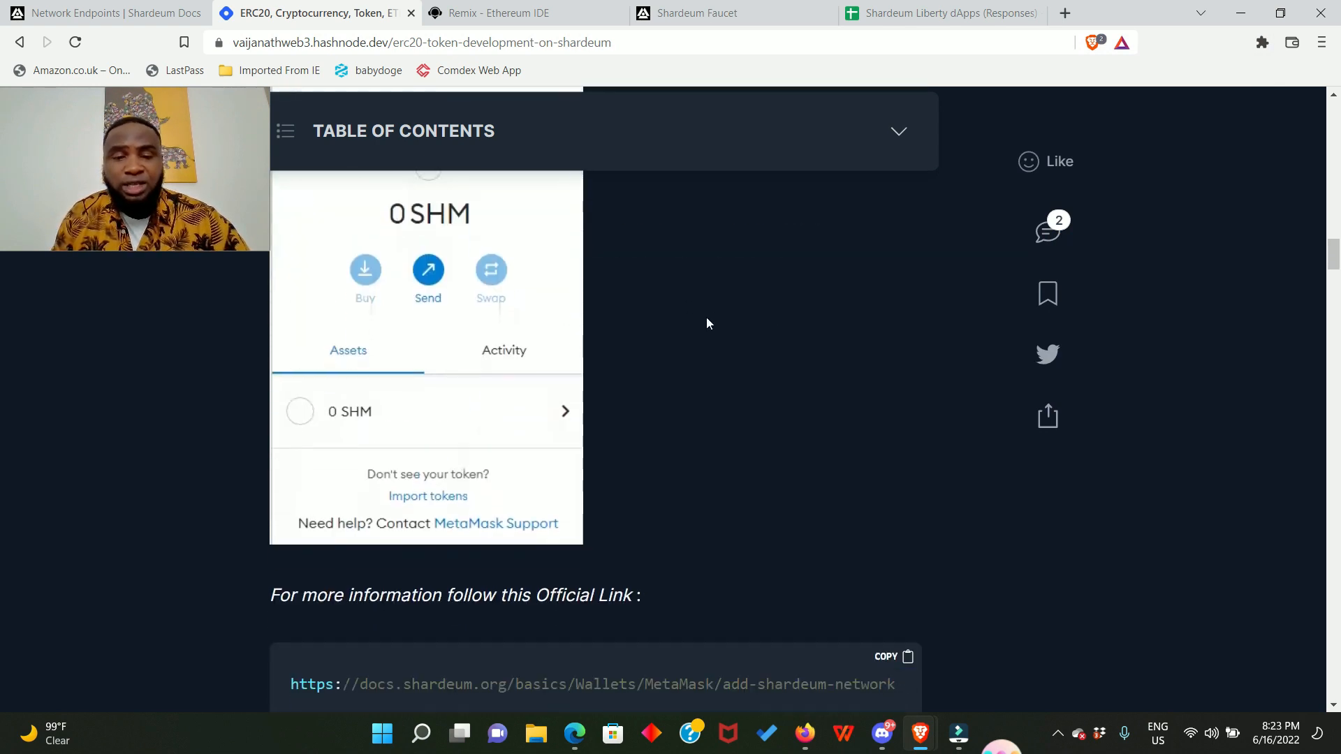
scroll(down, 3)
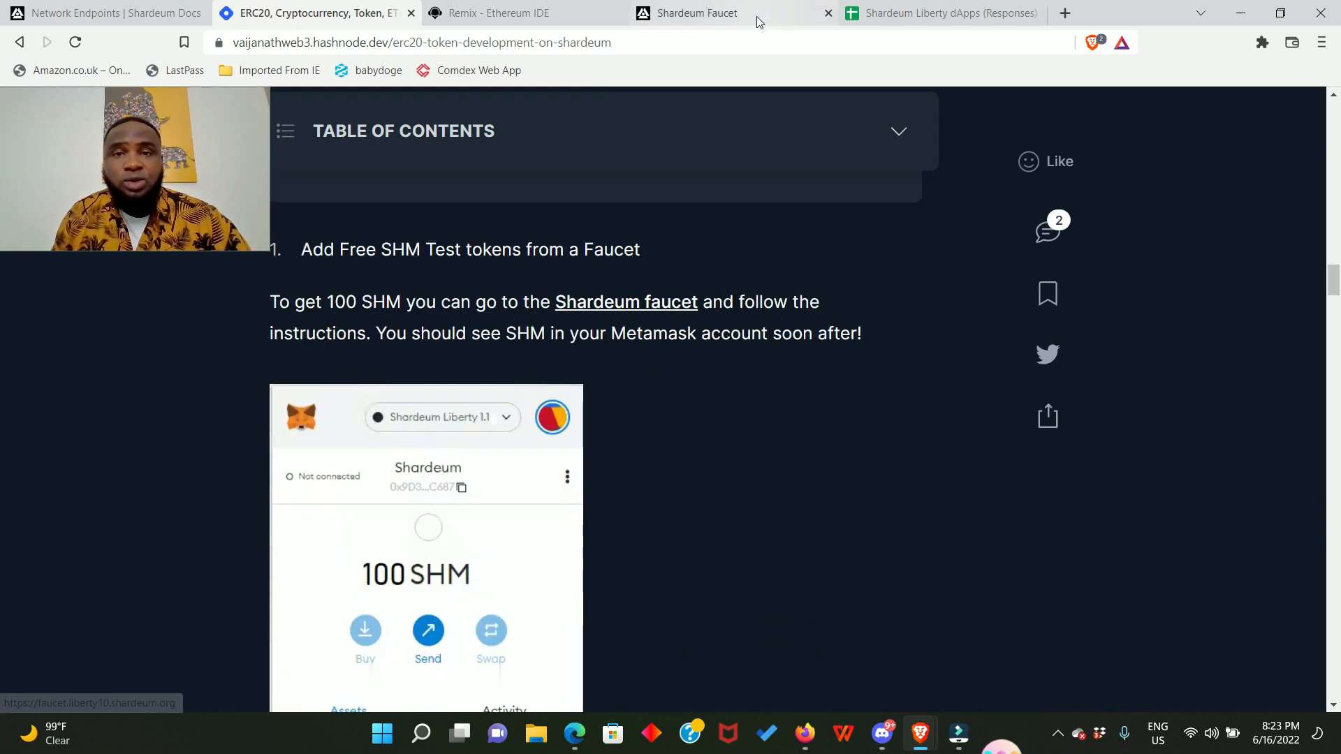
Step: Review the Shardeum Faucet's tweet-based request instructions and confirm the wallet holds 100 SHM on Liberty 1.1
click(697, 13)
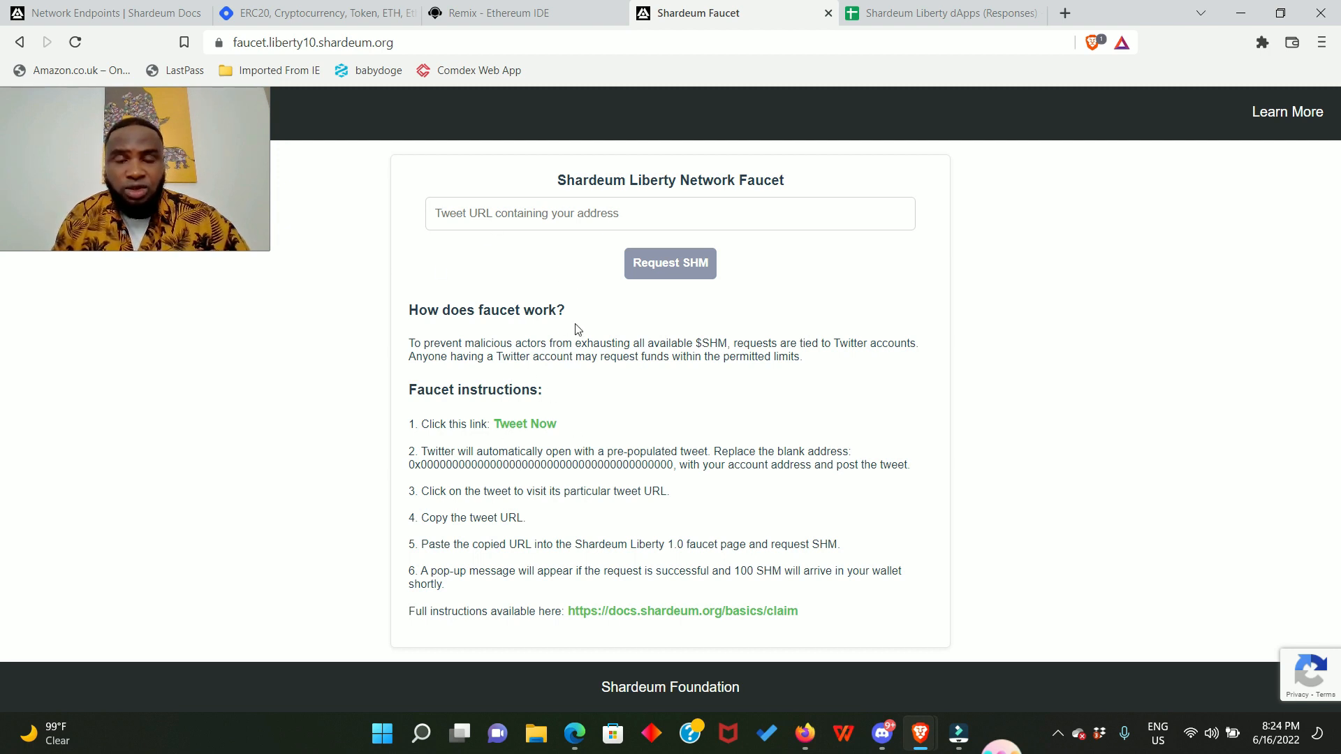
drag(421, 451, 603, 464)
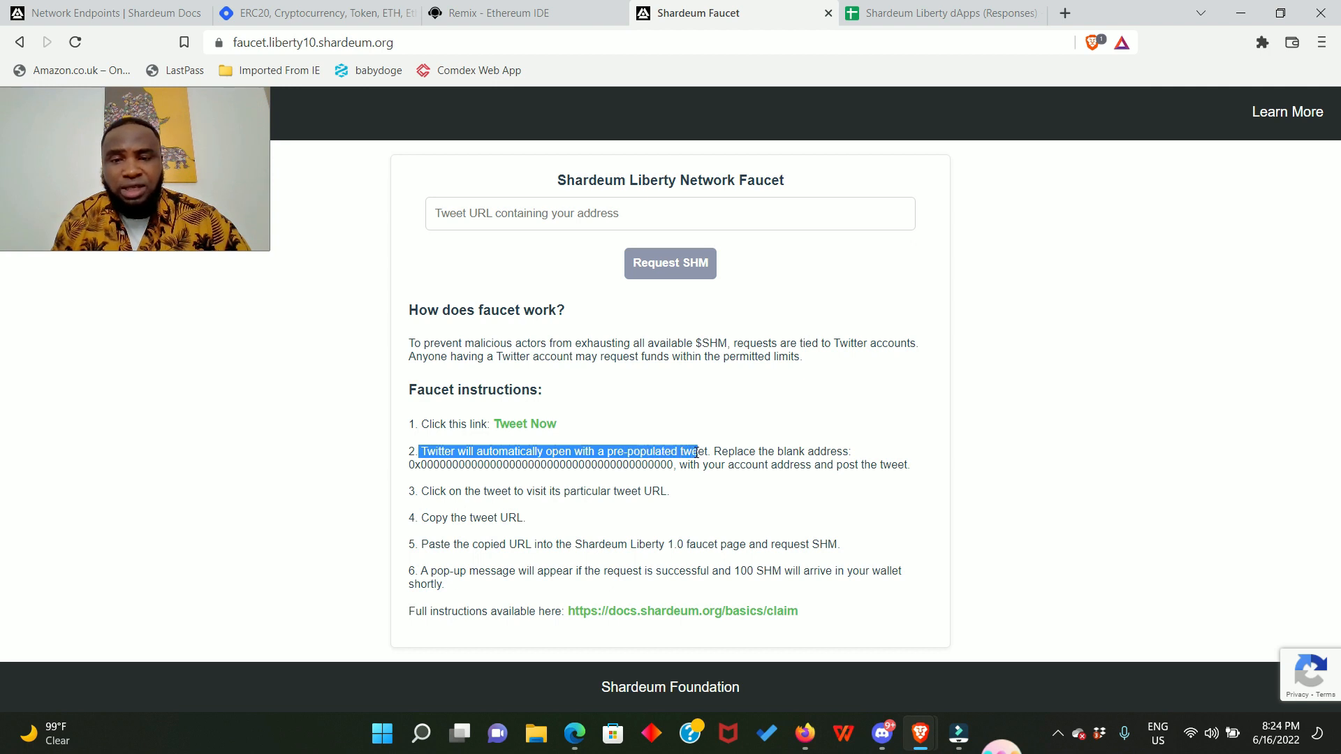
drag(697, 451, 825, 464)
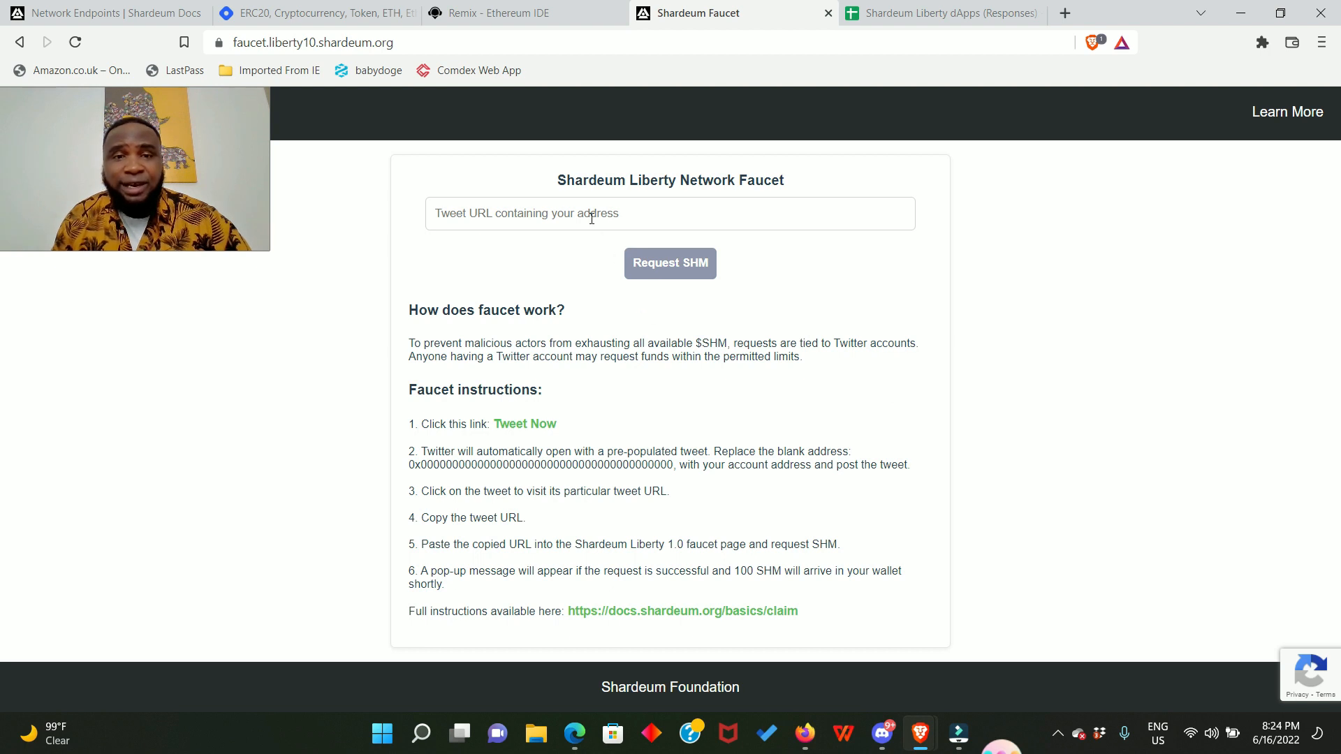
click(669, 213)
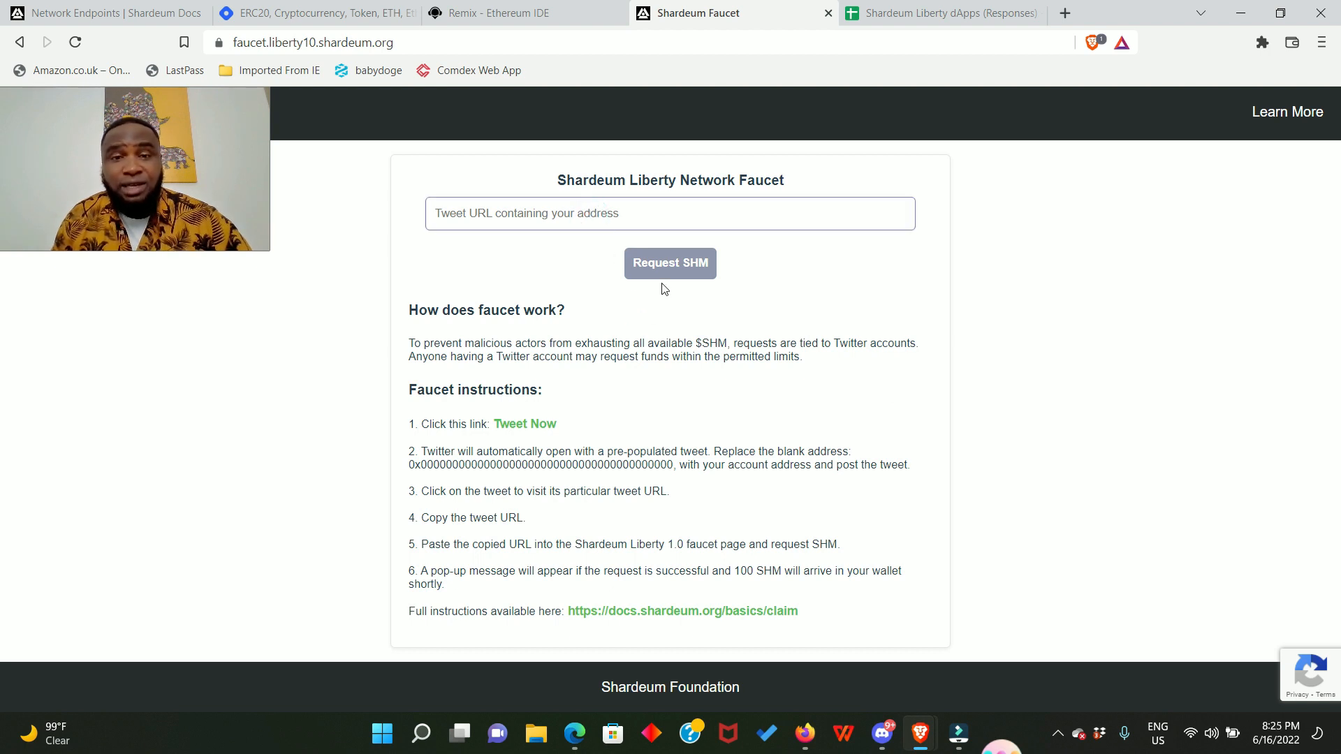
mouse_move(698, 287)
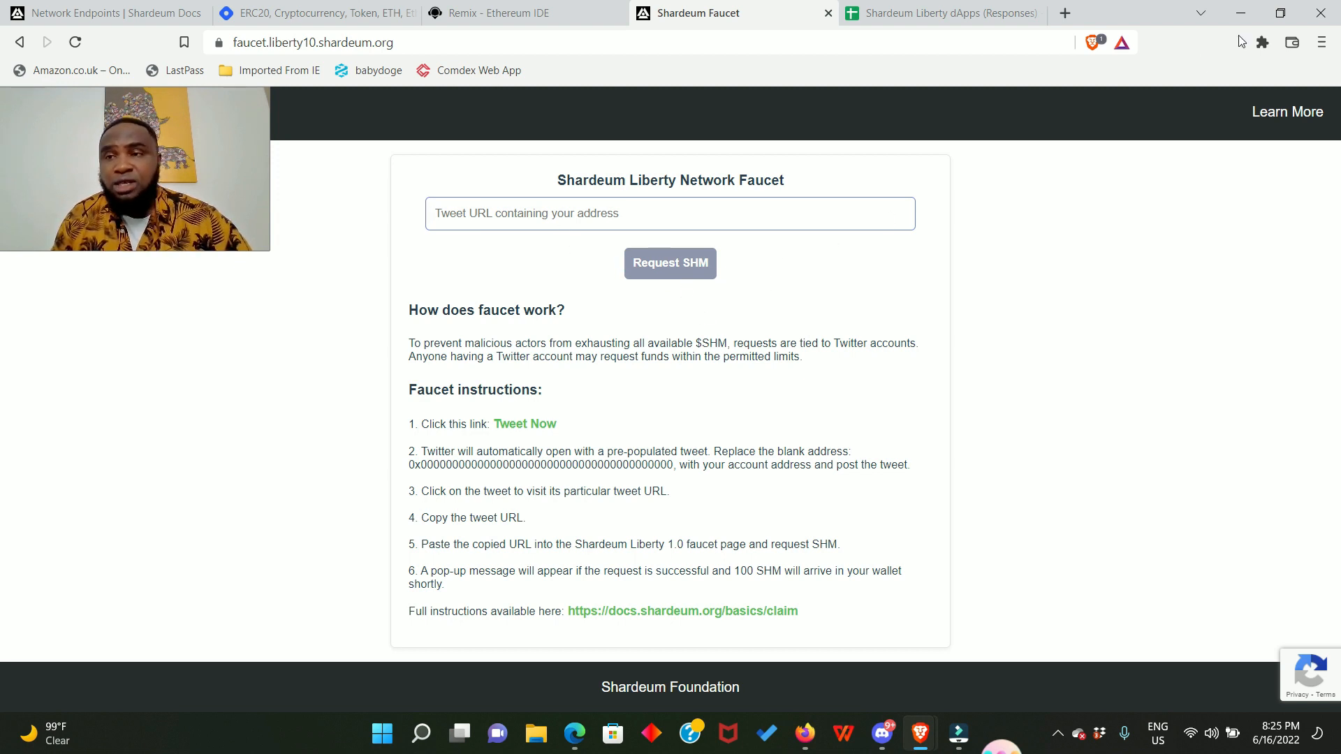
click(1261, 42)
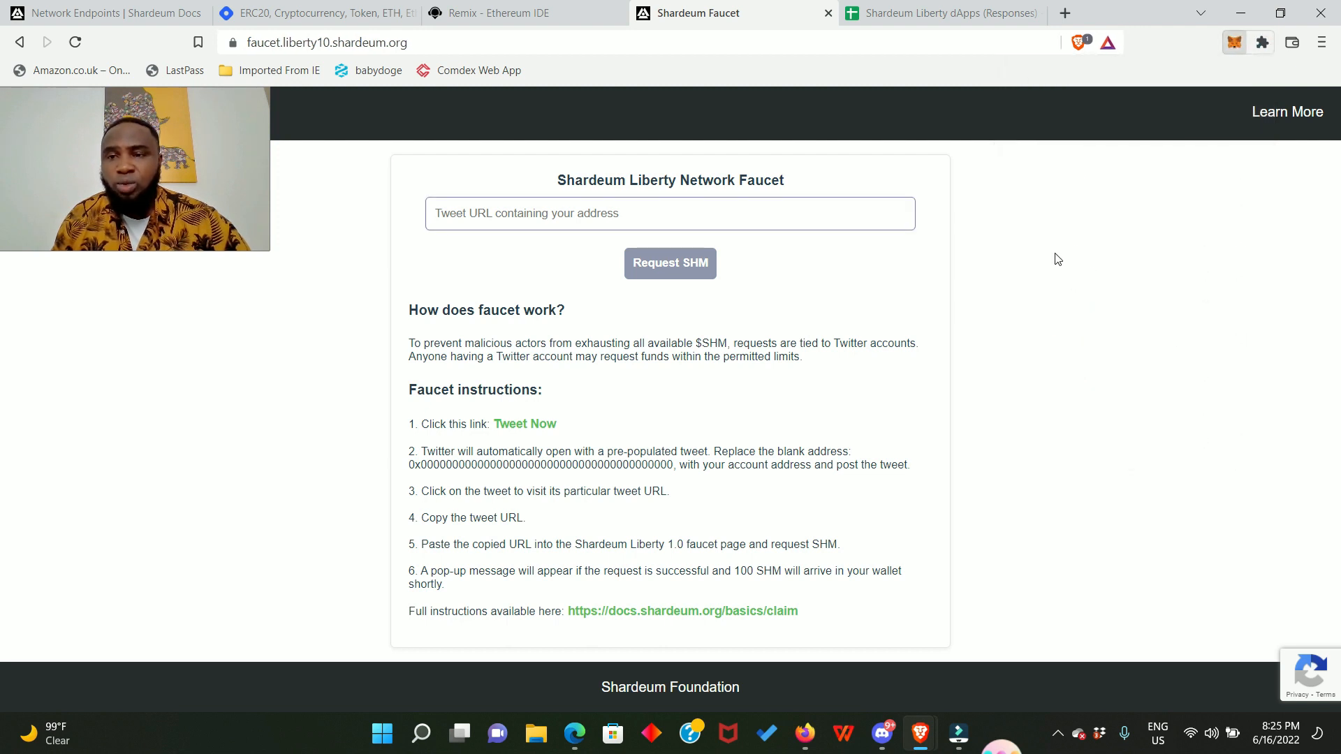
click(1234, 42)
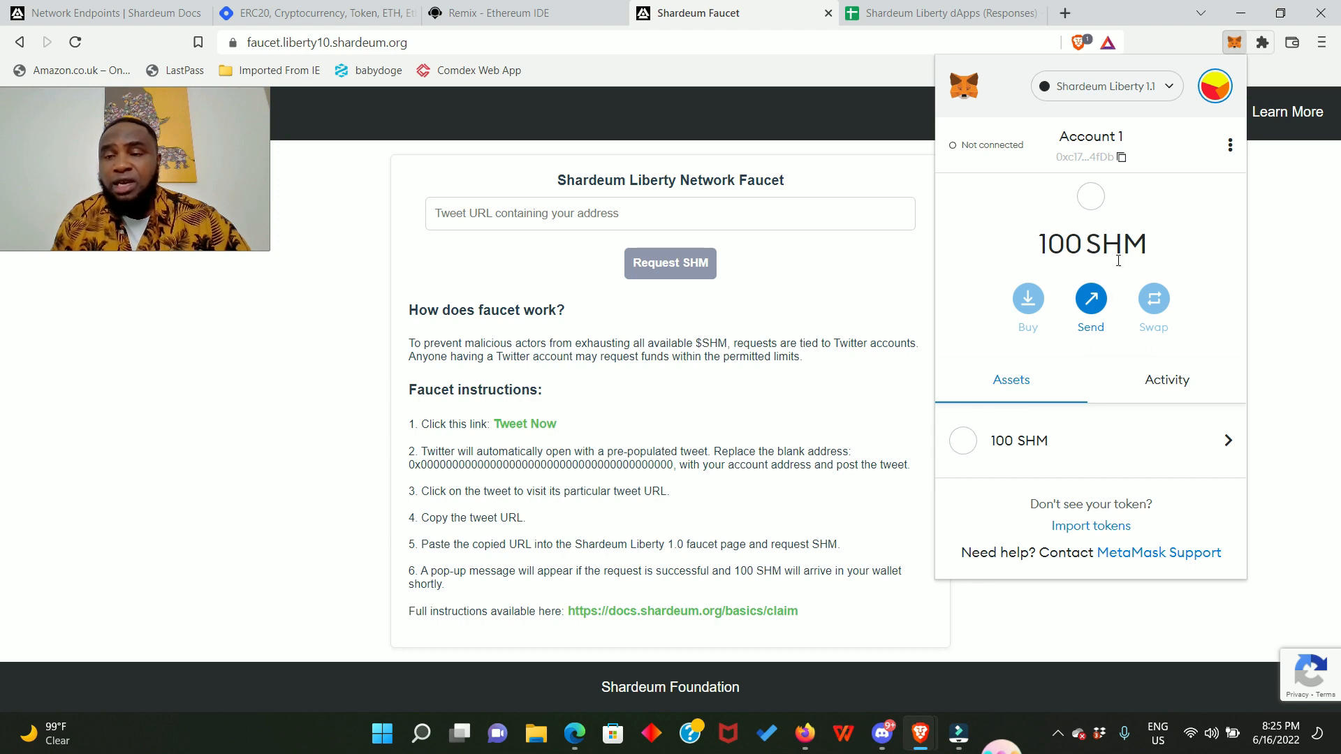
mouse_move(862, 273)
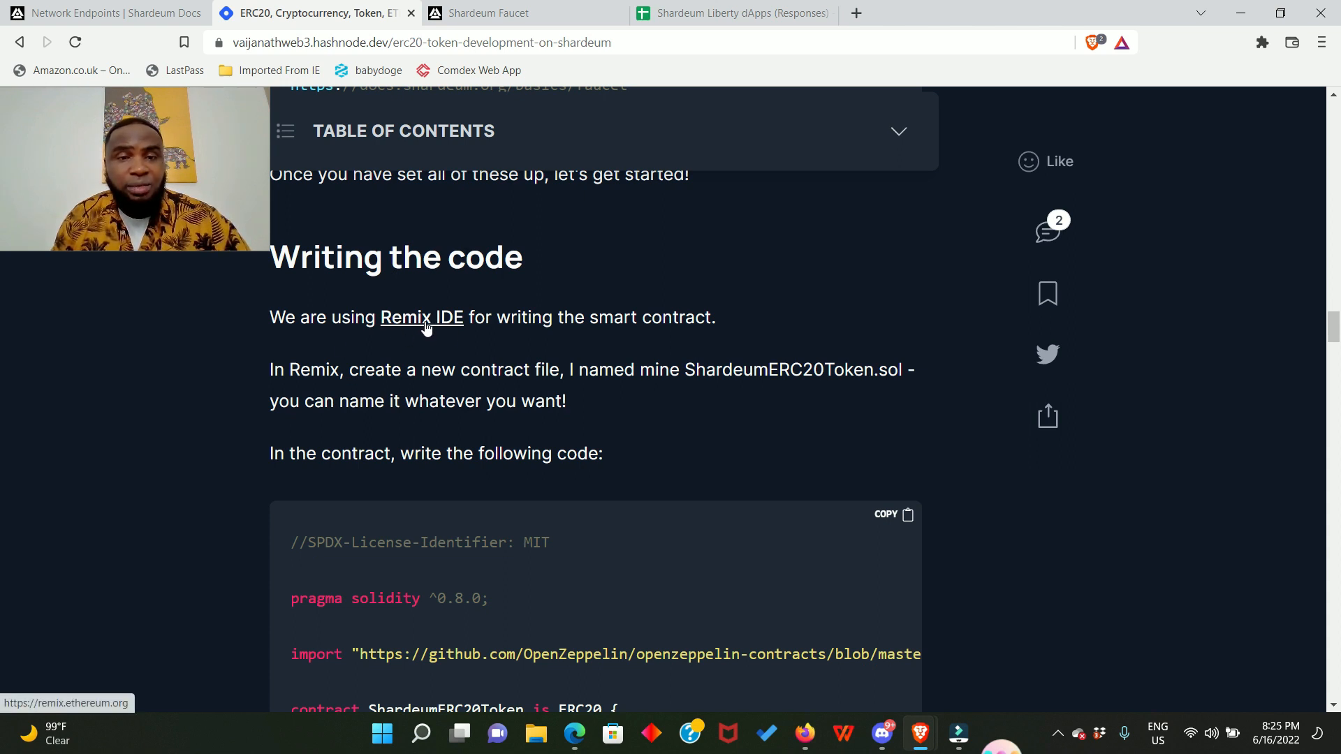
Step: Launch Remix IDE from the tutorial link, accept the Matomo analytics opt-in, and return to the tutorial
click(421, 317)
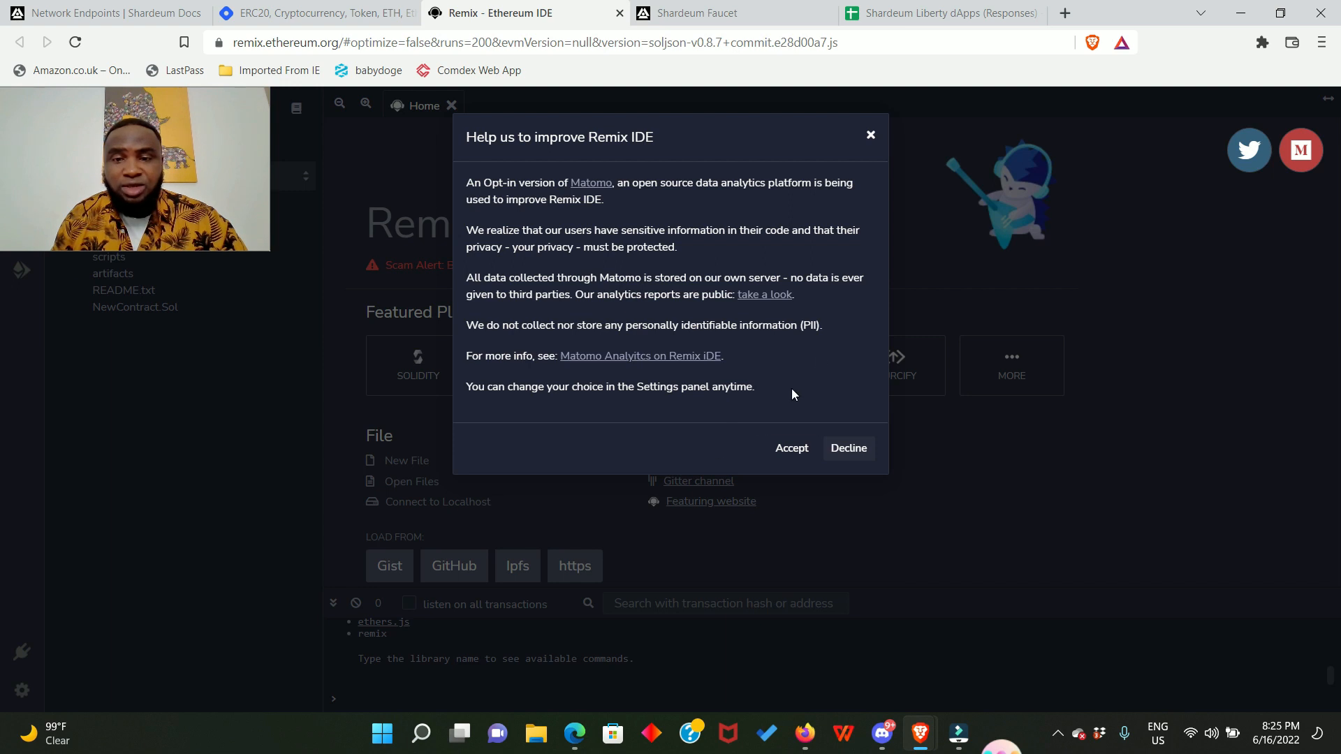
click(791, 447)
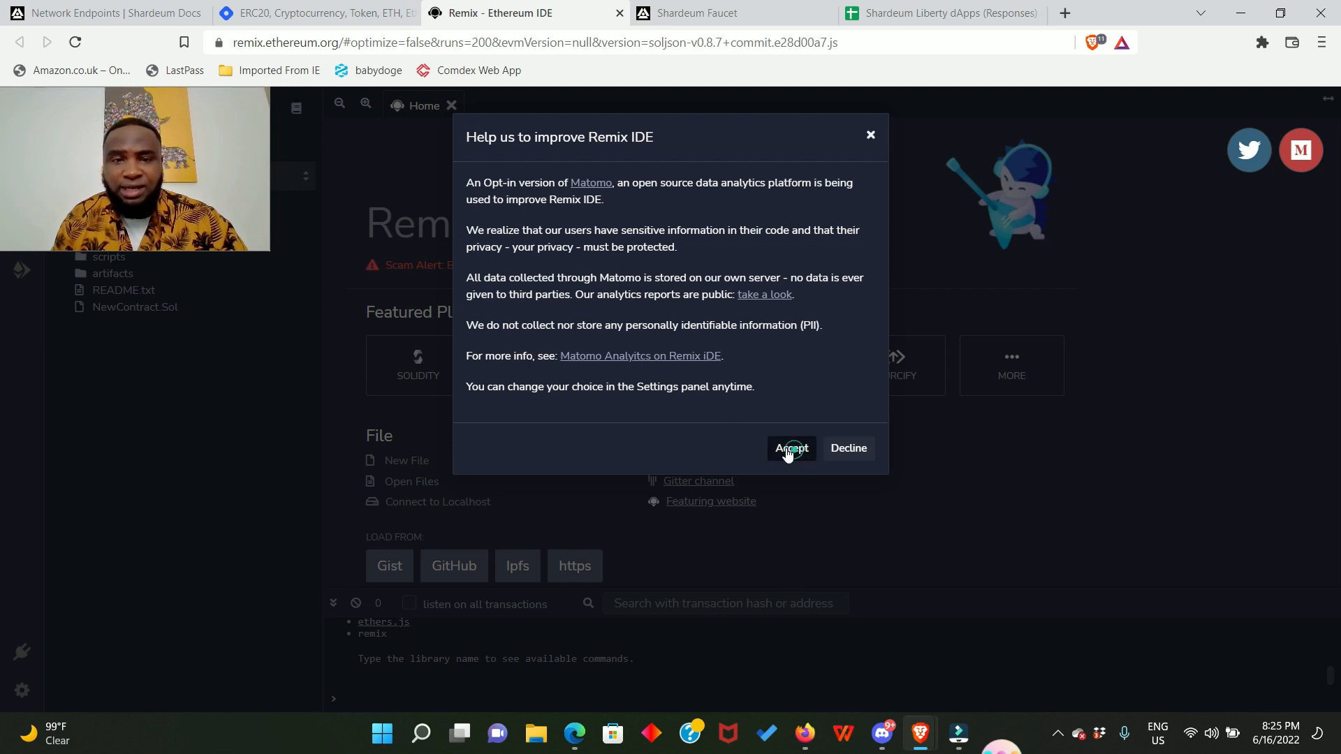
click(789, 448)
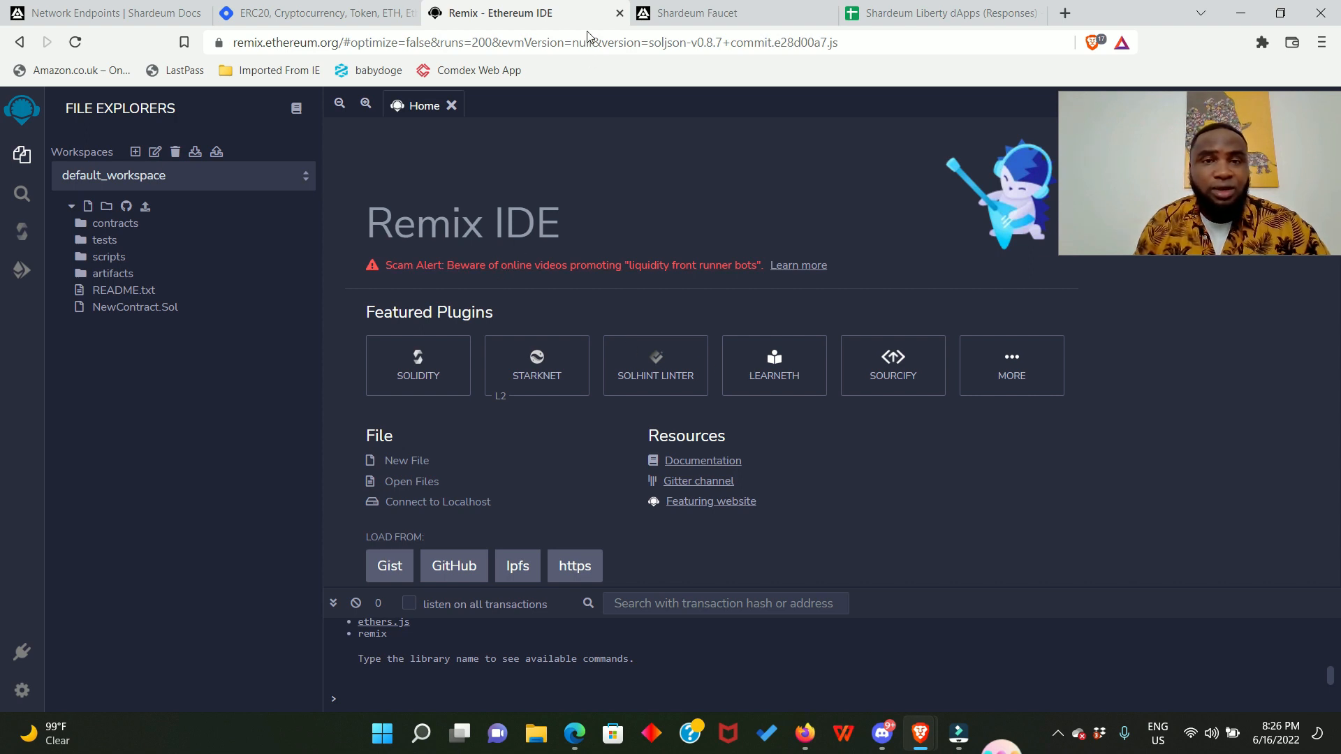
click(308, 13)
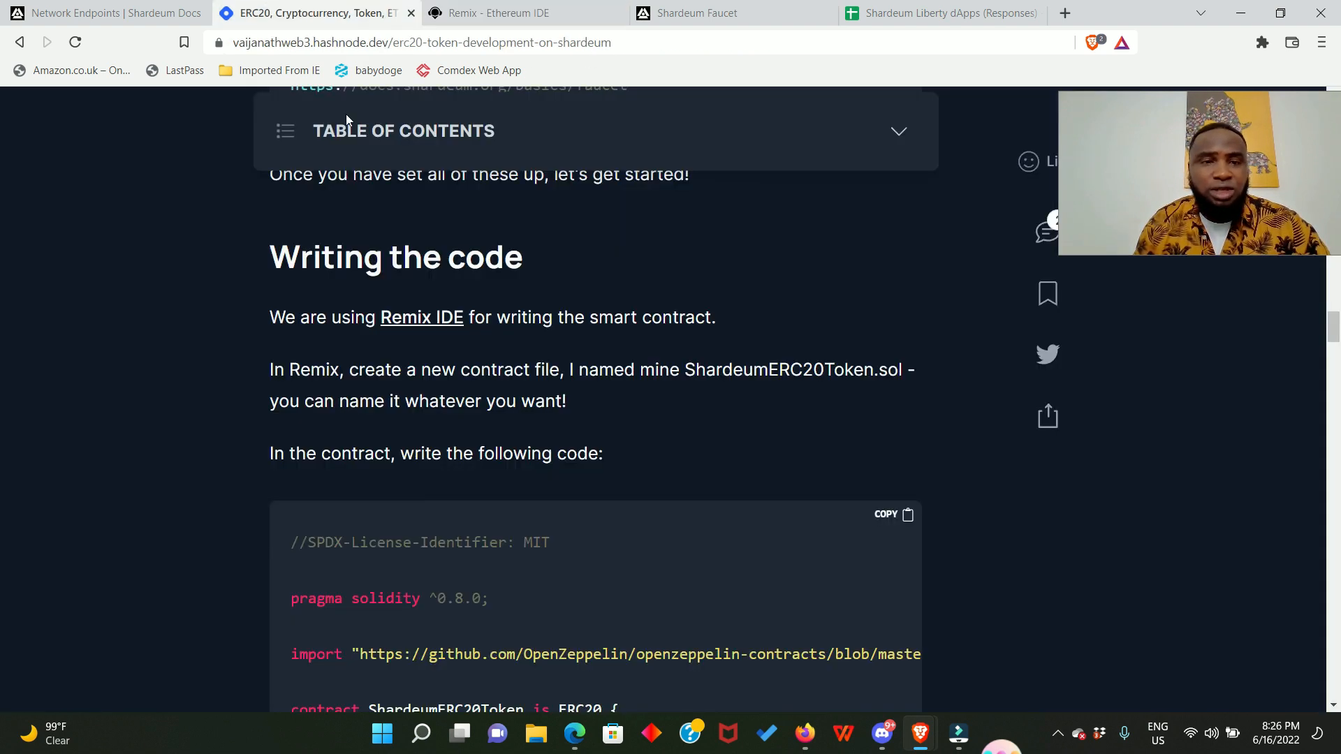
Step: Select and copy the tutorial's full ShardeumERC20Token contract code, then switch to Remix
scroll(down, 3)
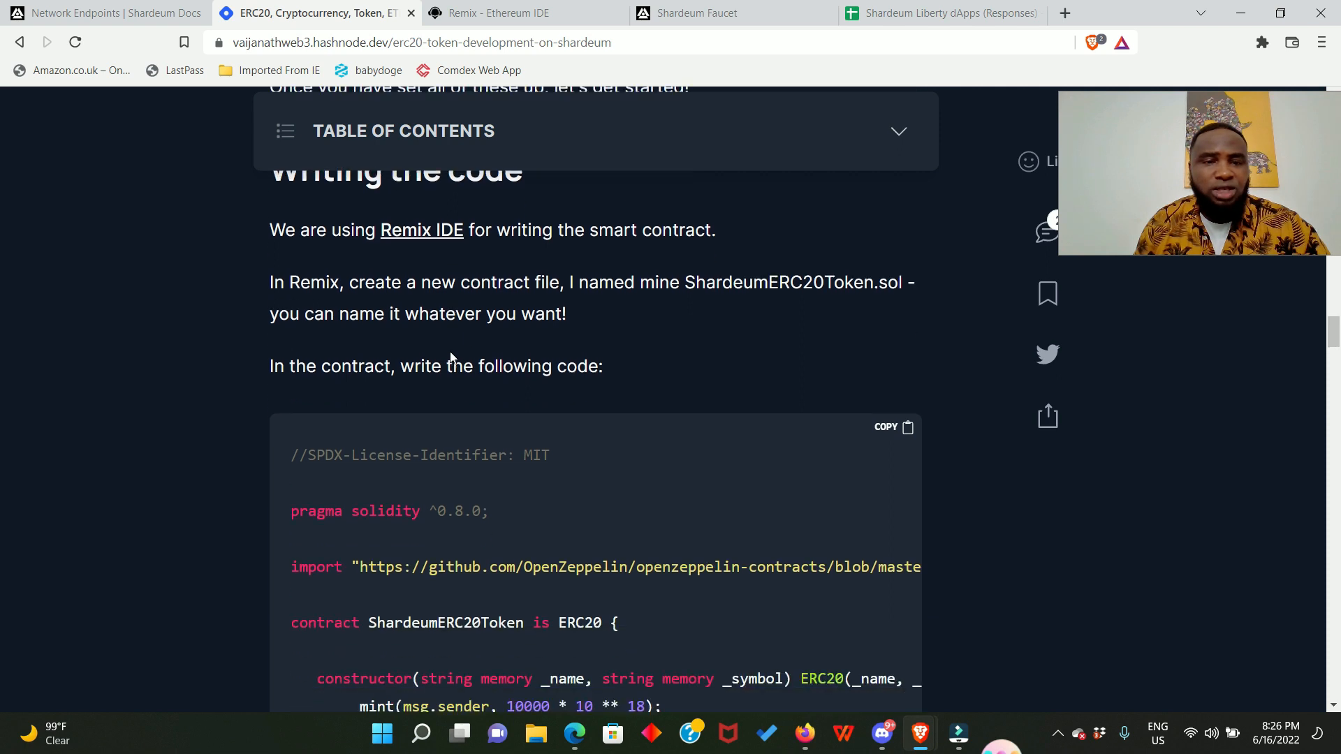
scroll(down, 3)
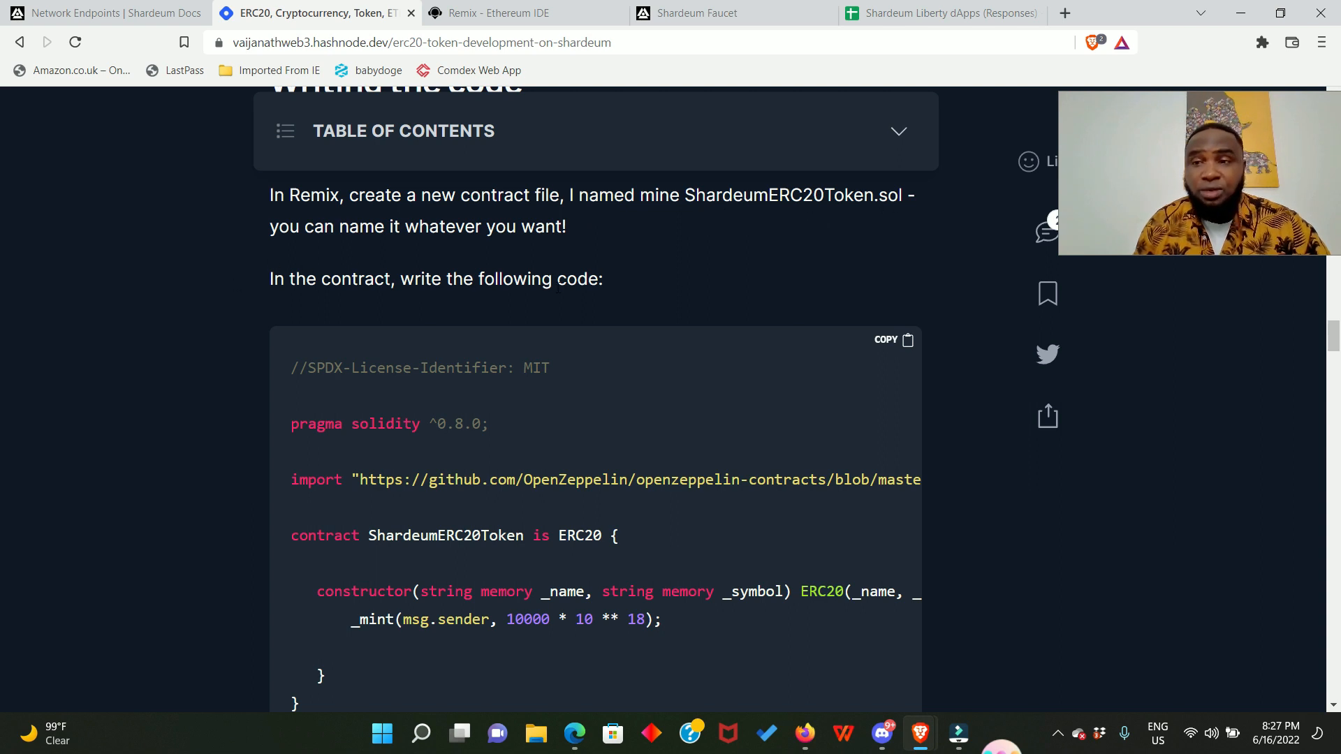
scroll(down, 3)
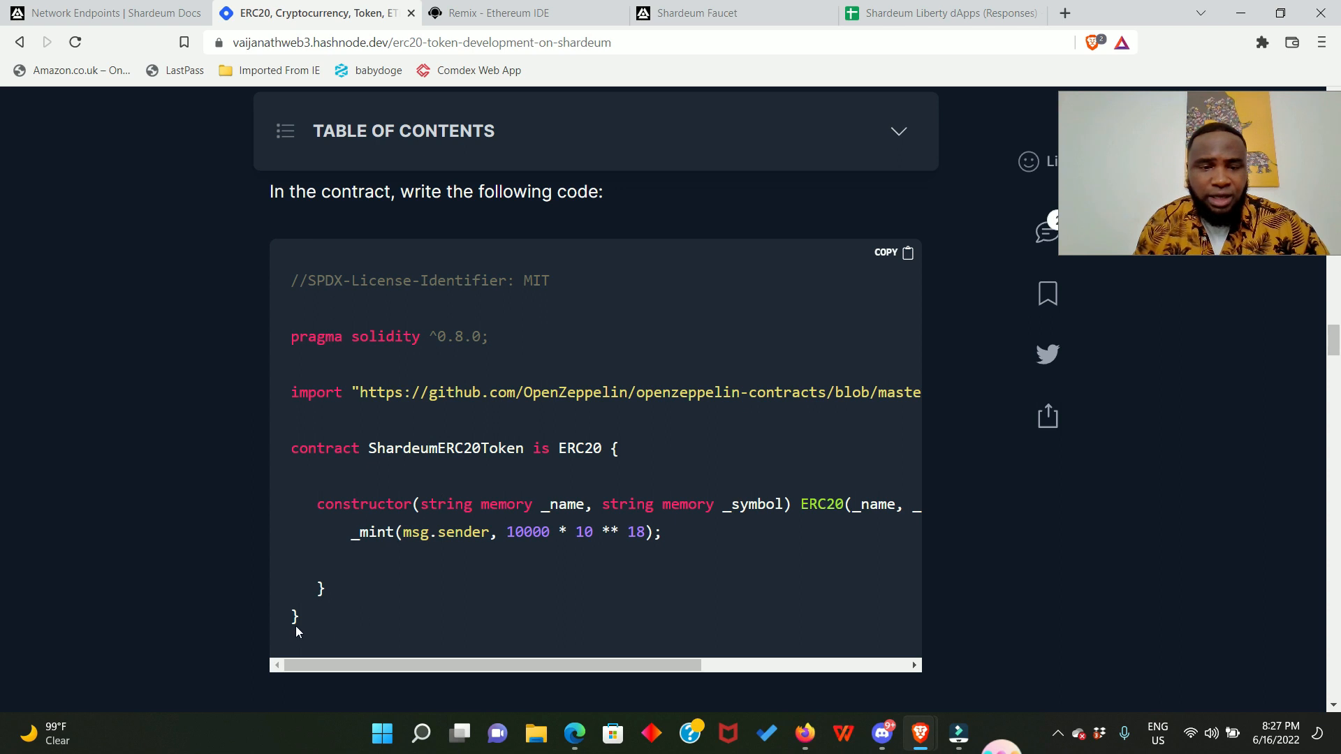
drag(312, 281, 294, 616)
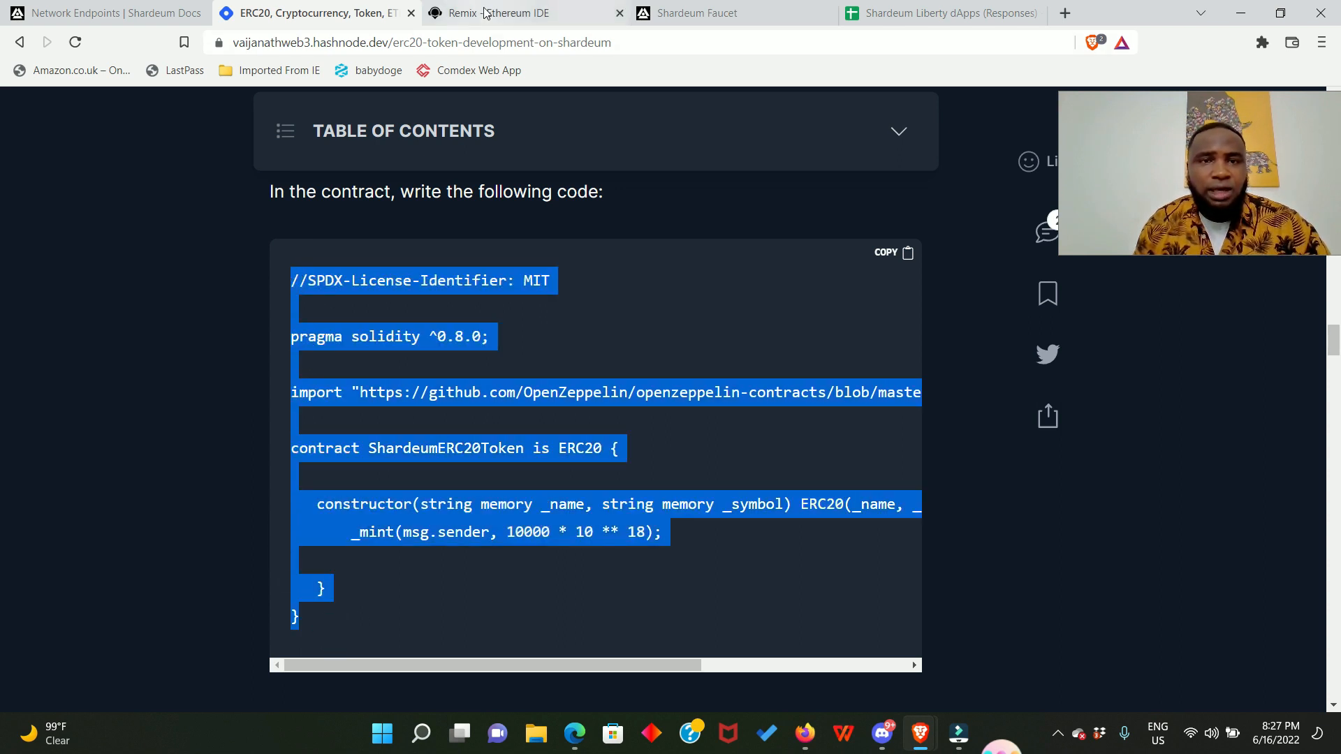
click(492, 13)
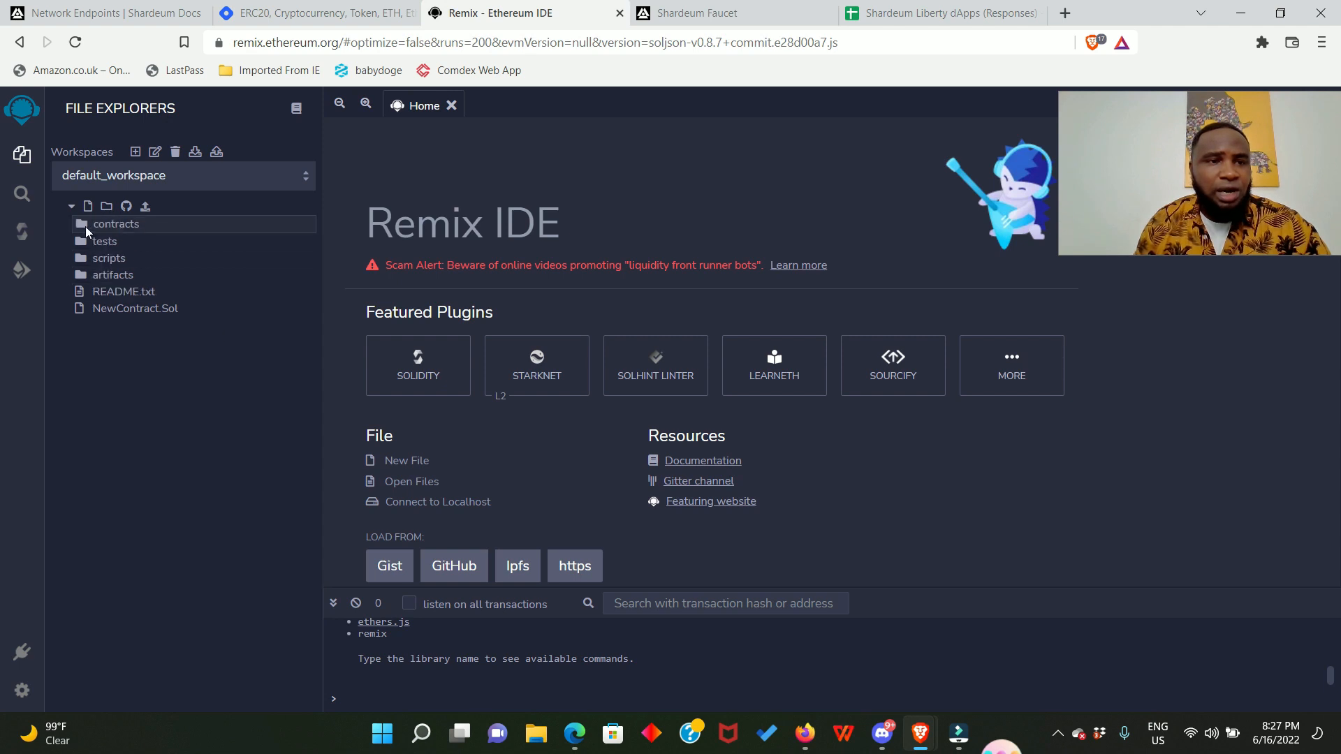
Step: Paste the copied ShardeumERC20Token contract code into contracts/NewContract.Sol
click(116, 224)
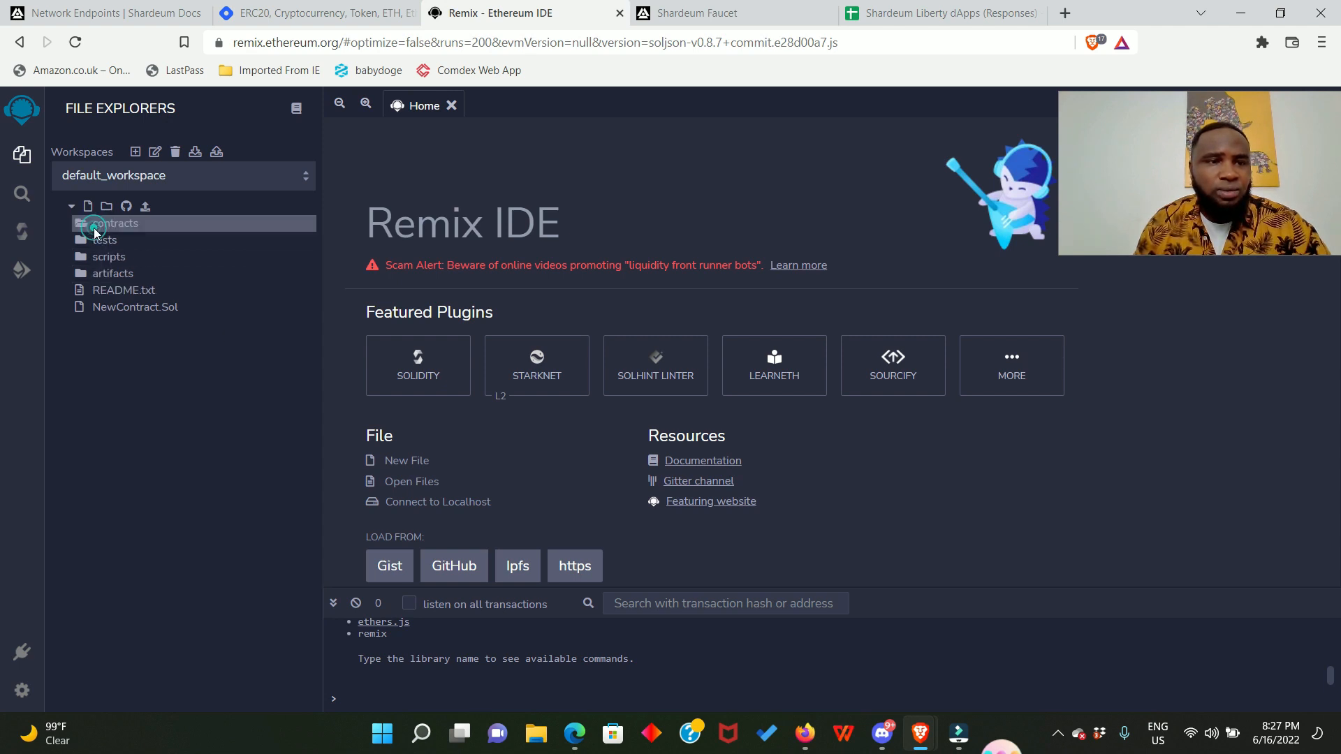
click(113, 222)
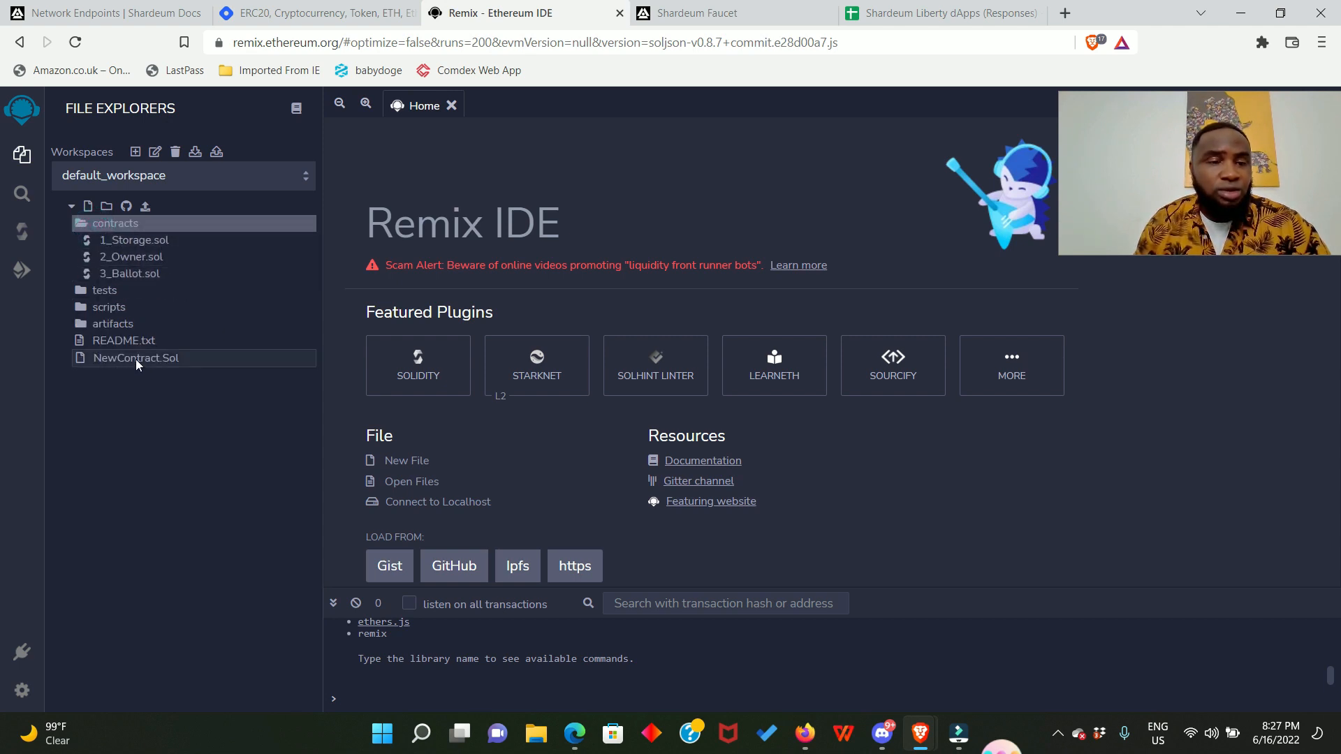
double_click(134, 358)
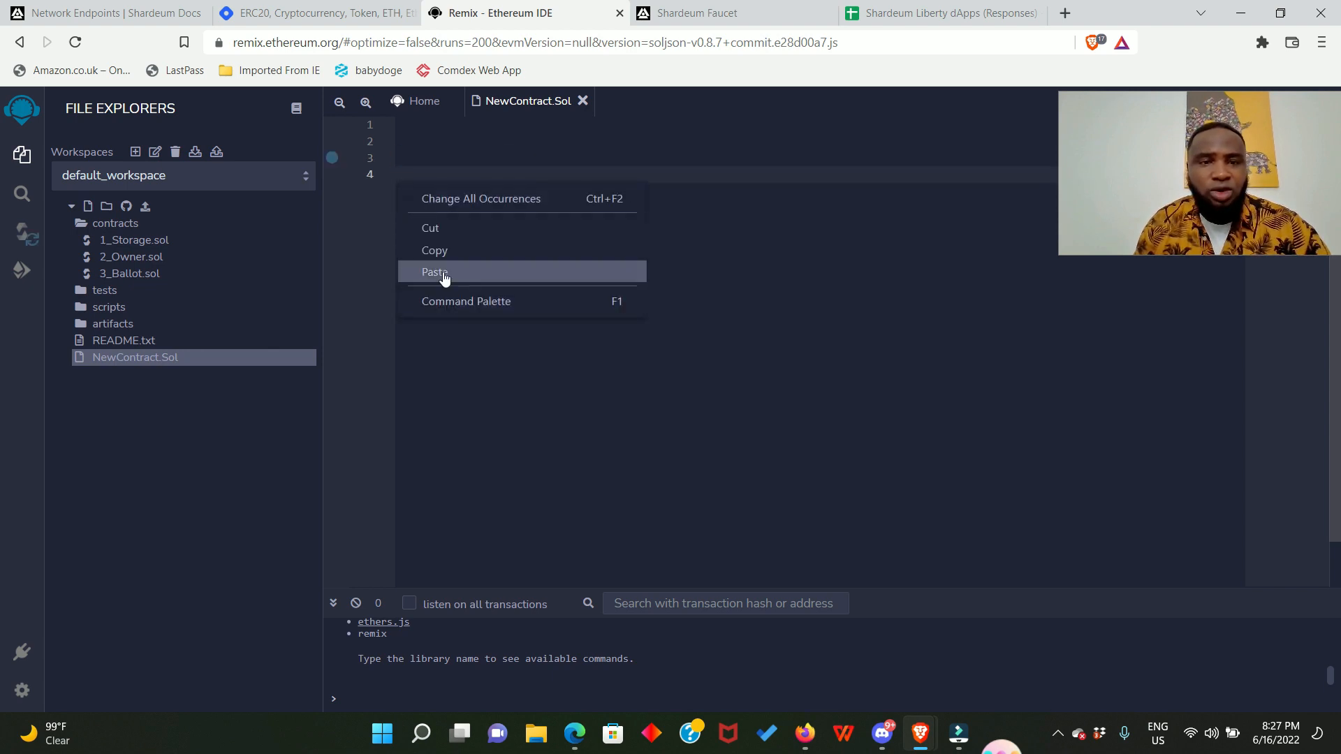
click(435, 271)
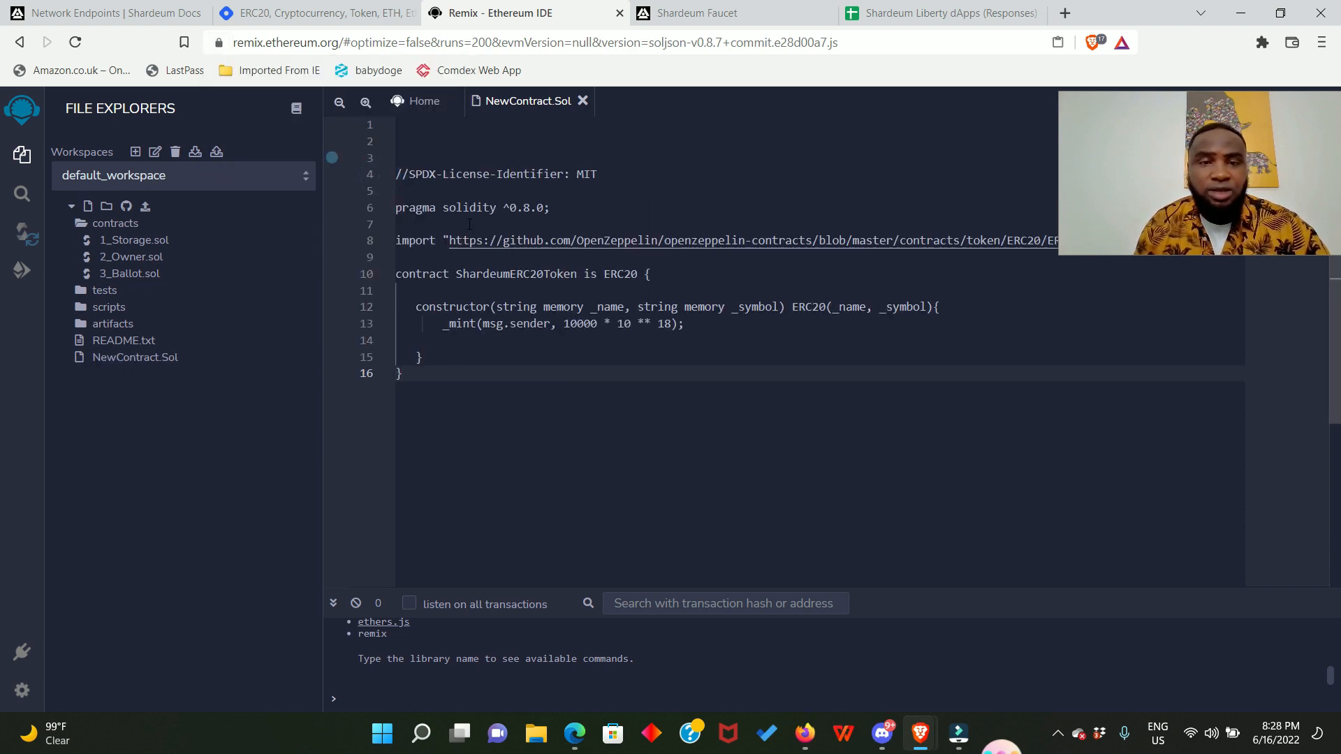
click(134, 357)
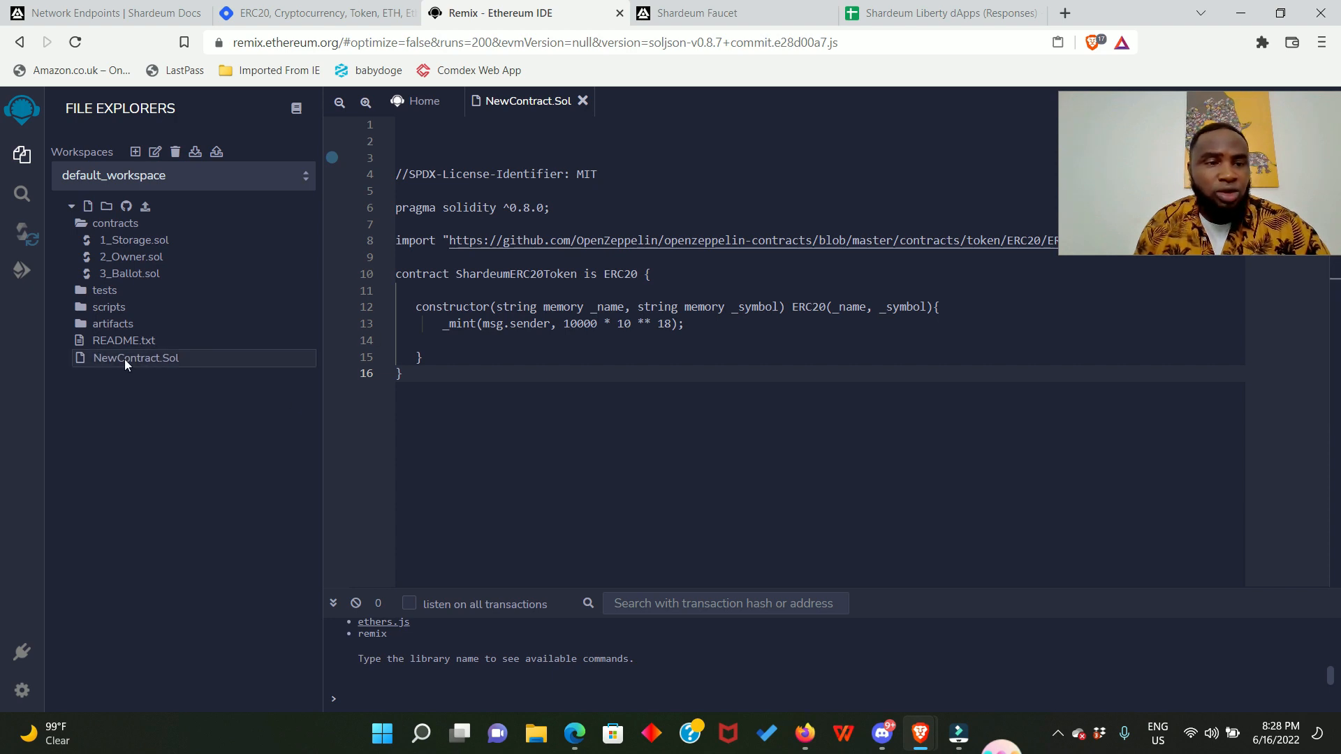
right_click(136, 358)
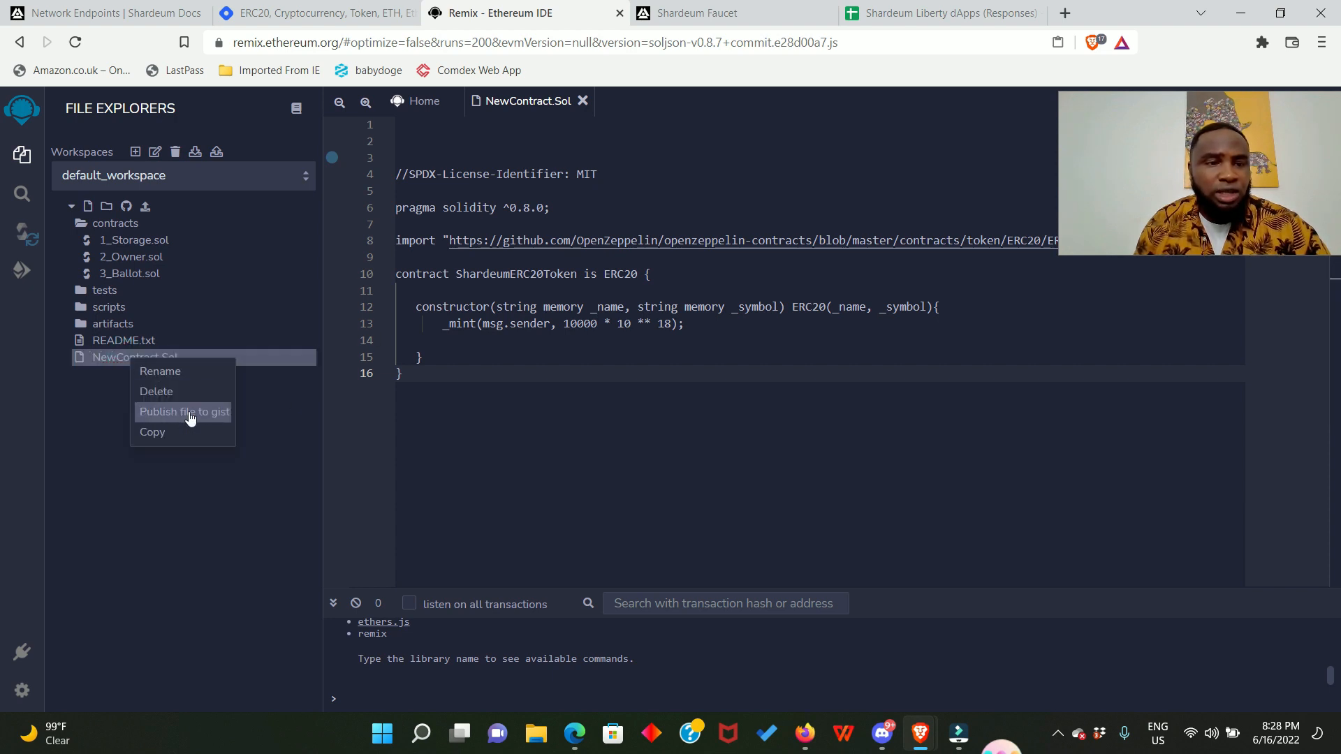
Step: Rename NewContract.Sol to tShardeumERC20Token,Sol
click(160, 370)
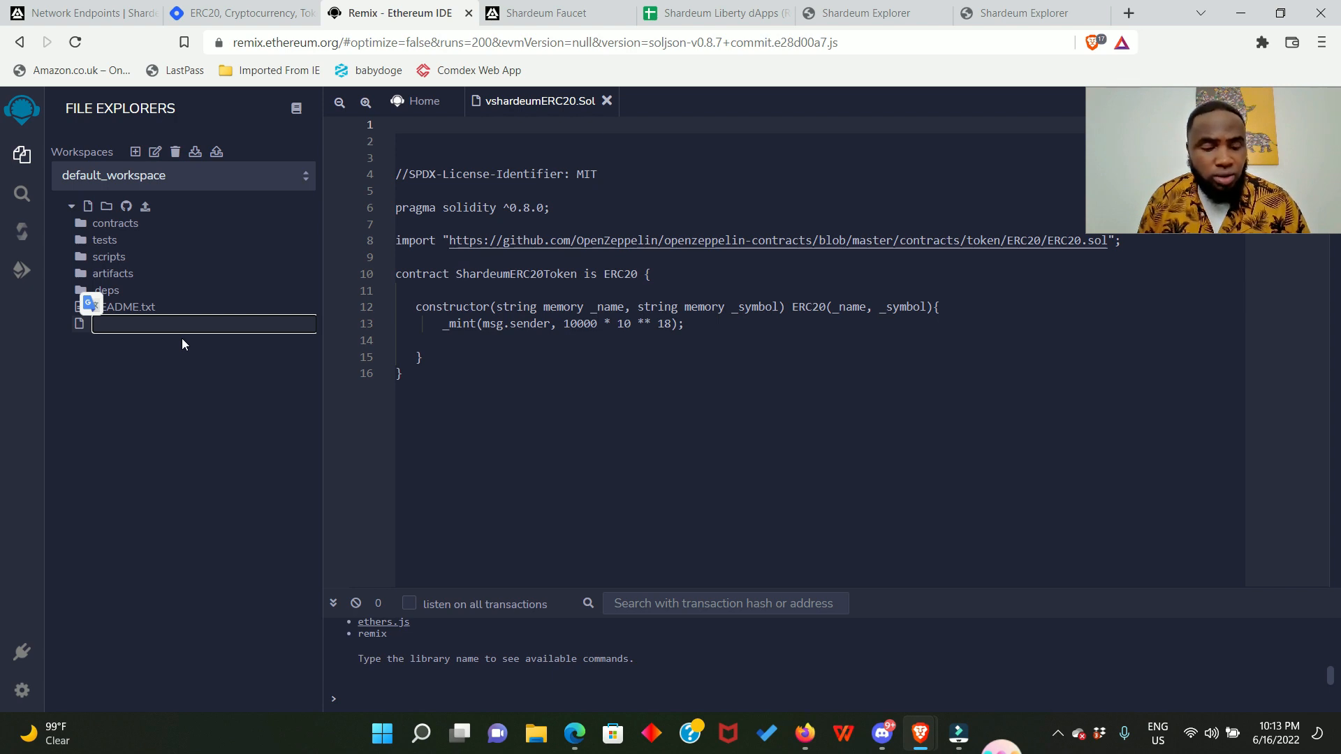
text(tShardeumERC20Token,Sol)
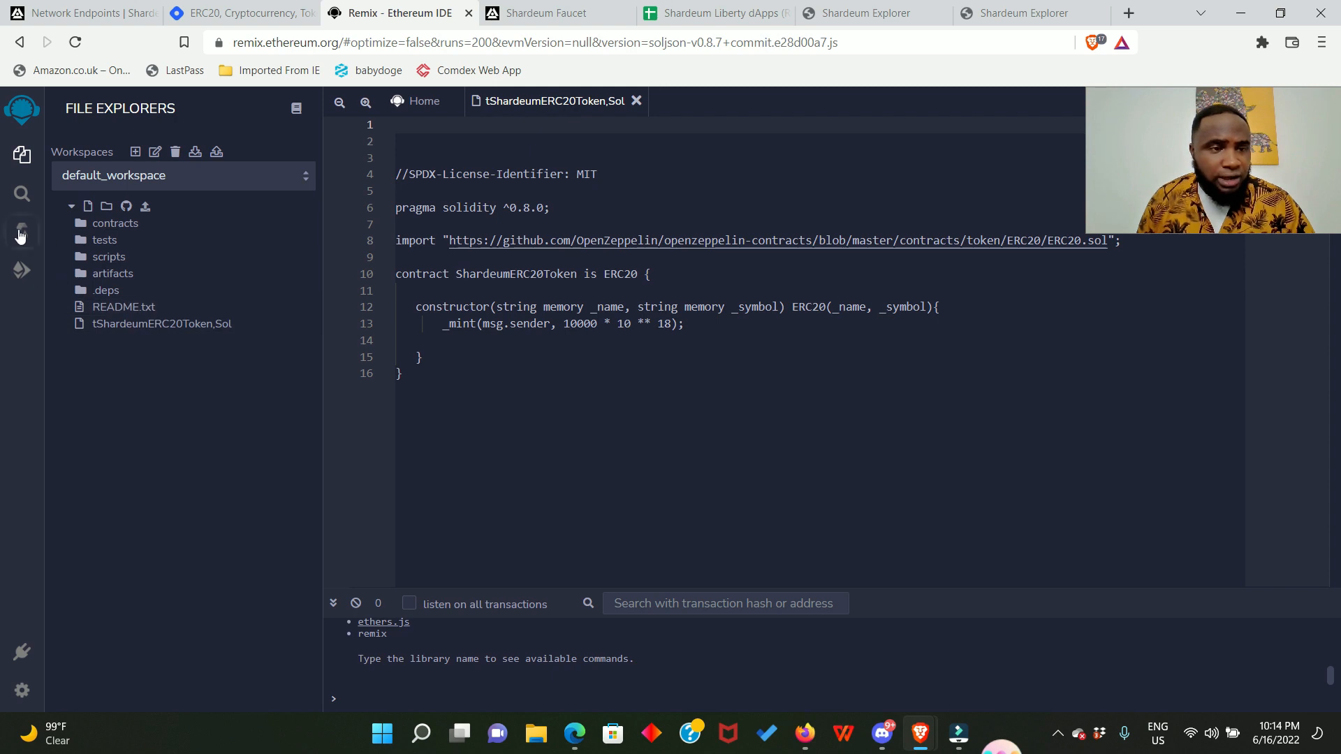
click(21, 232)
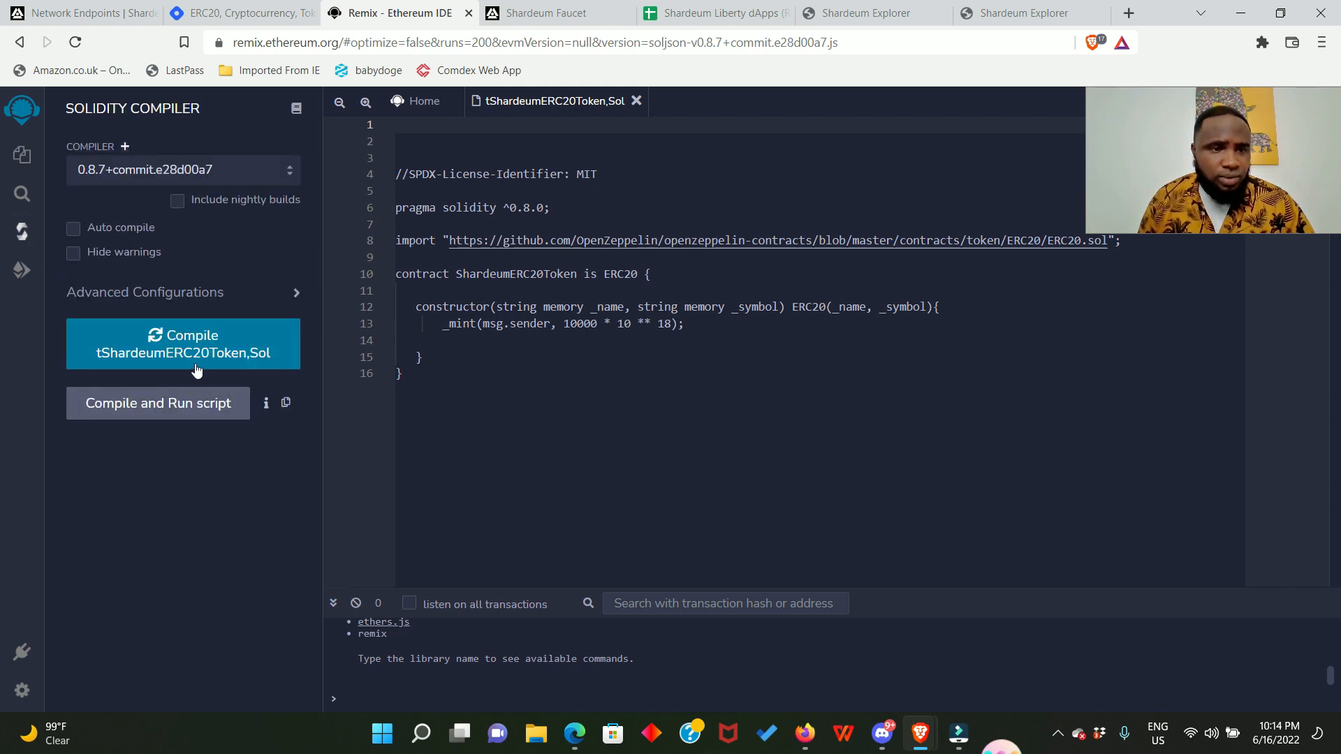
mouse_move(183, 344)
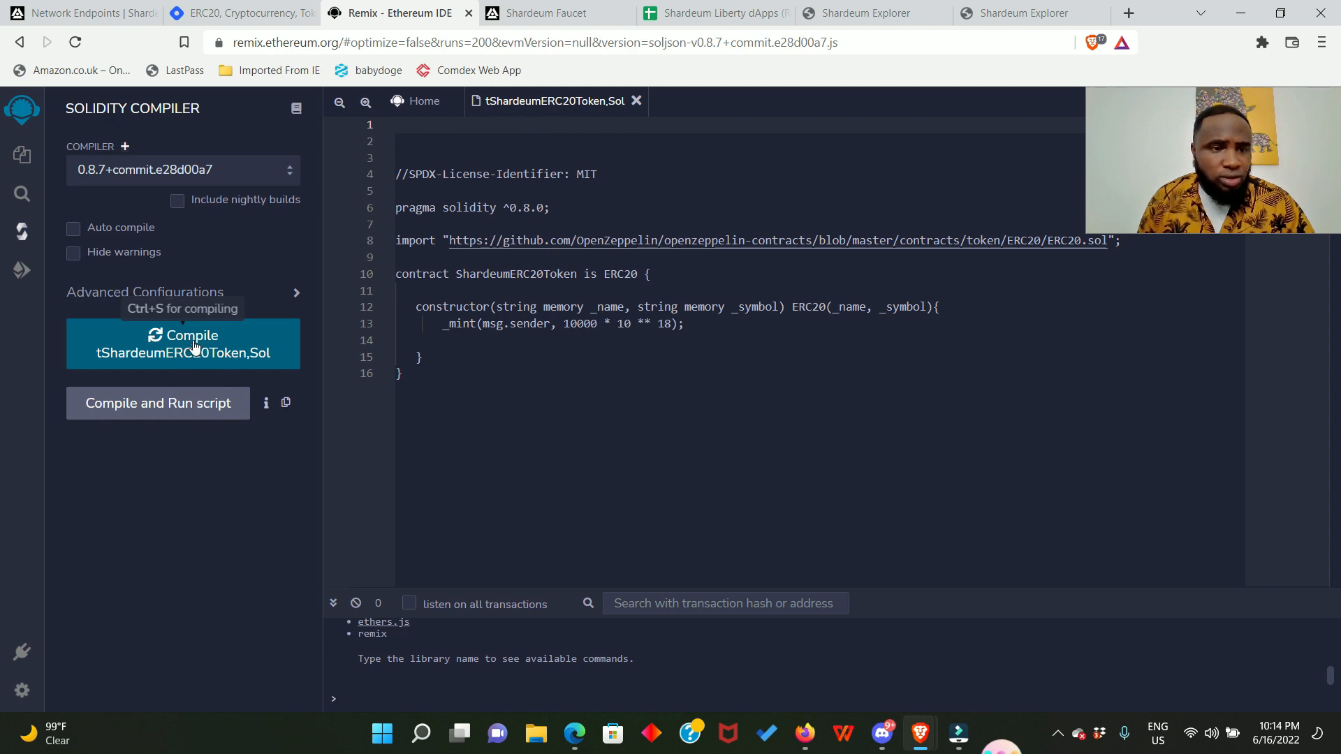
Step: Compile tShardeumERC20Token,Sol with Solidity 0.8.7 until the green check mark appears
click(183, 344)
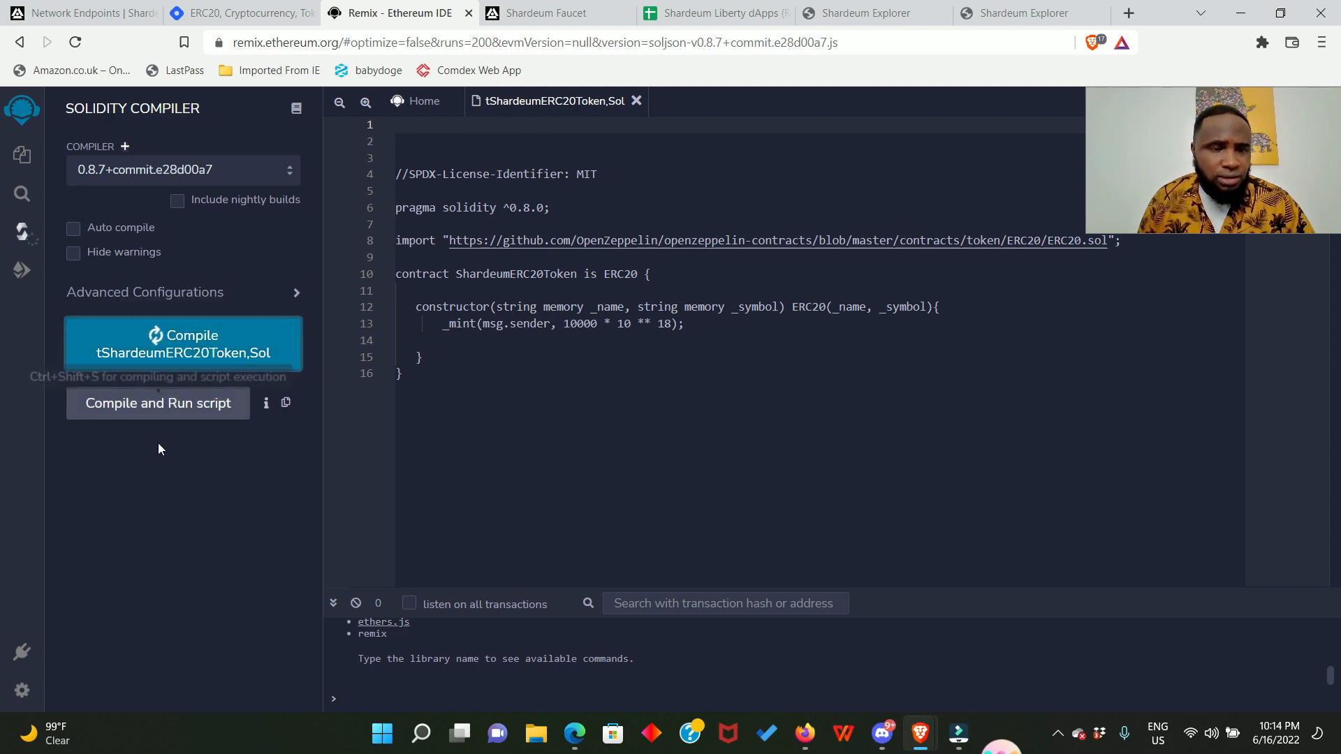
click(181, 344)
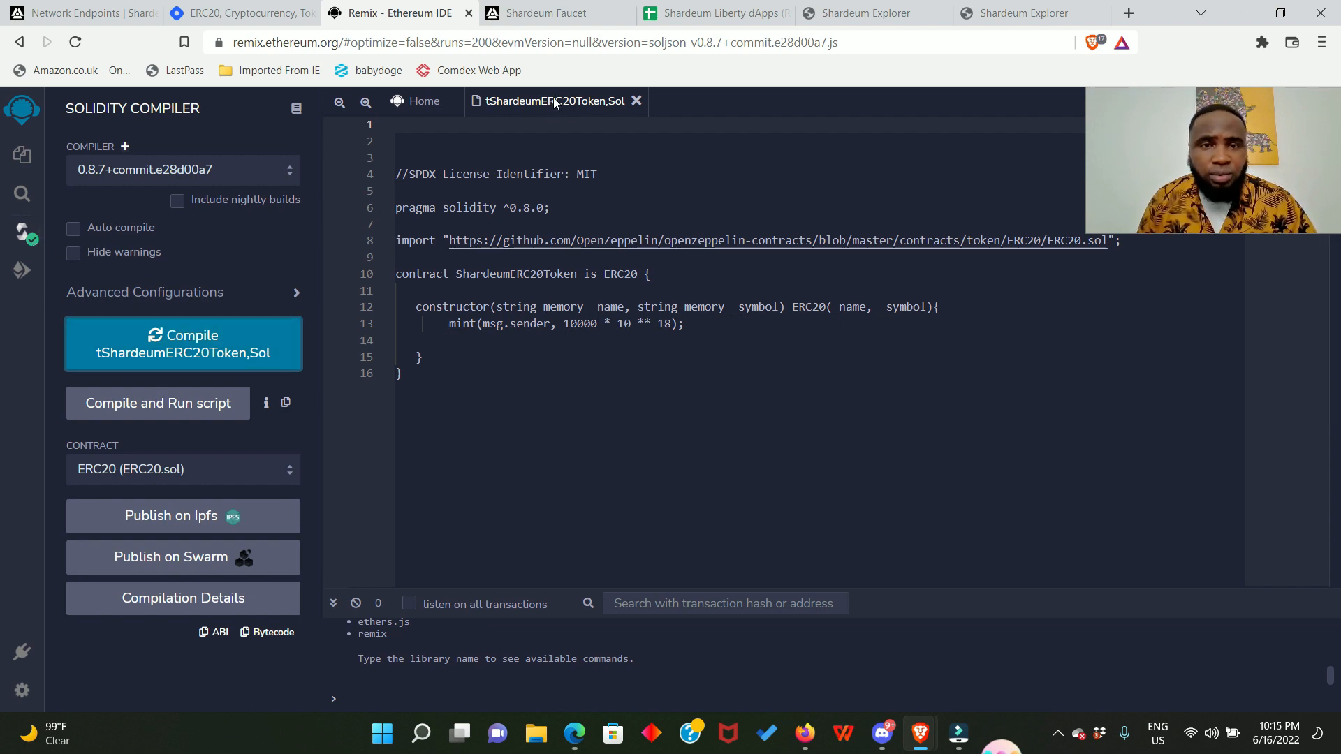
mouse_move(589, 111)
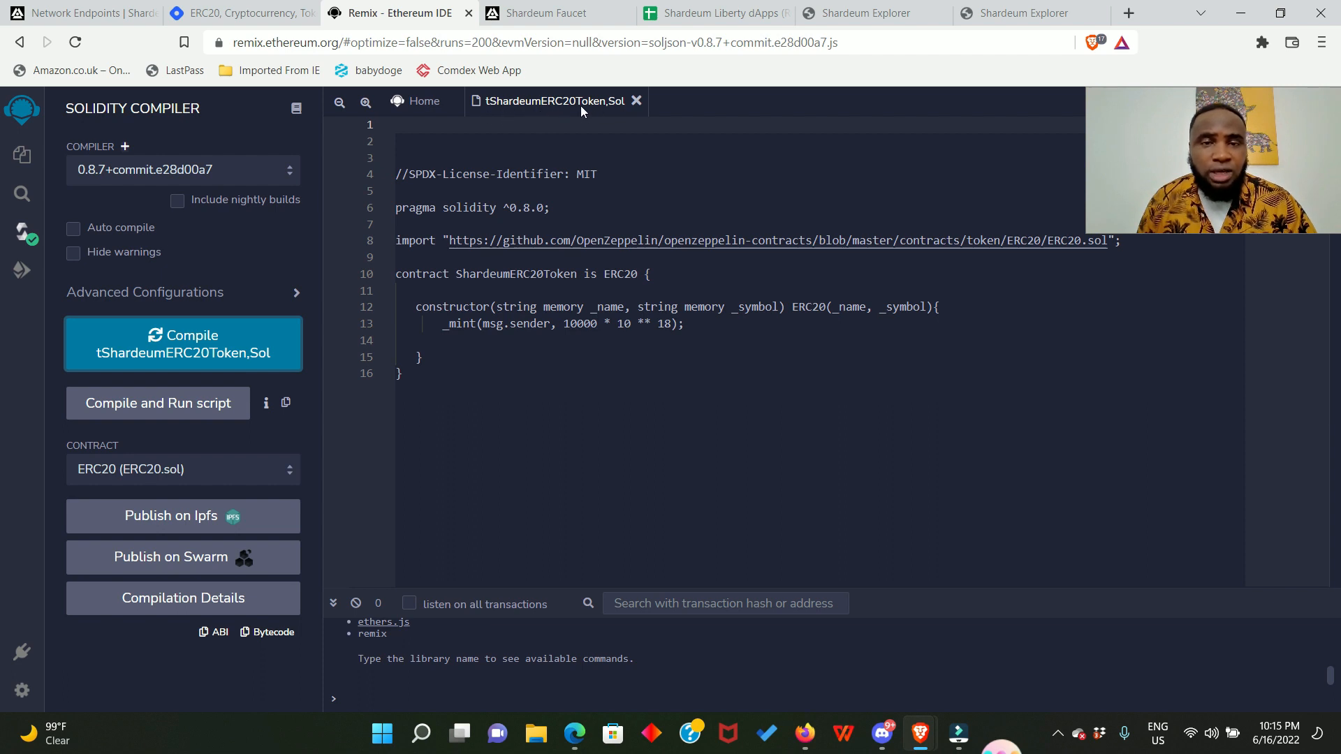
mouse_move(124, 288)
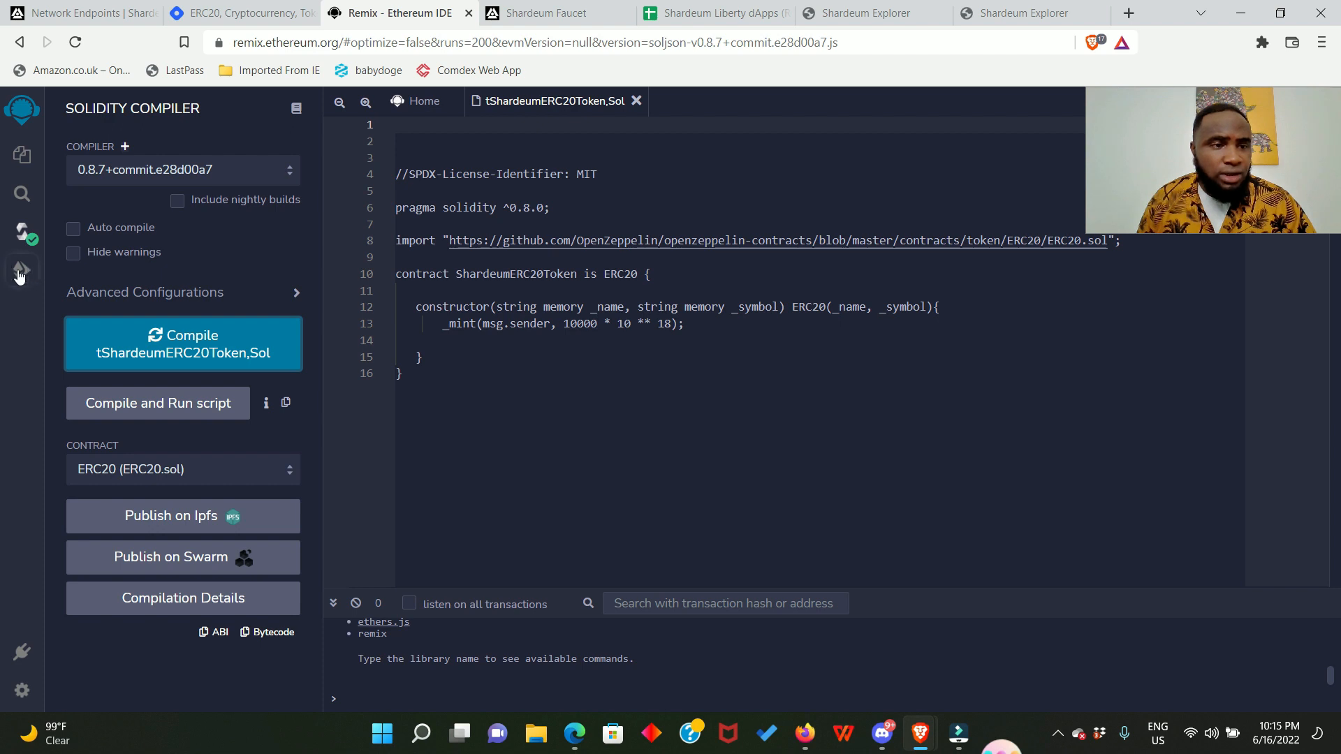
Step: Set the deployment environment to Injected Web3 using the MetaMask account
click(21, 270)
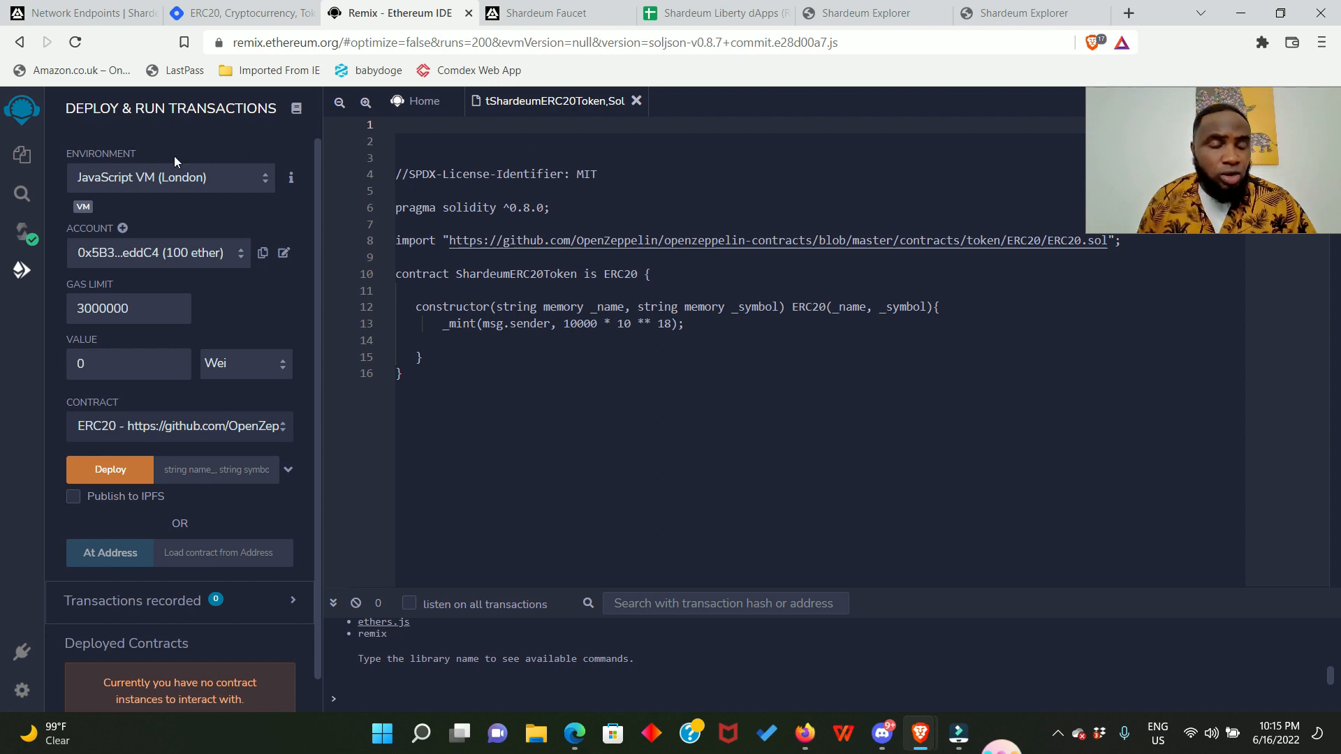
mouse_move(134, 160)
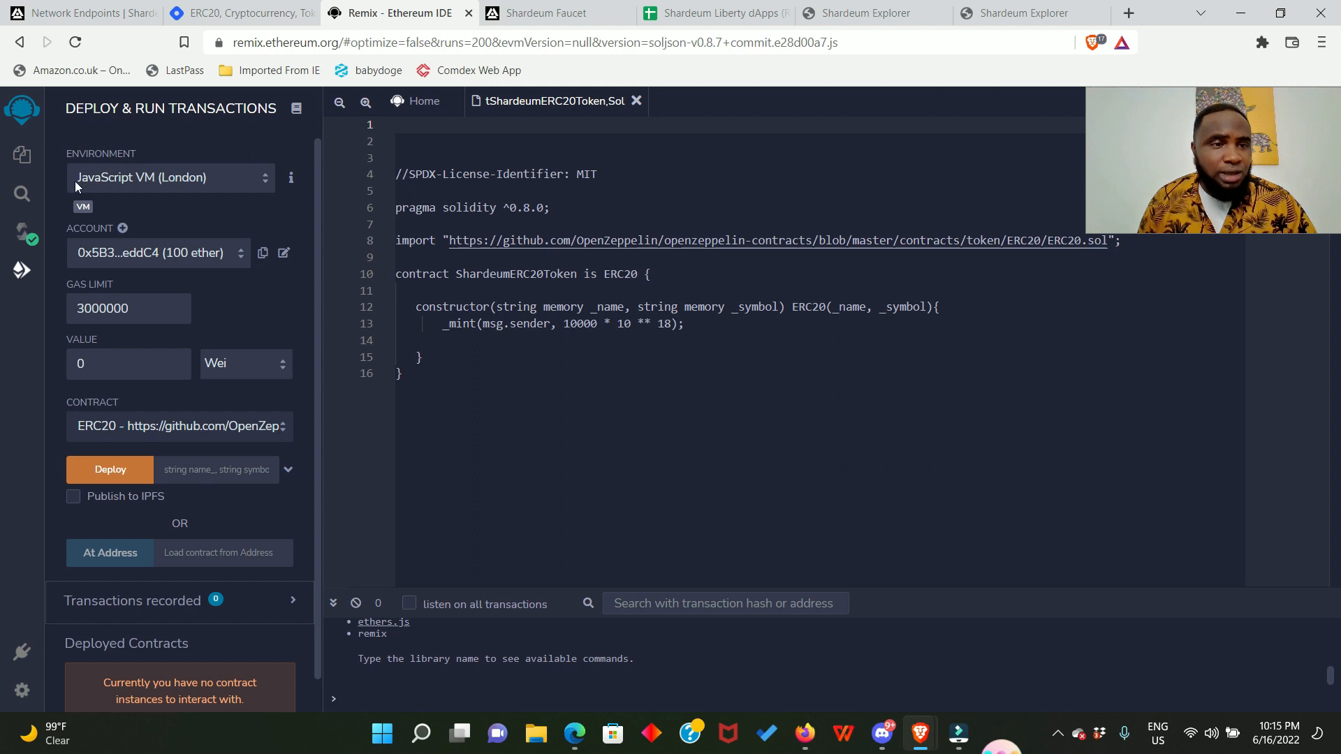
click(169, 177)
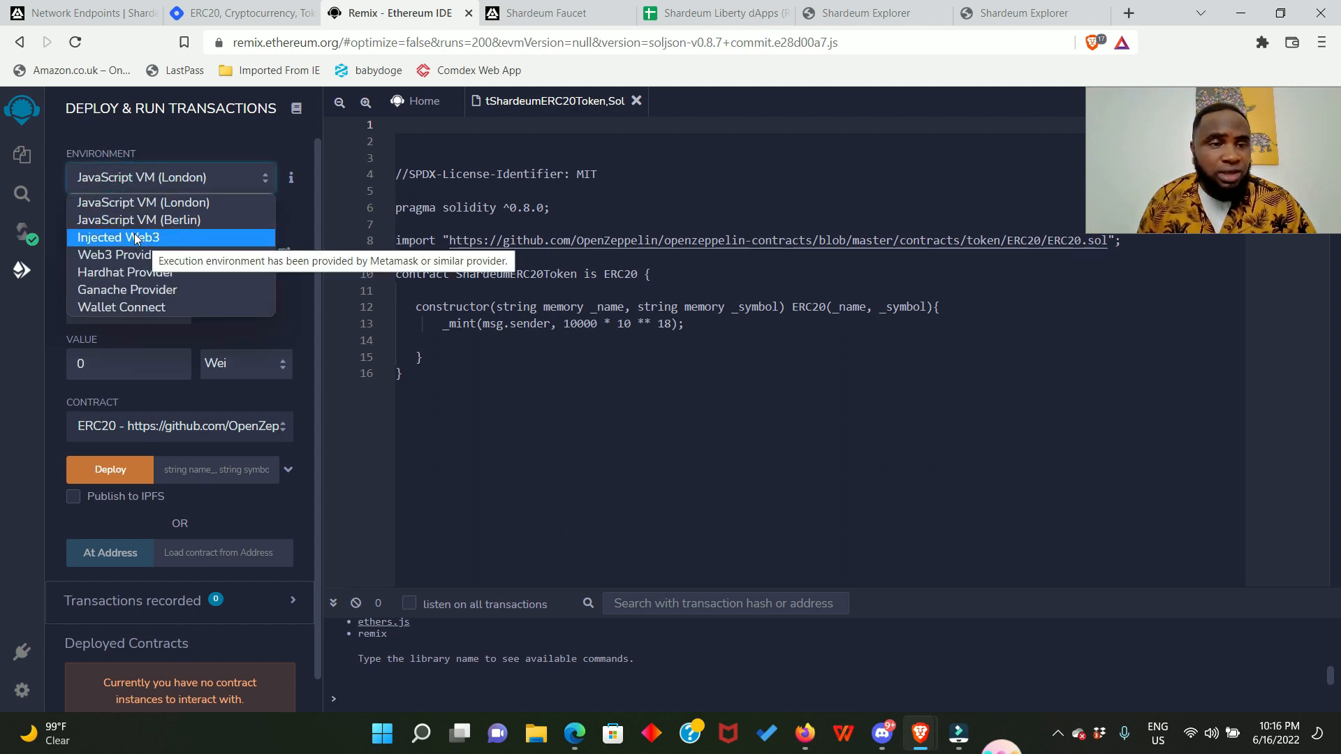
click(118, 238)
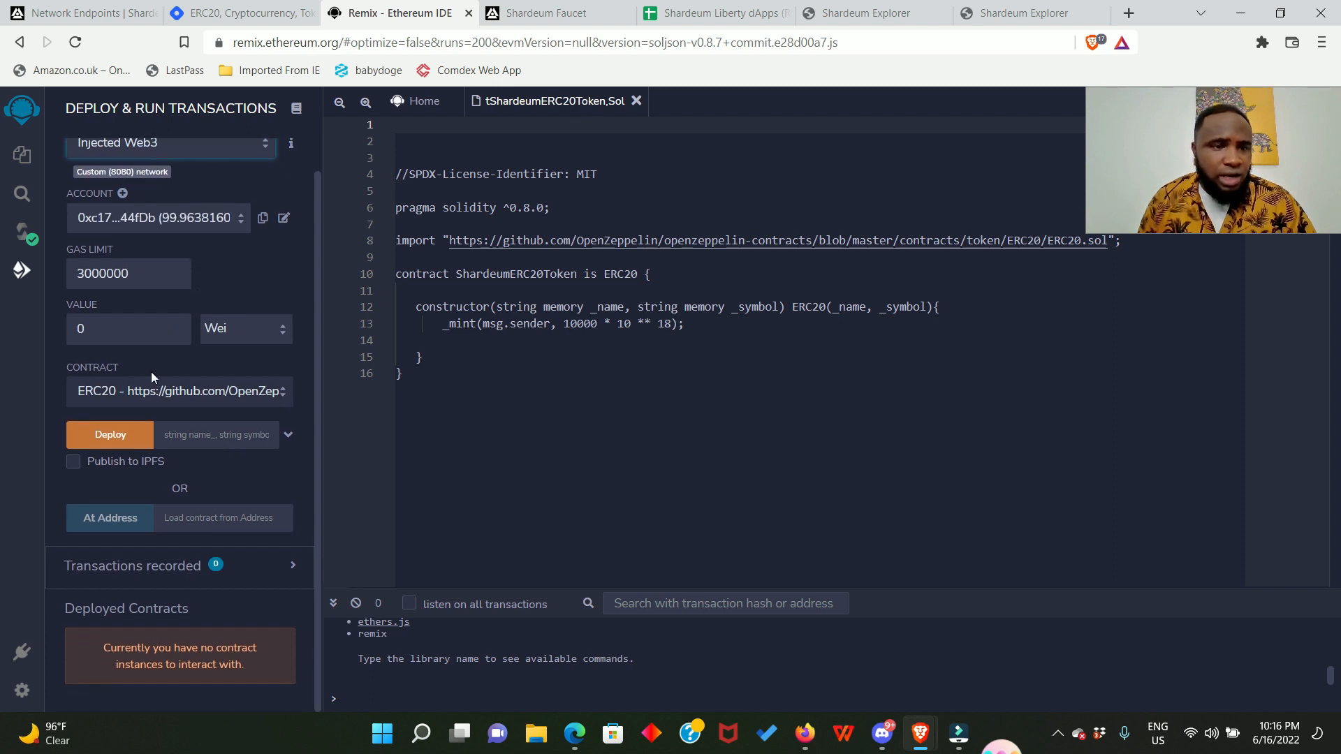
Step: Select ShardeumERC20Token - tShardeumERC20Token.Sol as the contract to deploy
click(288, 434)
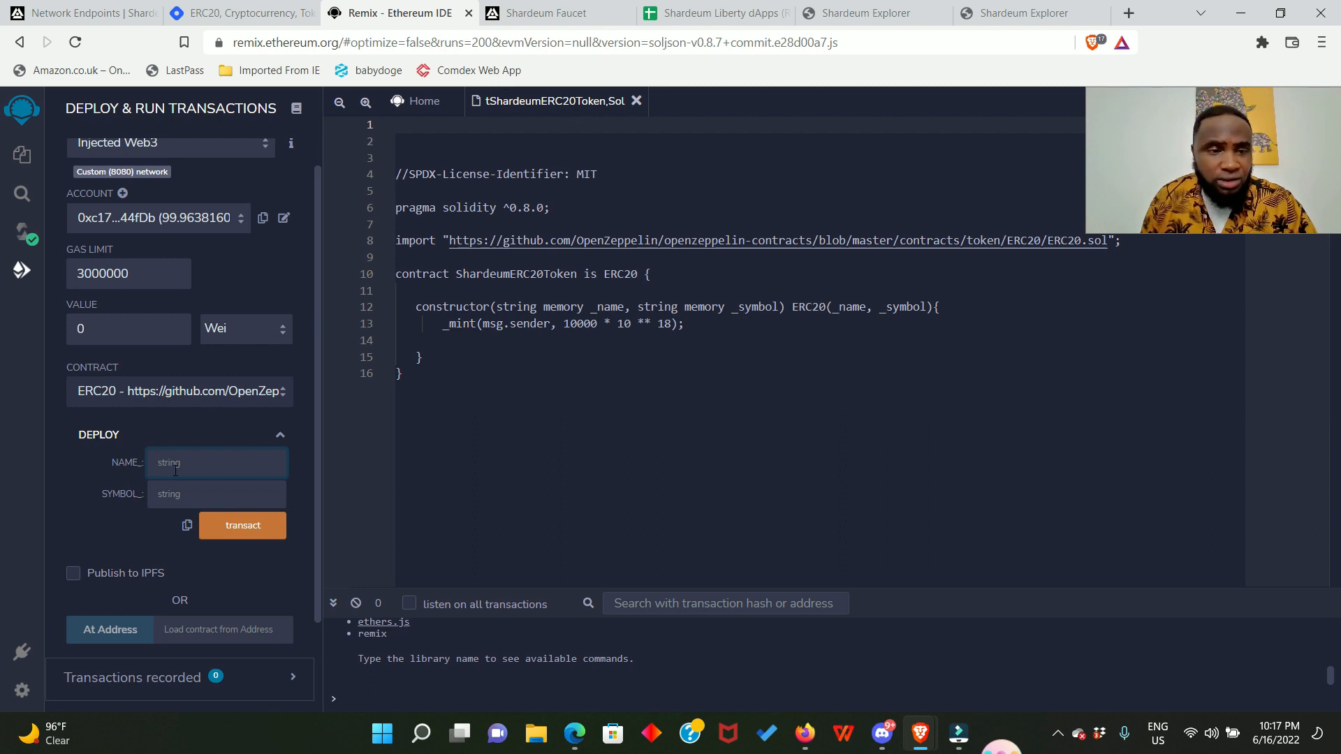
click(180, 391)
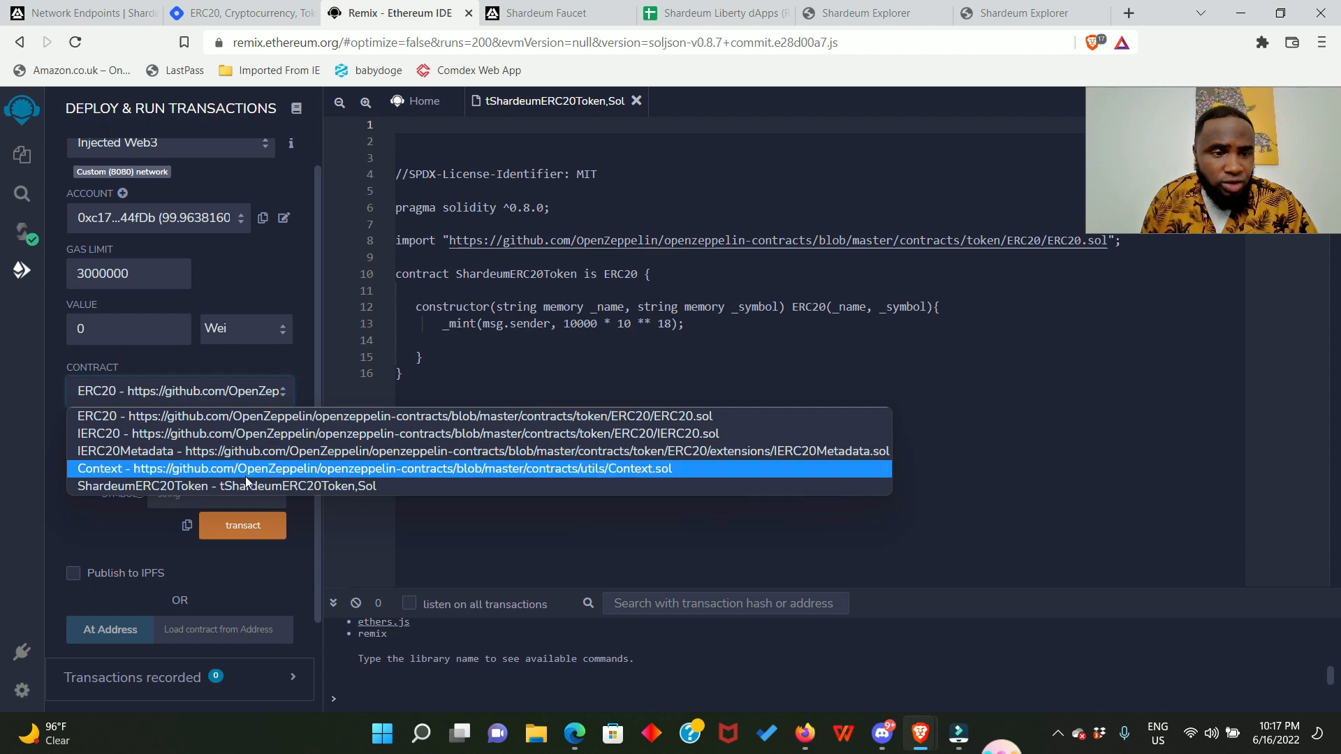
mouse_move(239, 486)
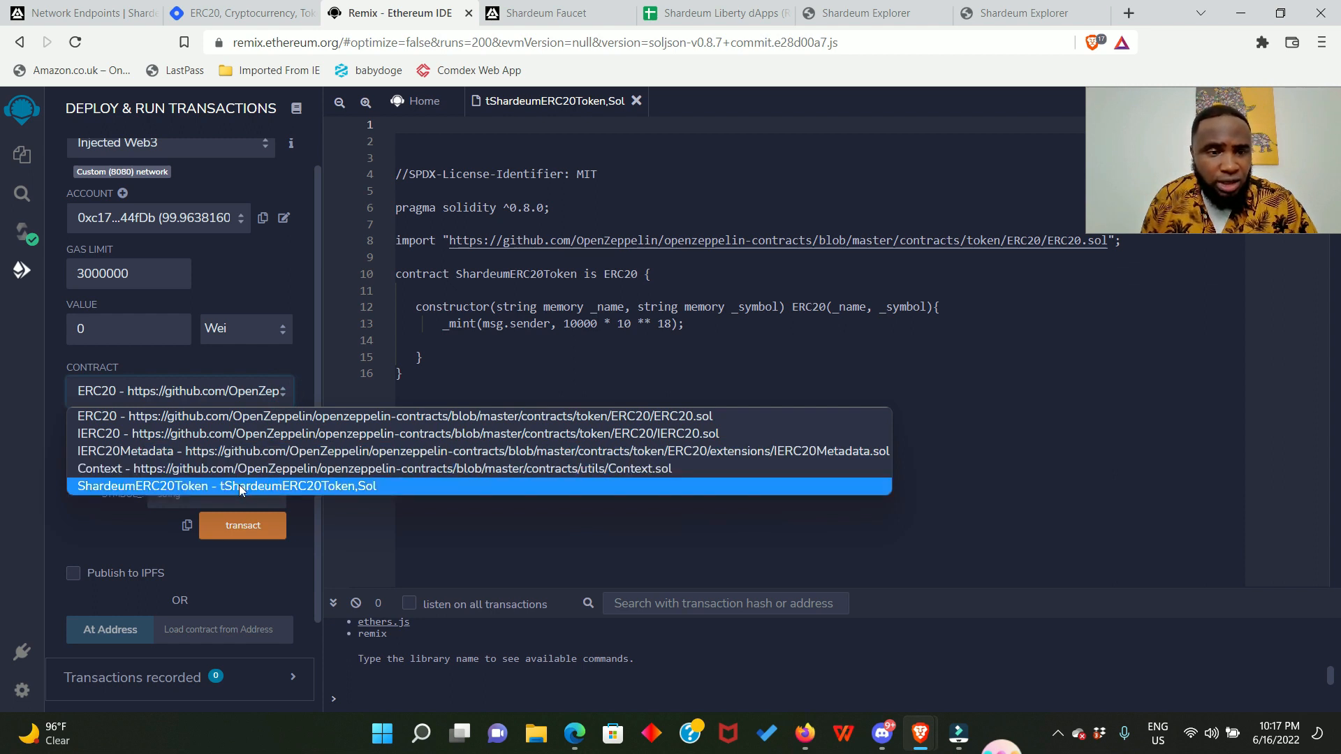
click(238, 486)
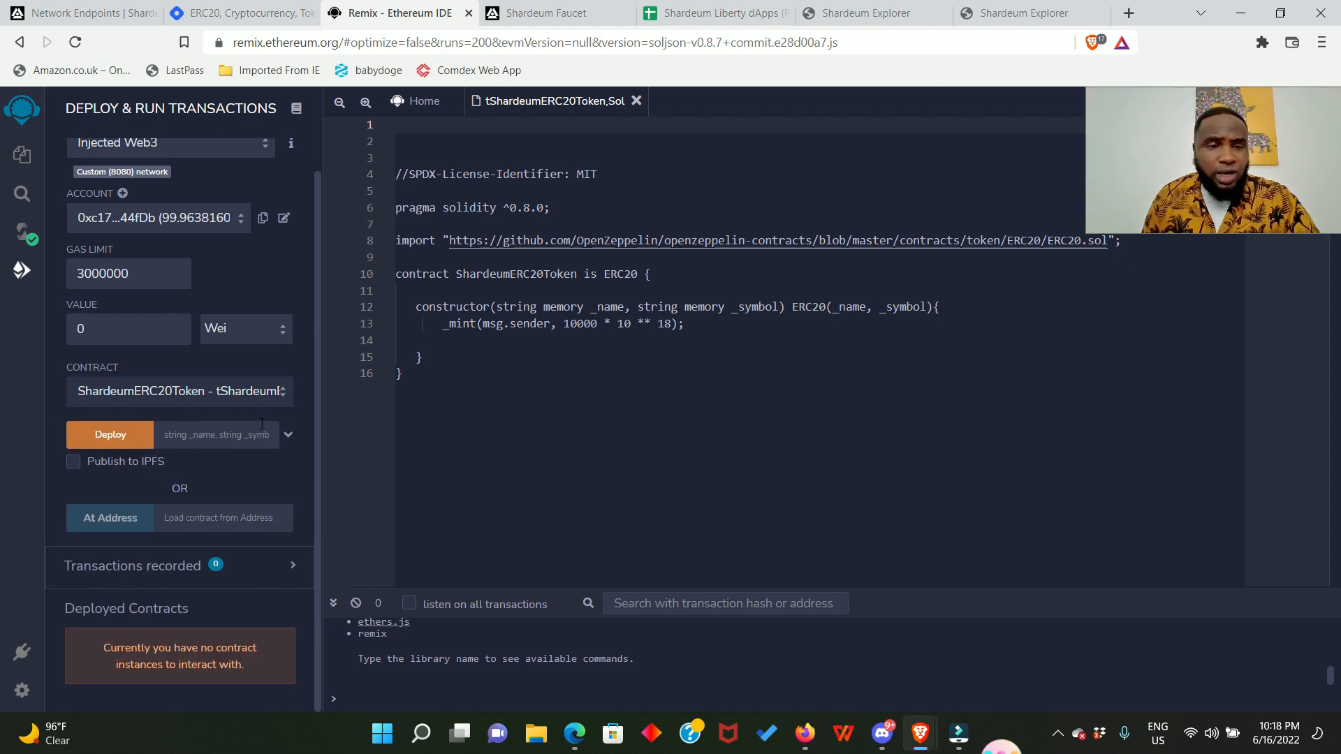
mouse_move(289, 440)
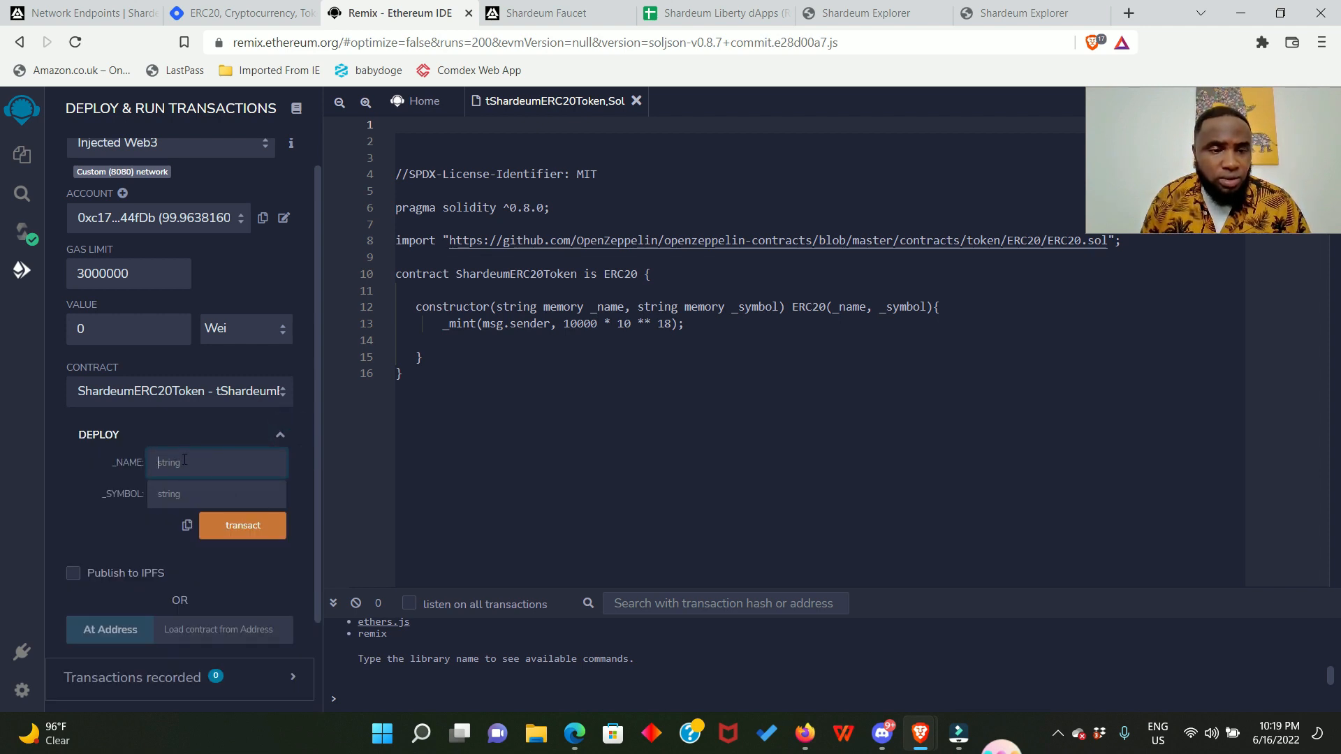
Step: Deploy ShardeumERC20Token with _NAME TeeERC20Token and _SYMBOL tSHM, raising the MetaMask 0.2415 SHM fee confirmation
text(TeeERC20Token)
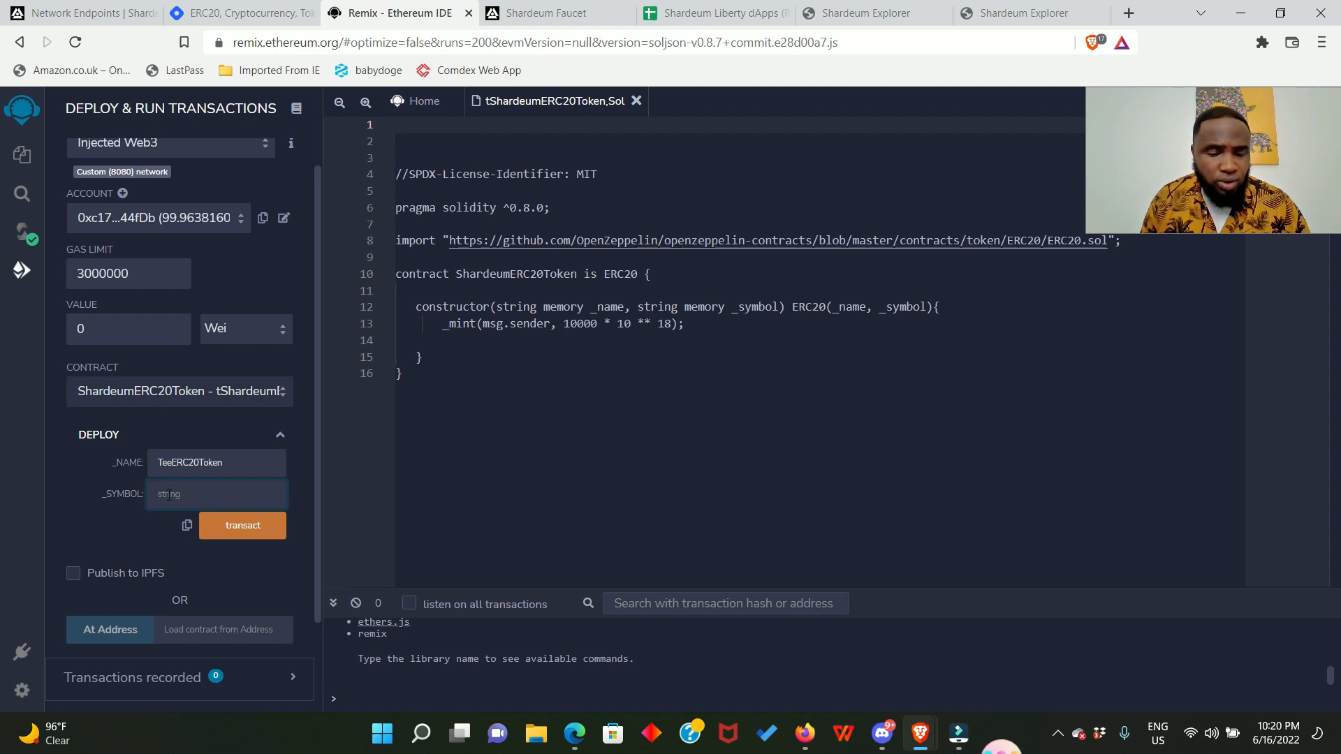
text(tSHM)
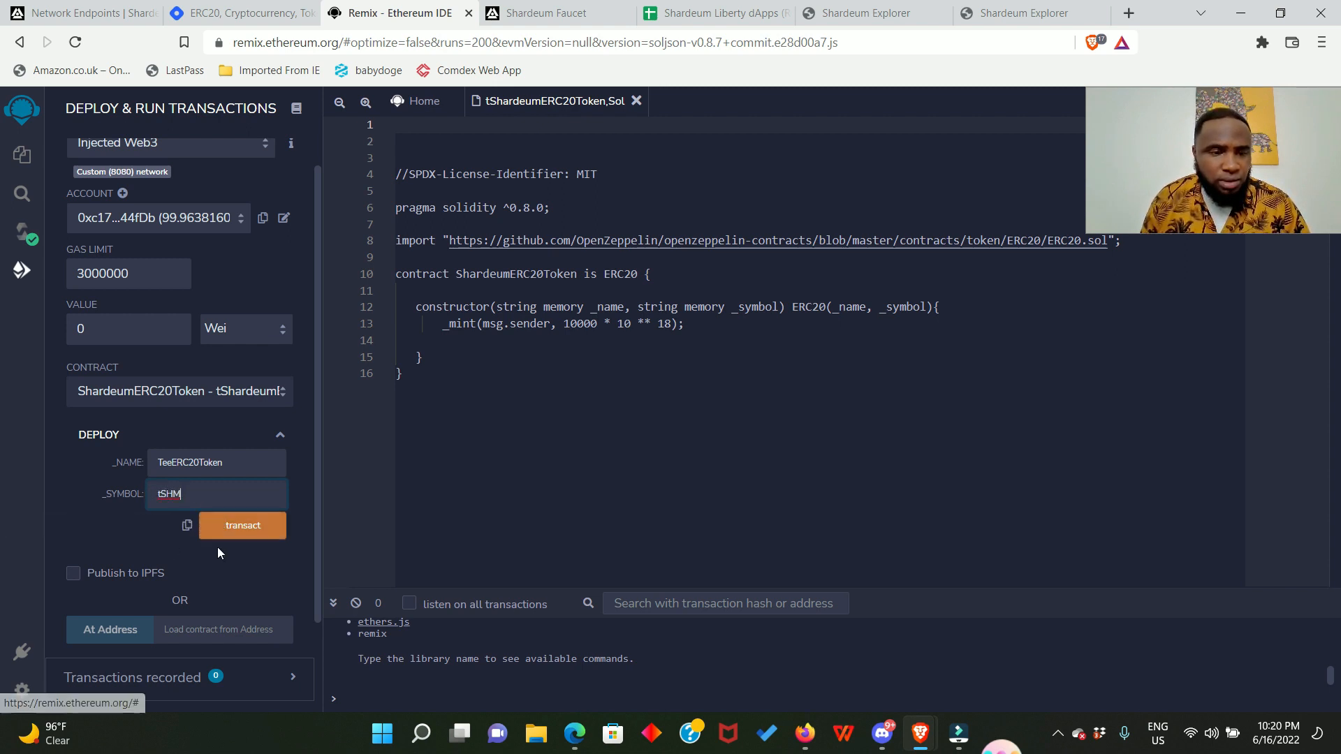
click(242, 525)
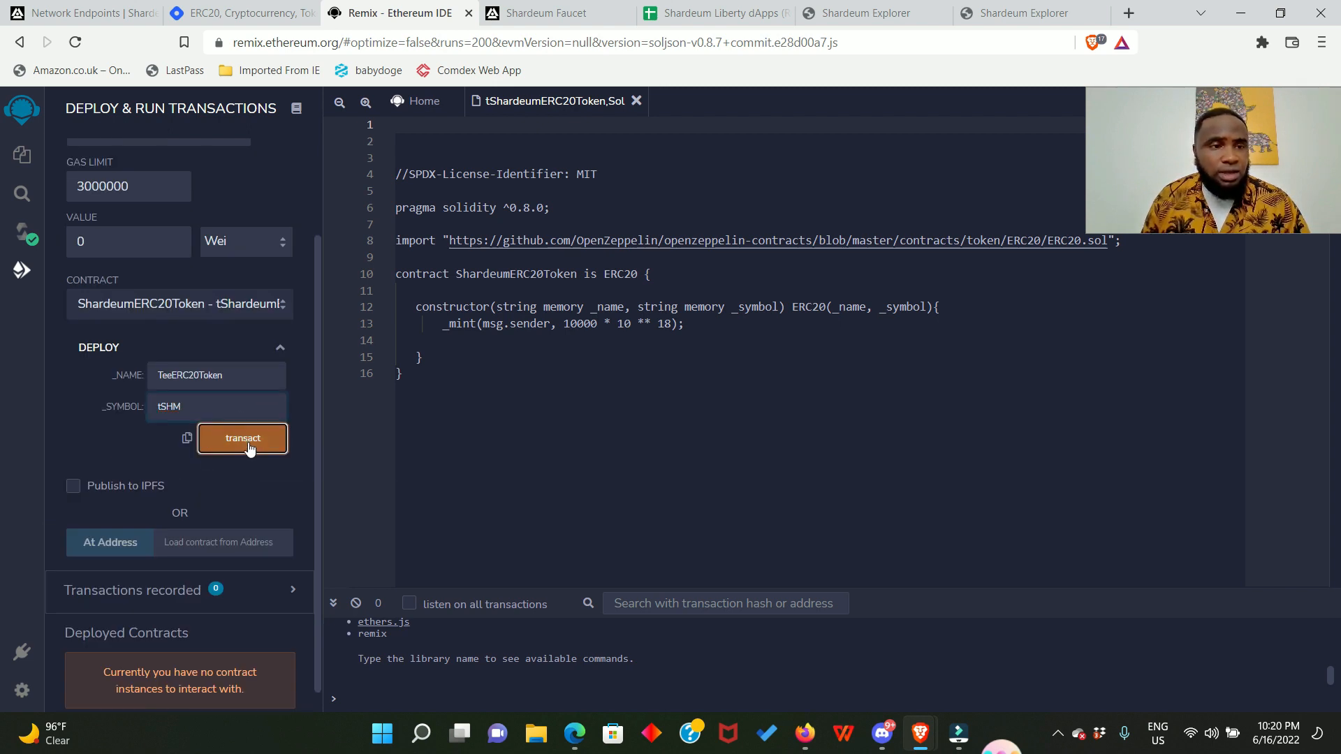
click(243, 437)
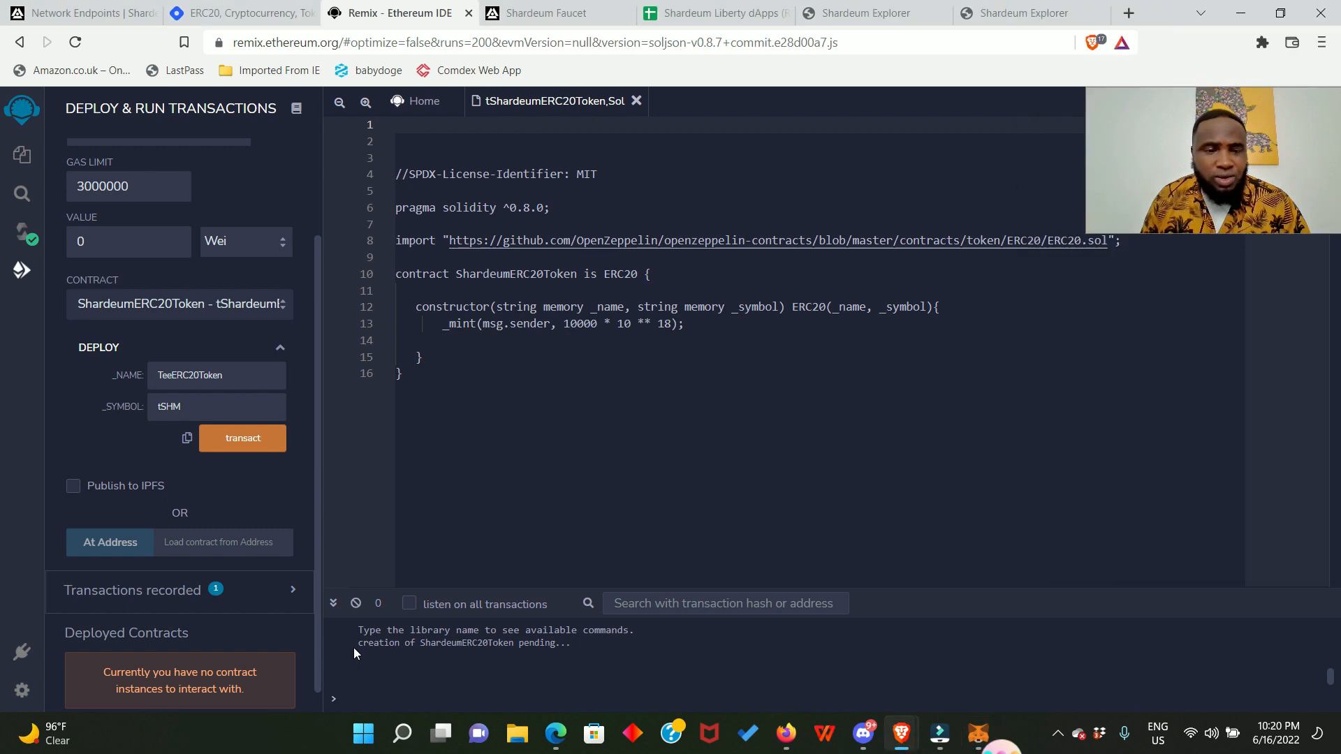
drag(359, 643, 531, 643)
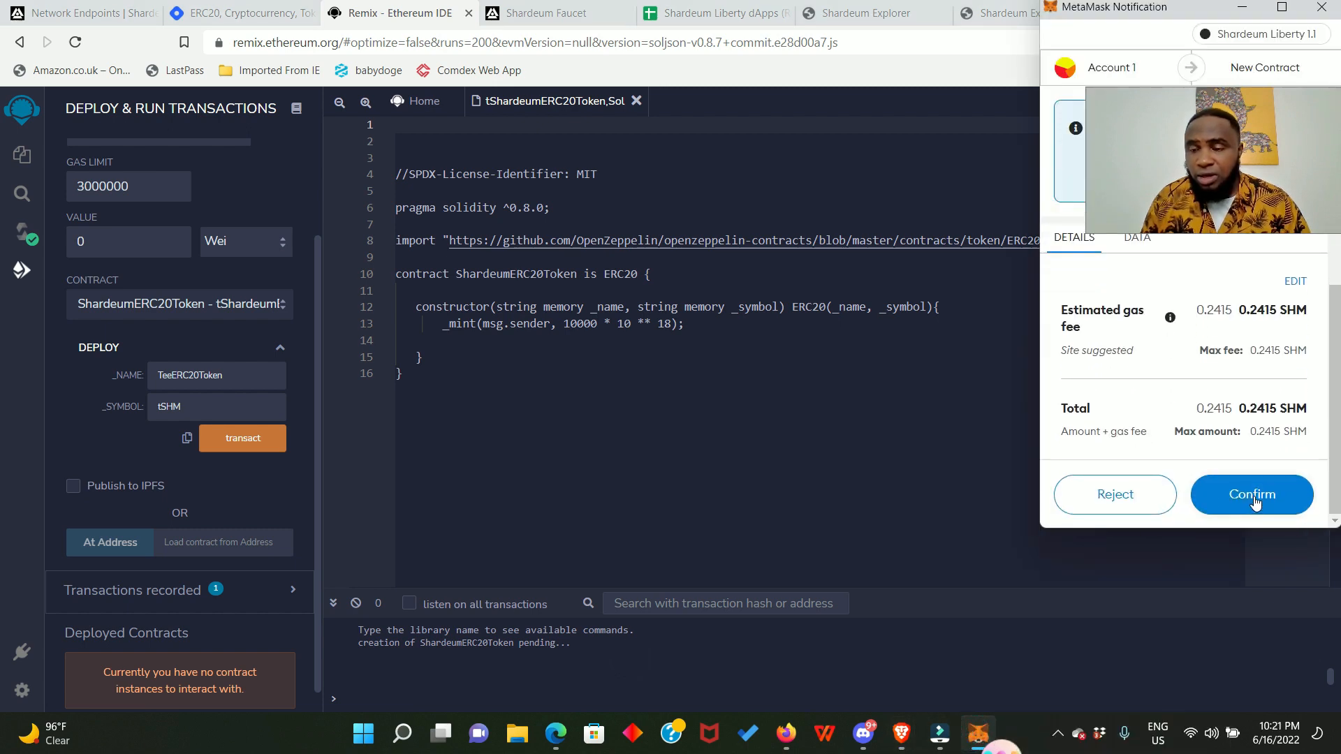
Step: Confirm the deployment in MetaMask and copy the deployed contract's address for the explorer search
click(1252, 494)
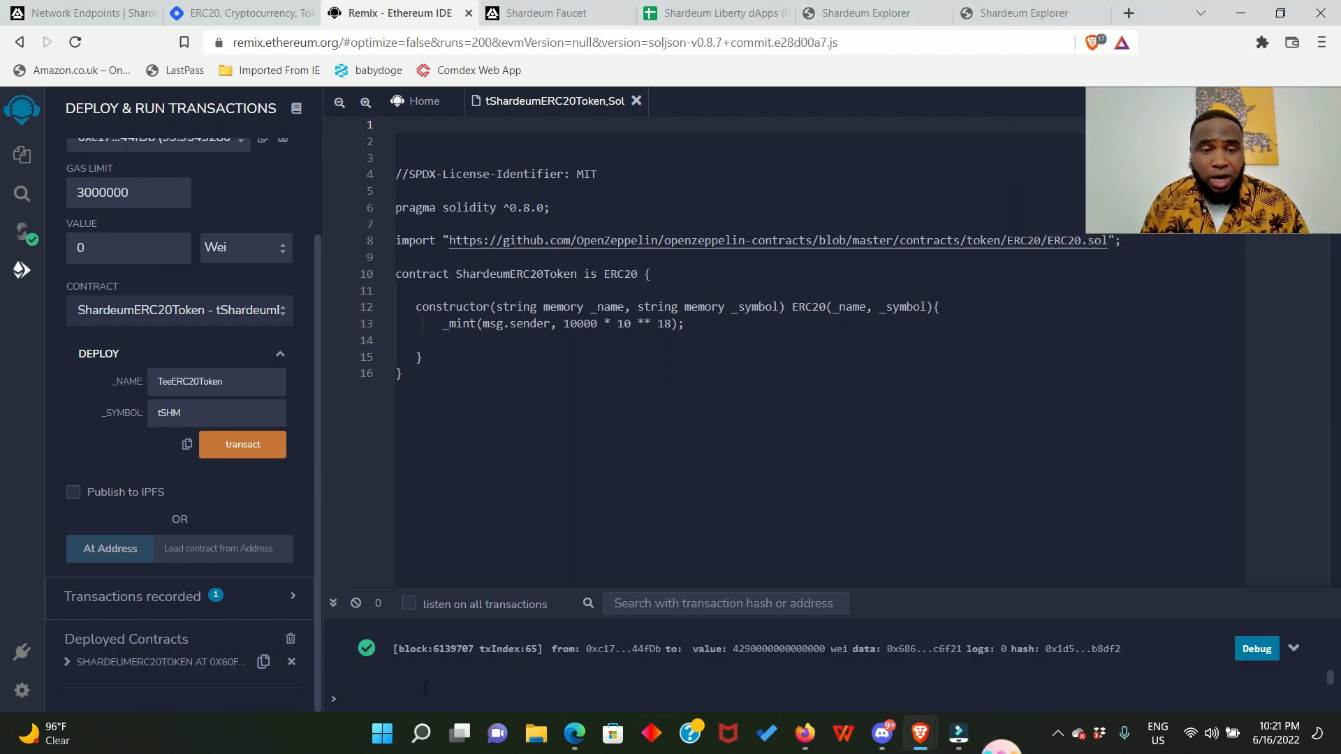
mouse_move(507, 658)
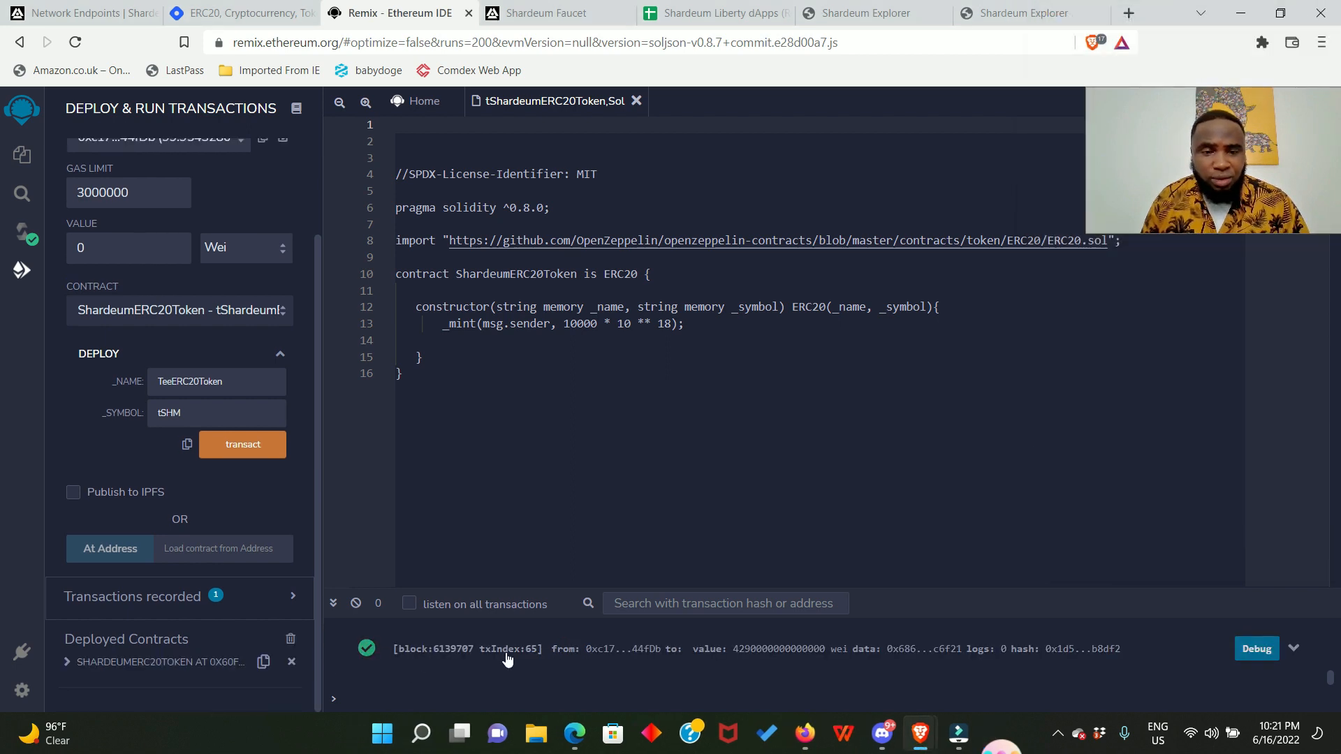
mouse_move(658, 661)
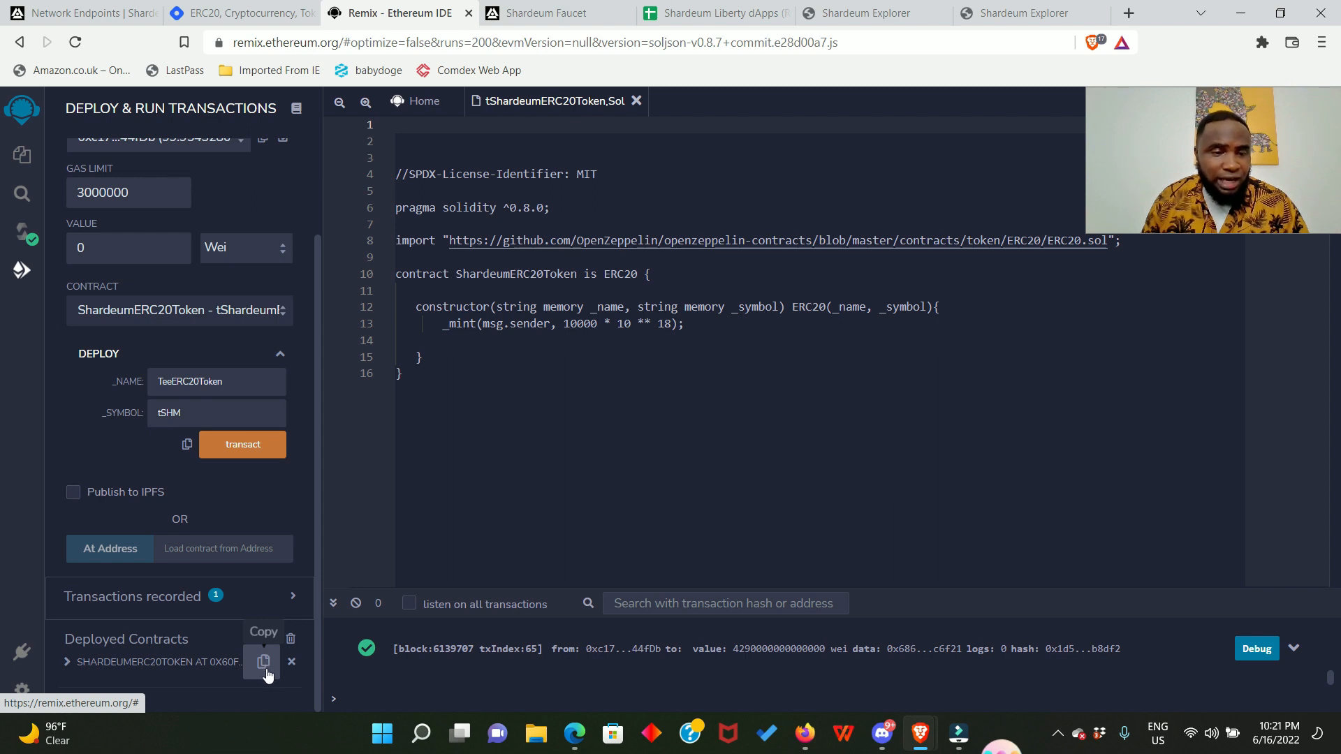
mouse_move(235, 680)
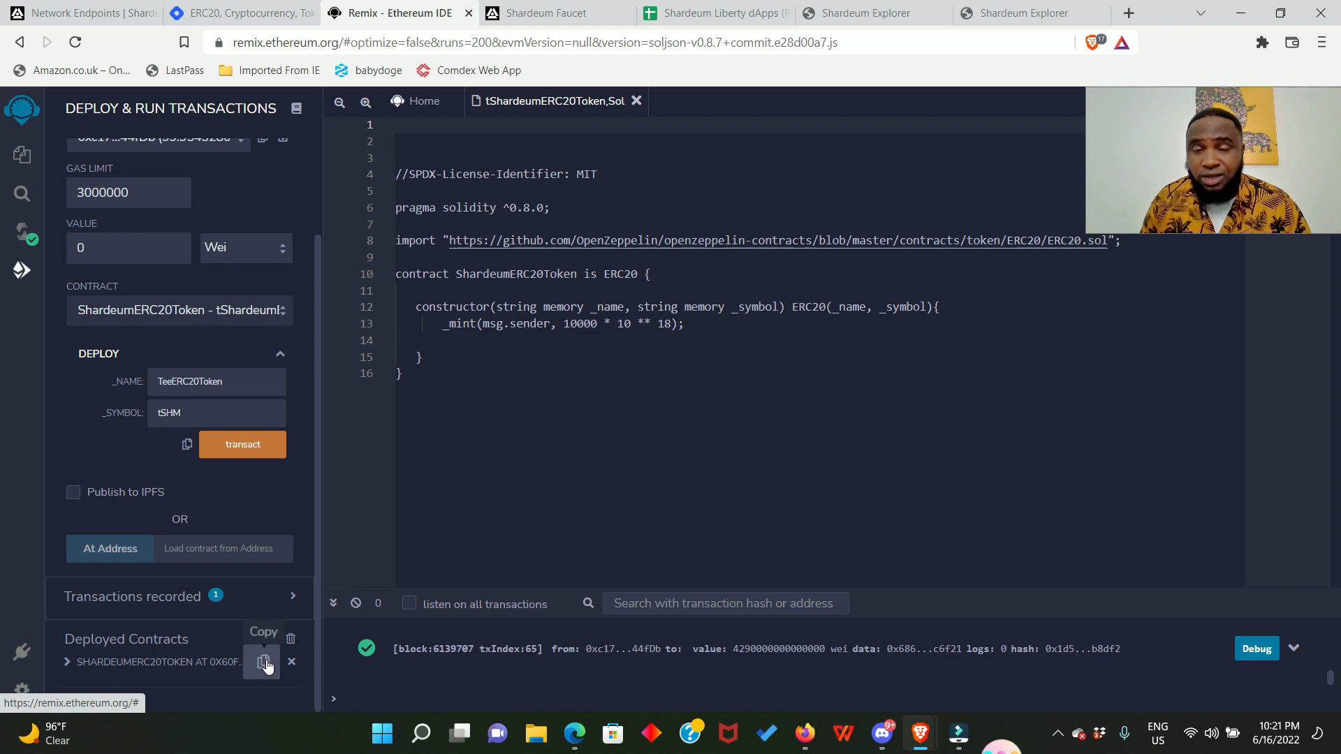
click(264, 662)
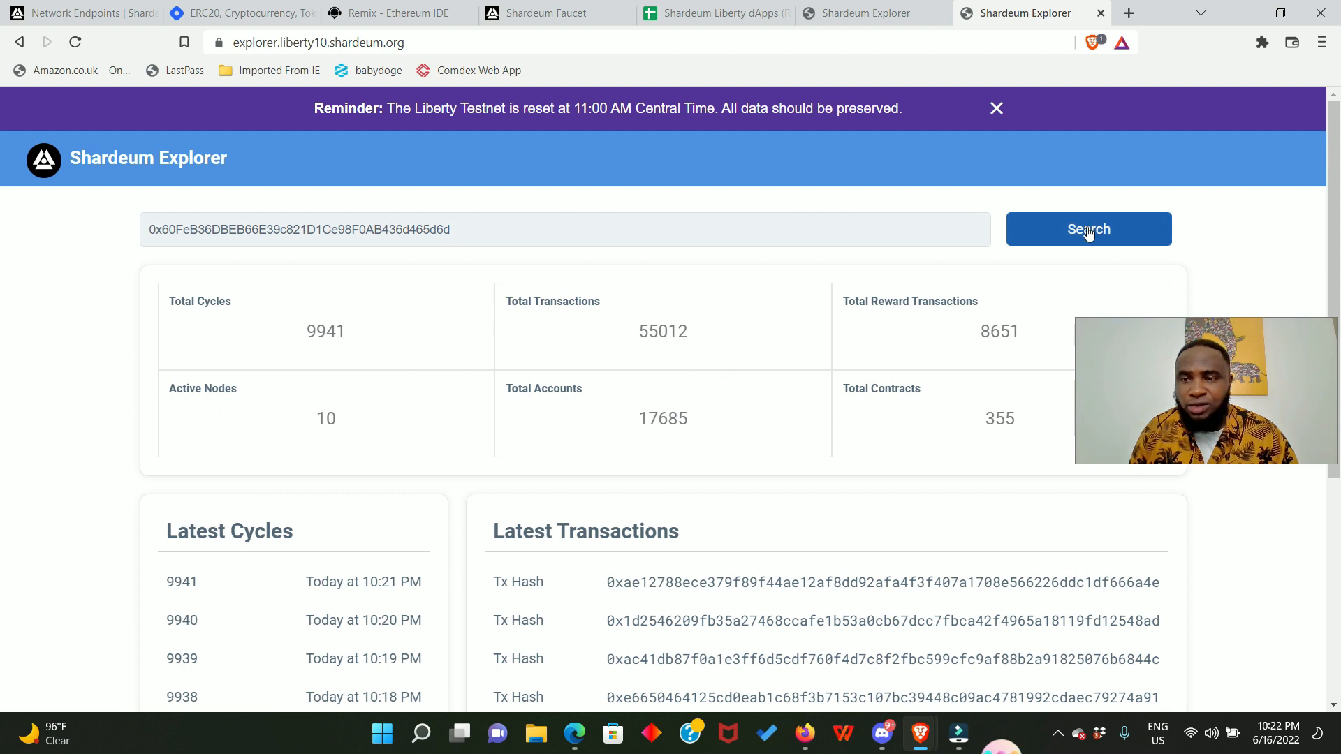
Step: Search the contract address and view the TeeERC20Token (tSHM) Contract Info with its creation transaction
click(1088, 228)
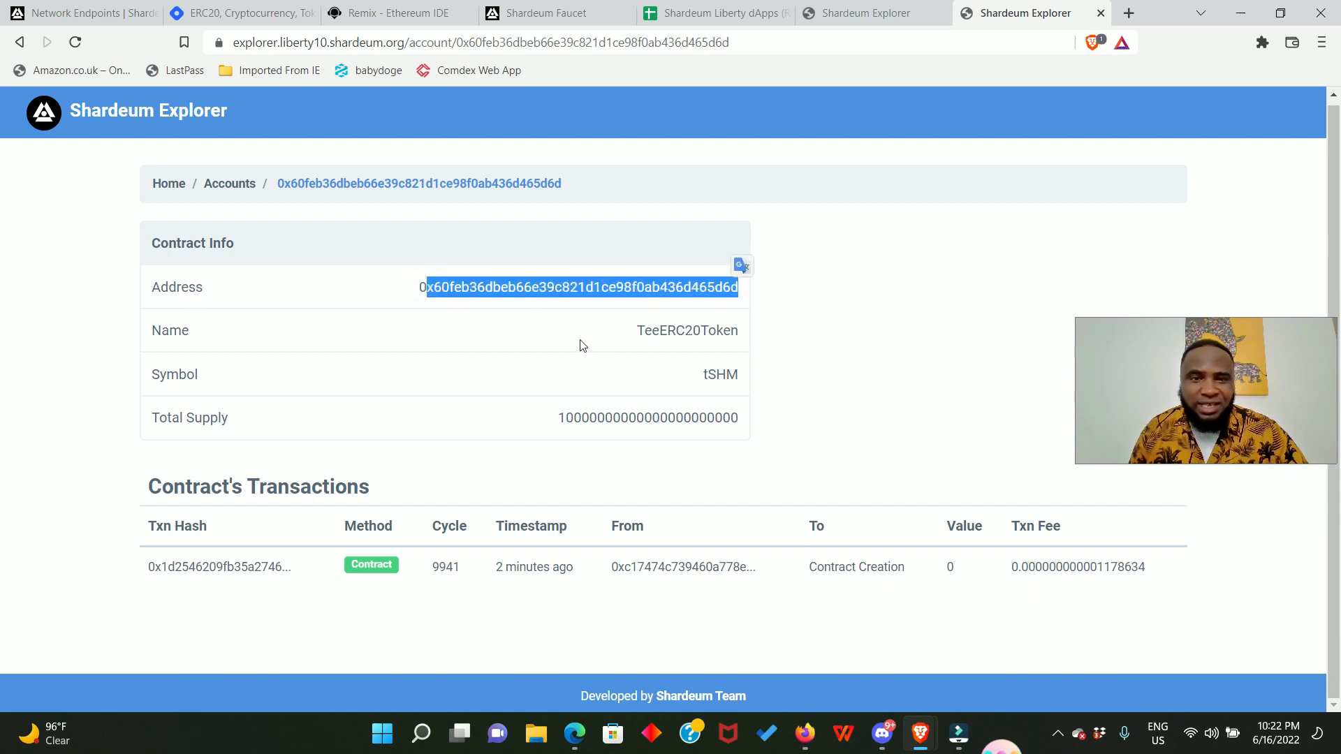
double_click(688, 330)
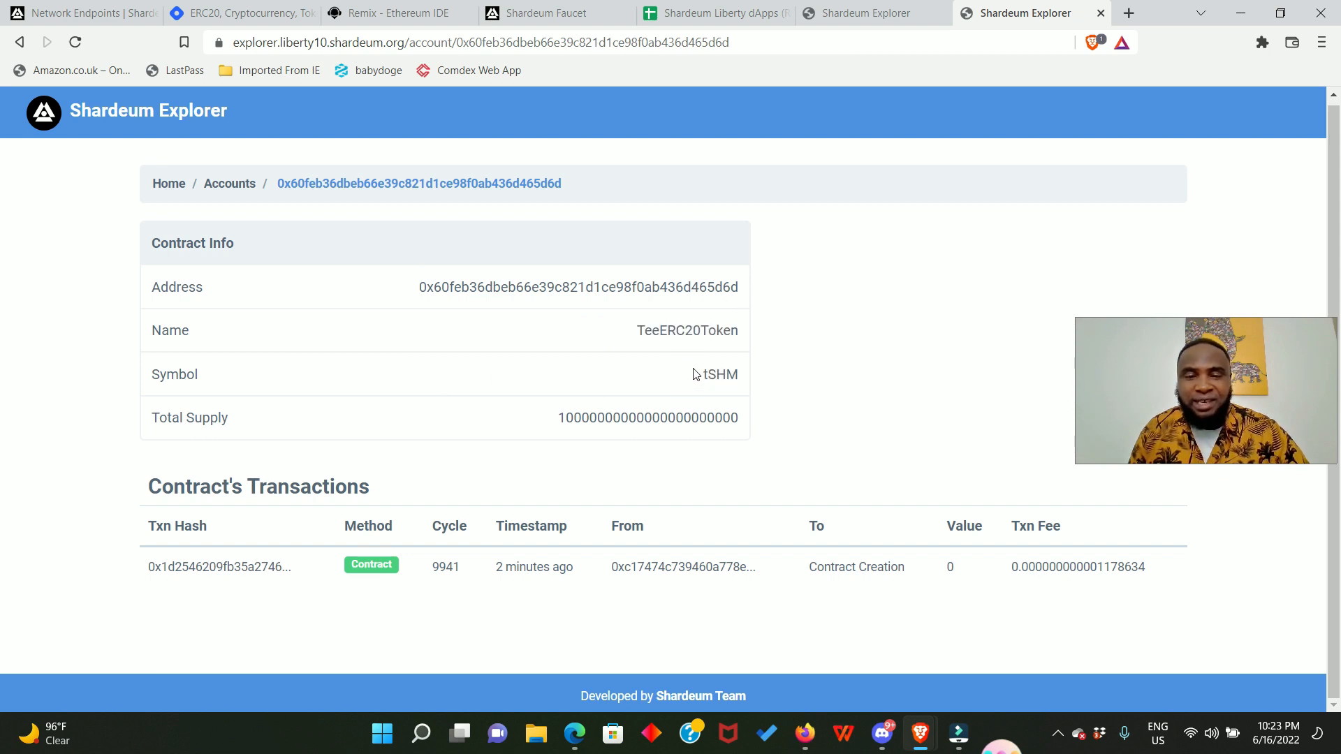
click(413, 373)
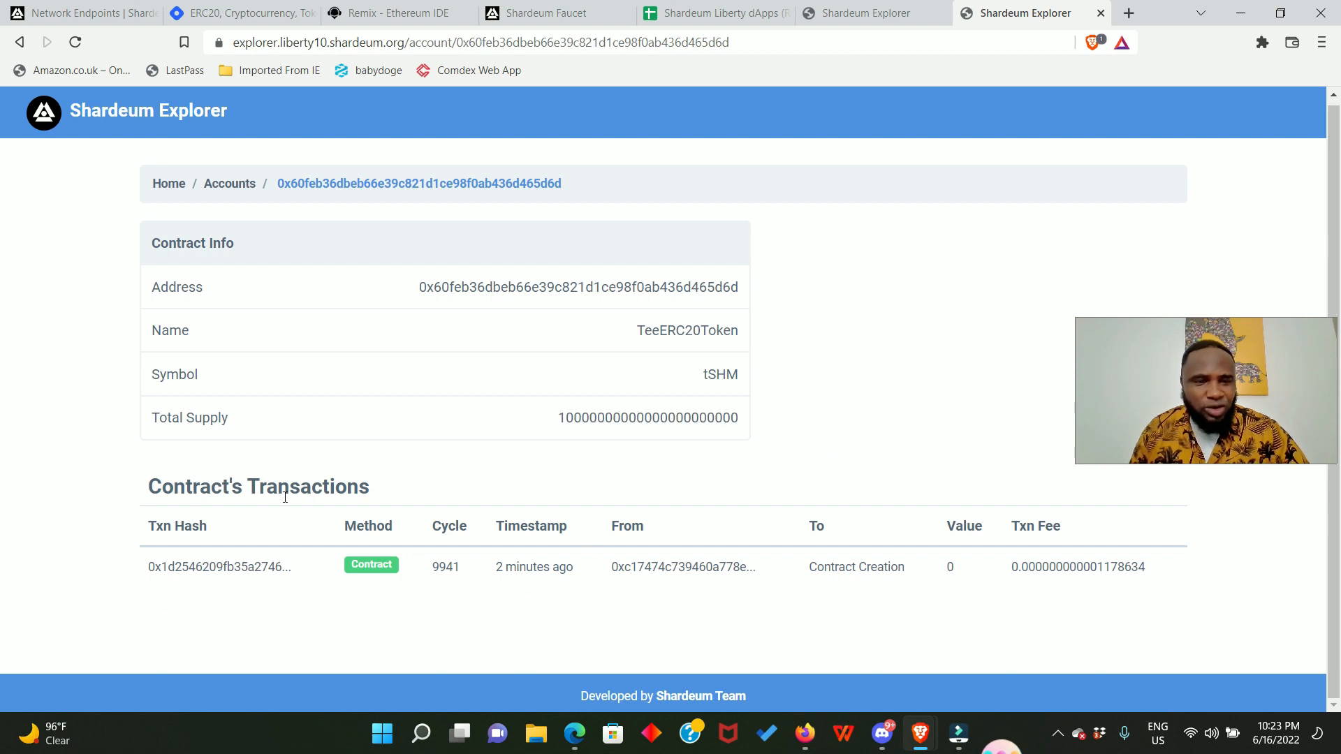
mouse_move(907, 558)
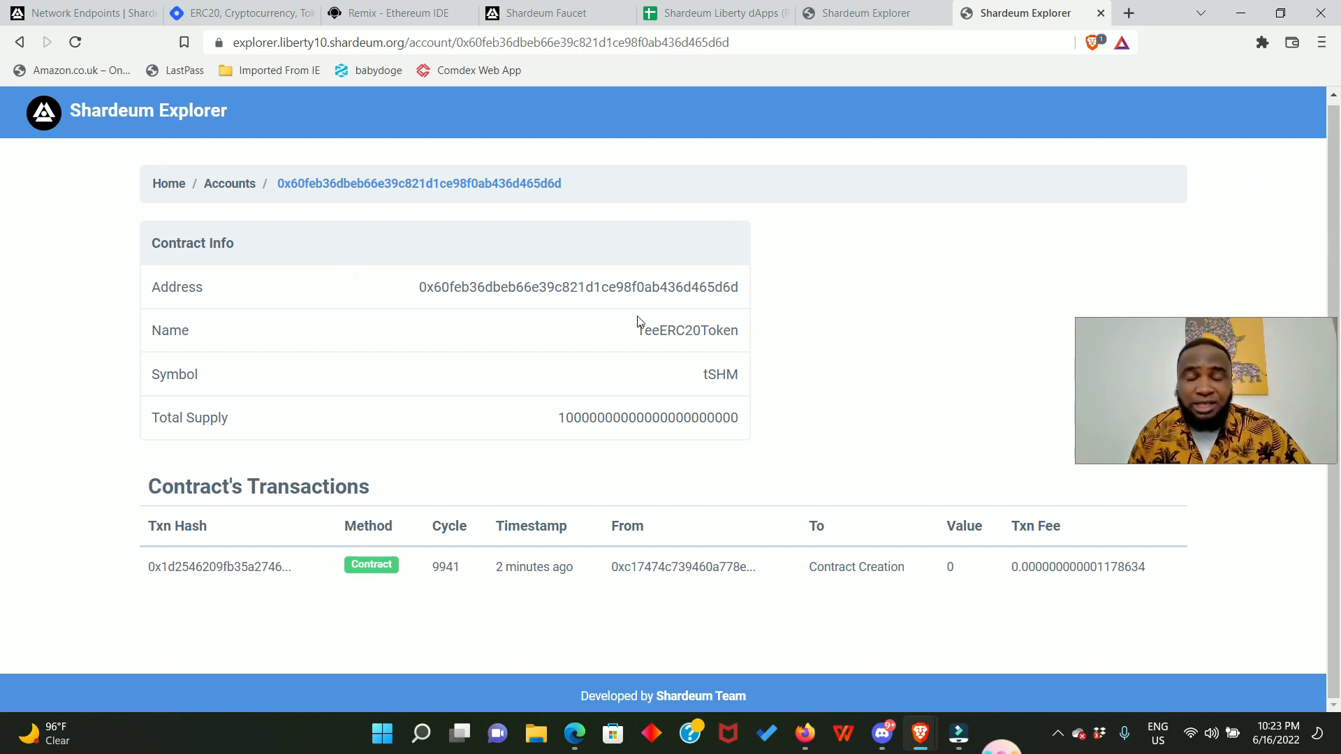
mouse_move(1225, 294)
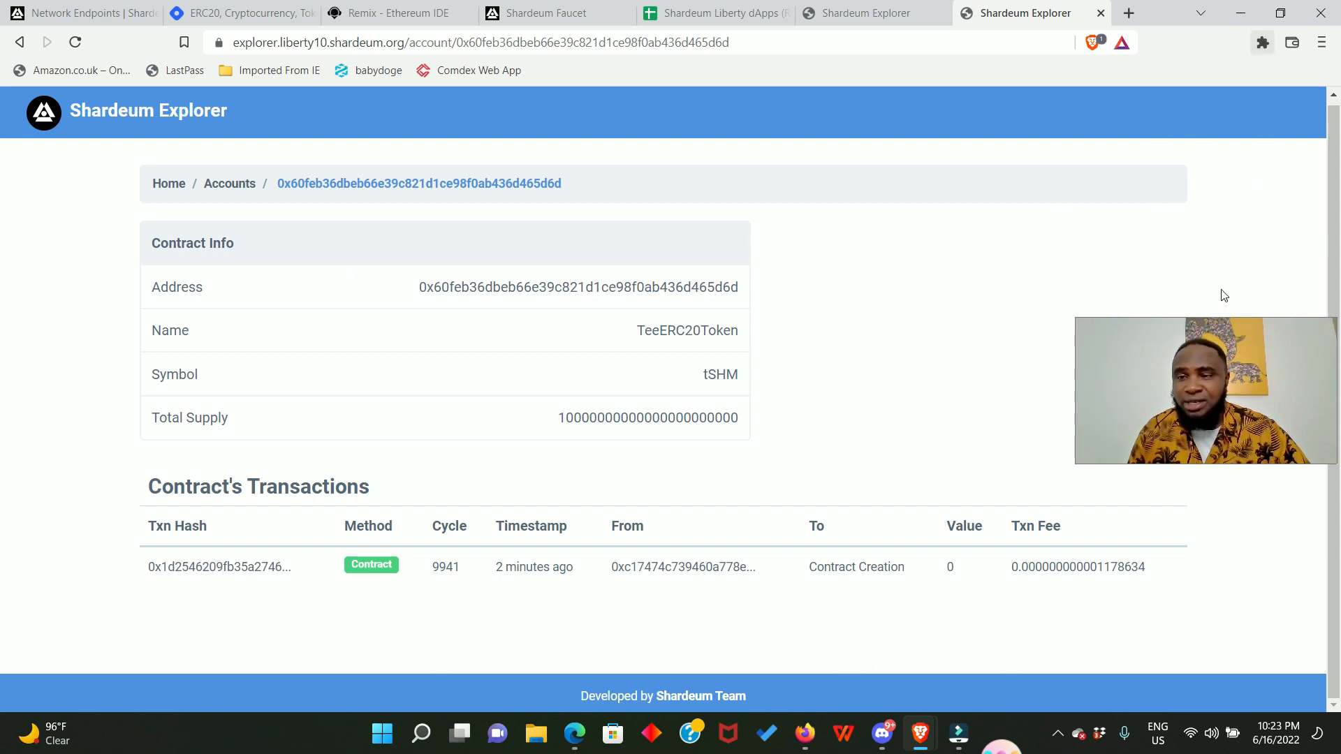
click(1262, 42)
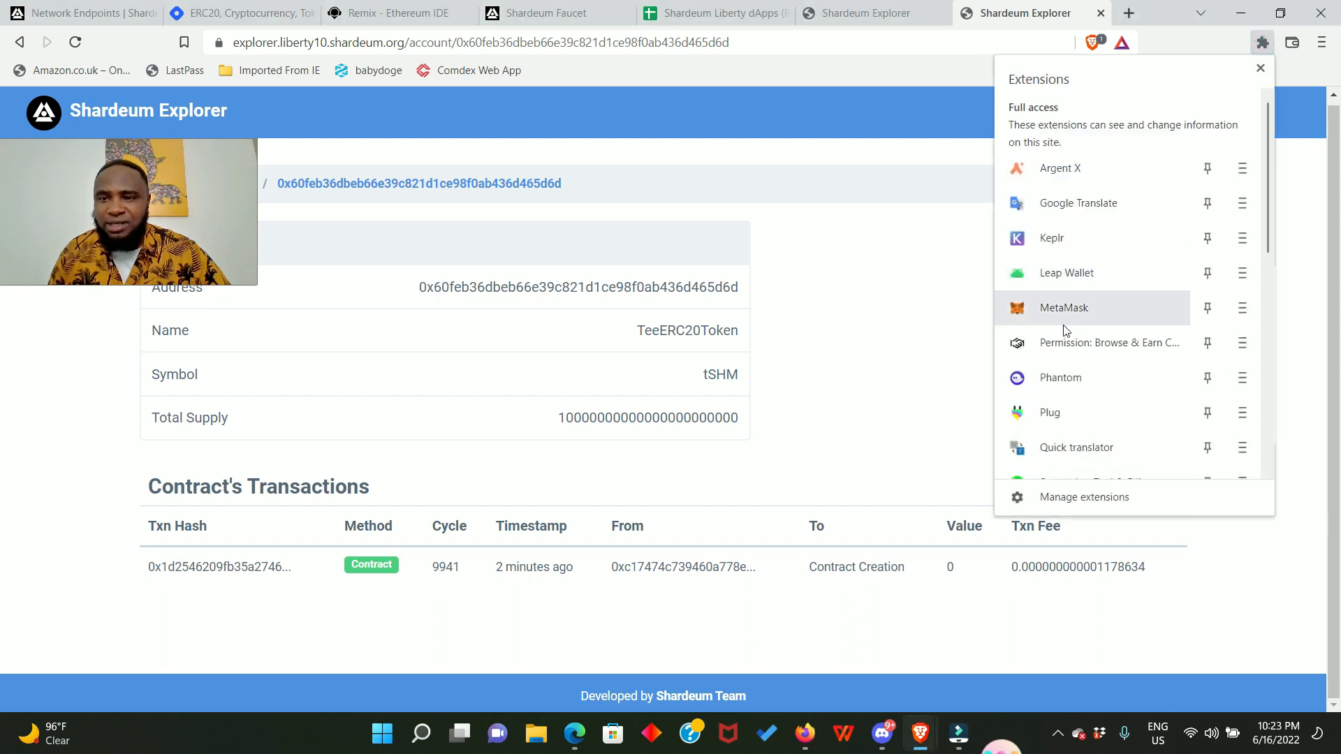
Step: Add tSHM as a custom token in MetaMask so the wallet shows 10000 tSHM
click(1063, 307)
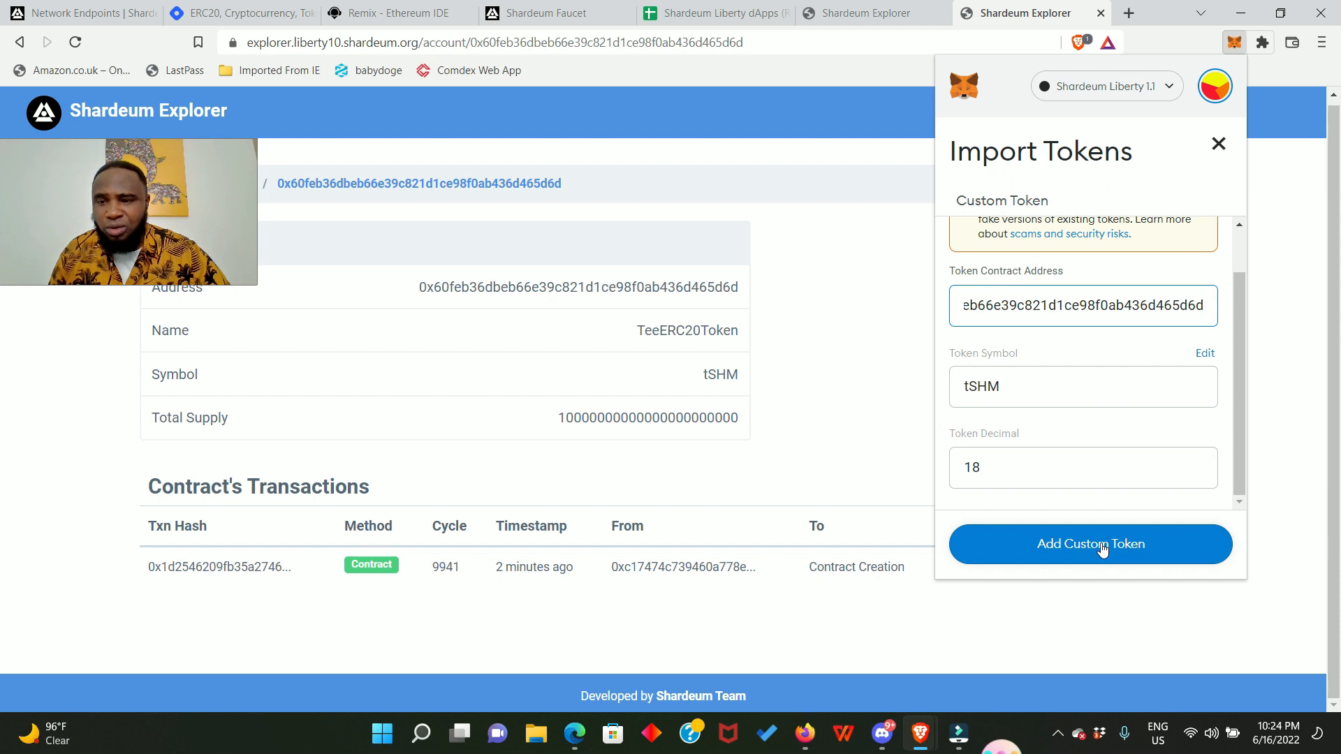
click(1091, 543)
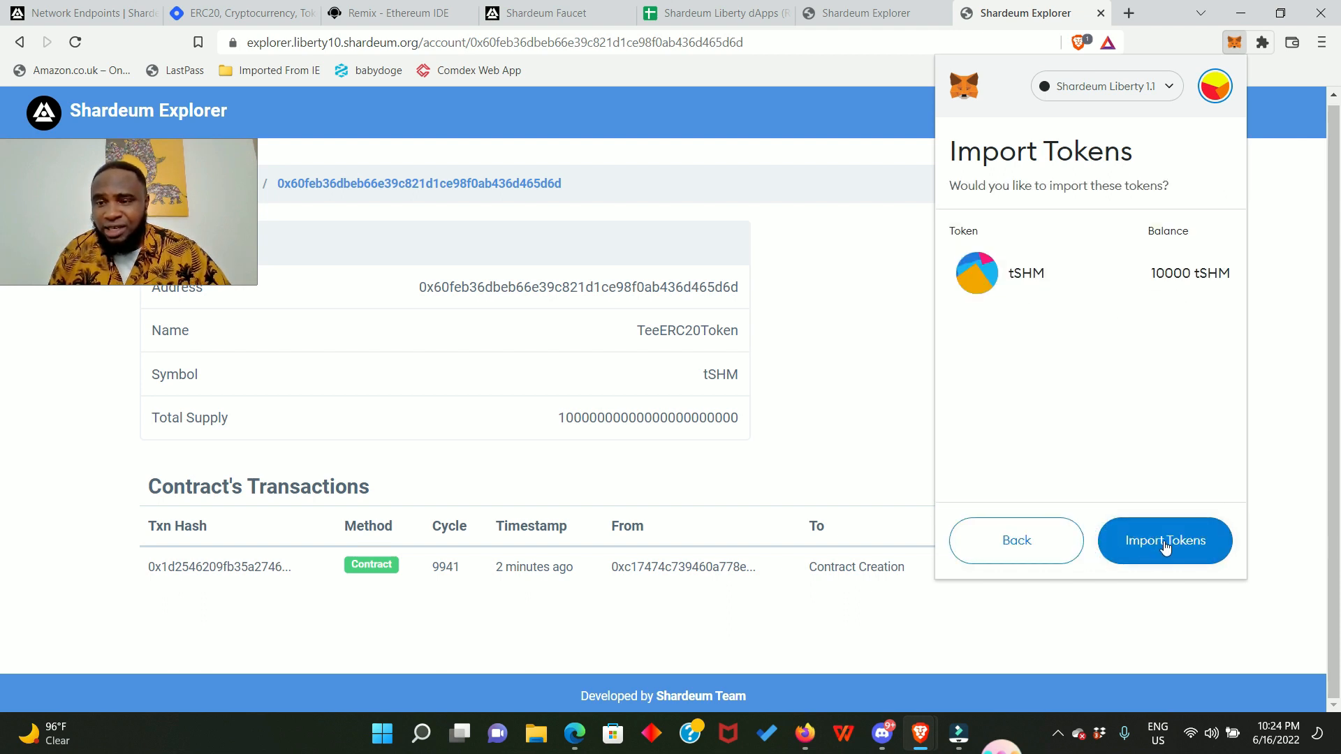
click(1163, 541)
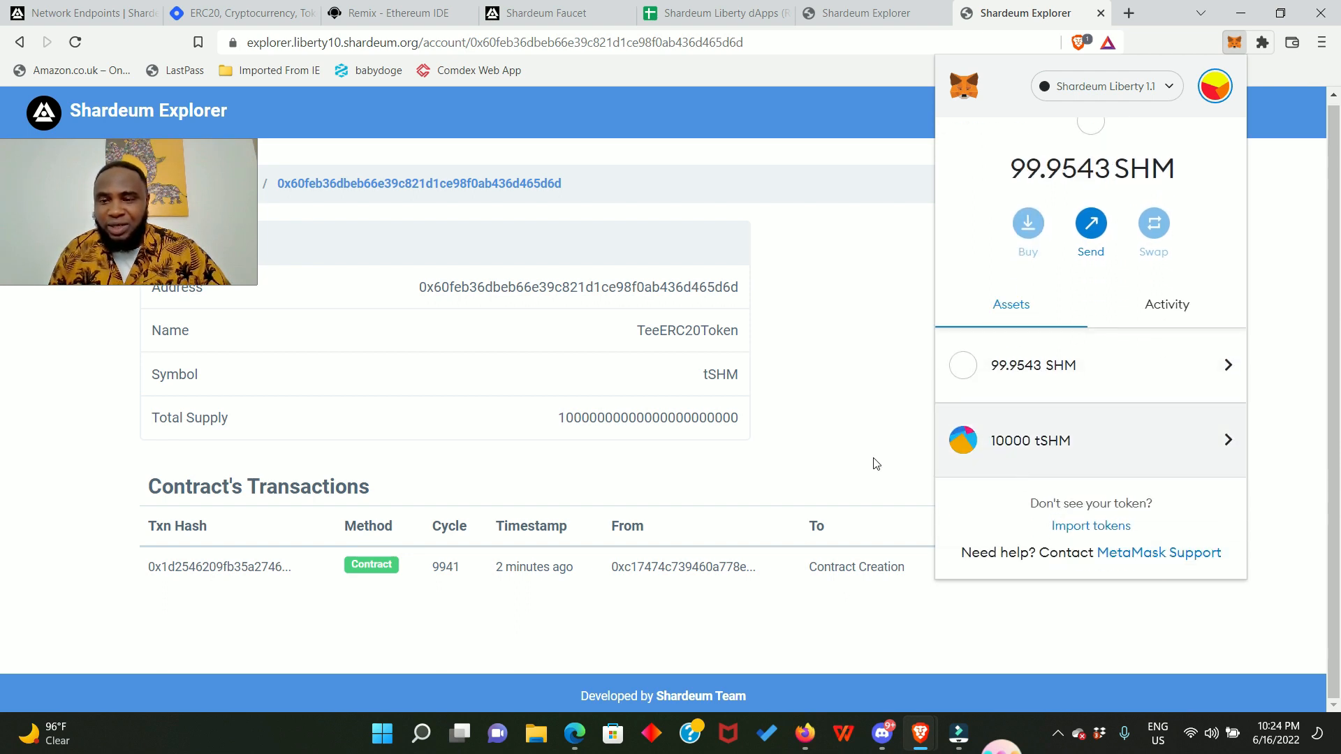
click(444, 112)
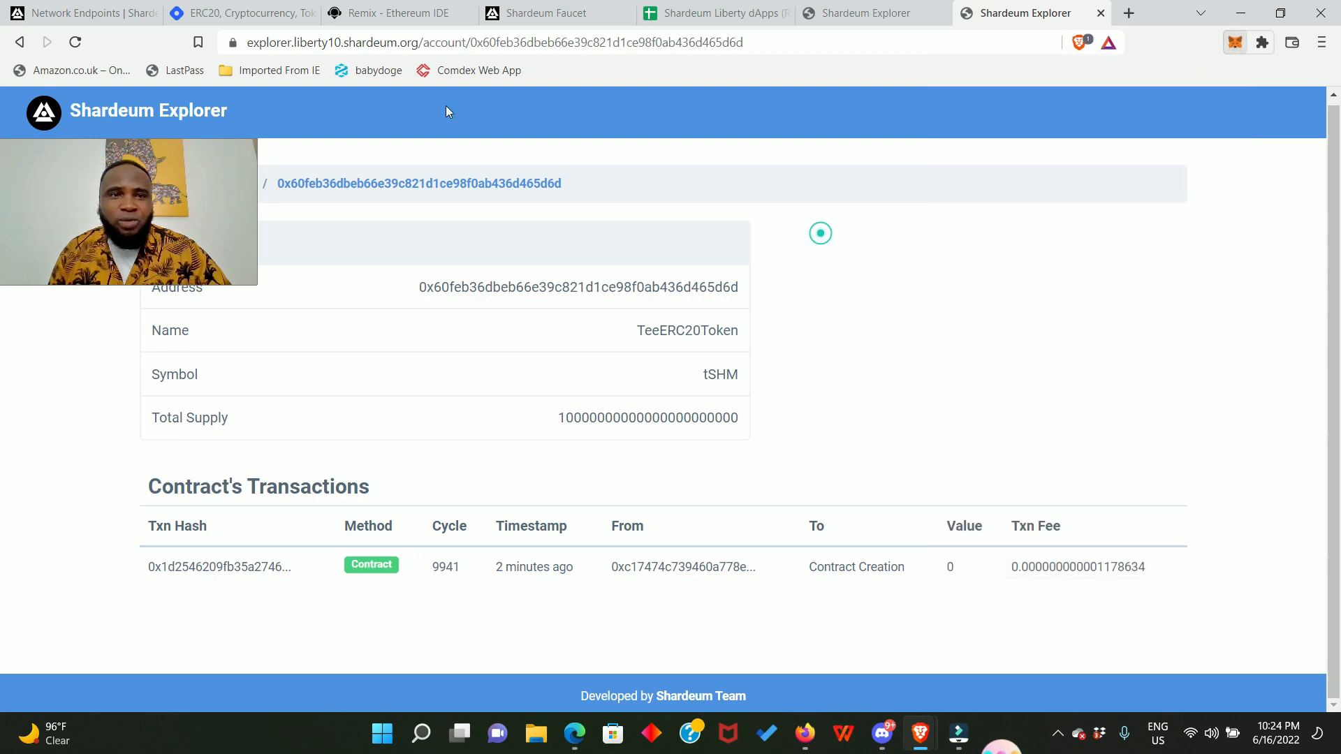
Step: Return to the Hashnode tutorial and scroll to the Shardeum Explorer verification step
click(239, 12)
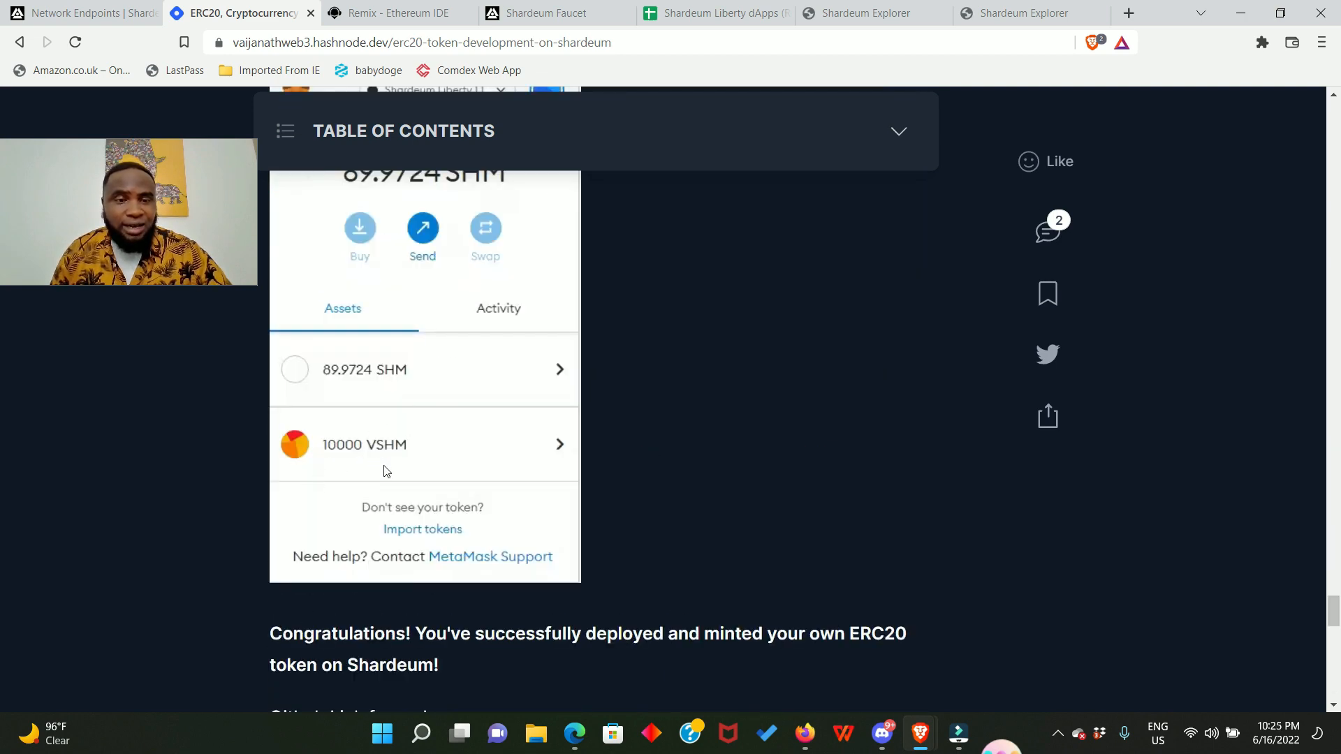
mouse_move(477, 430)
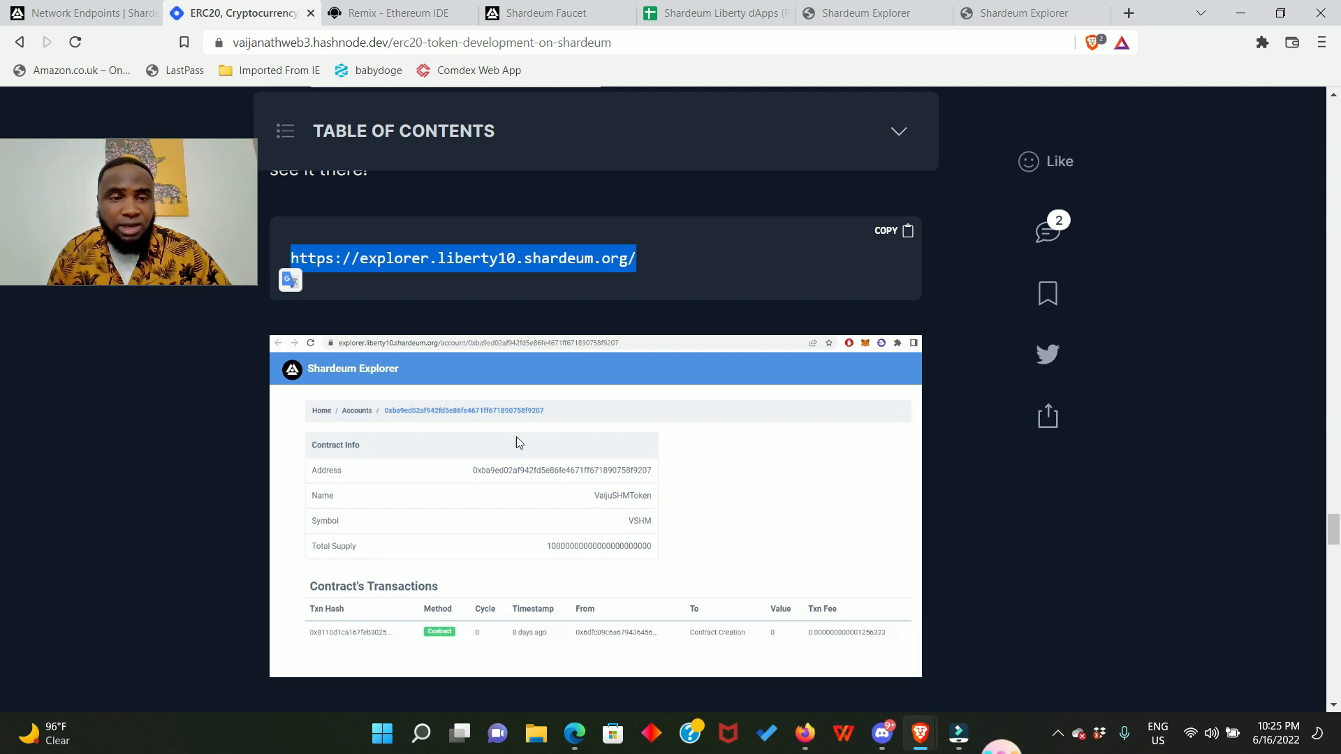
mouse_move(460, 344)
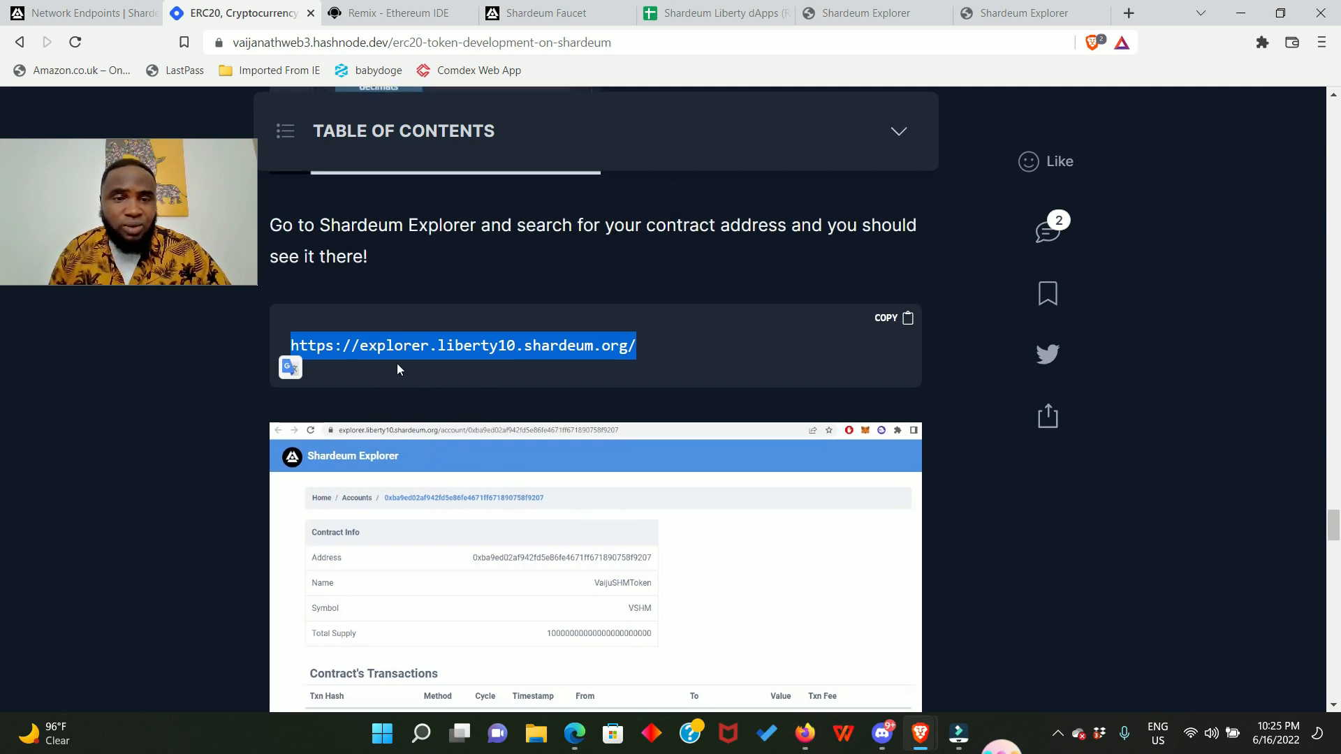
mouse_move(691, 445)
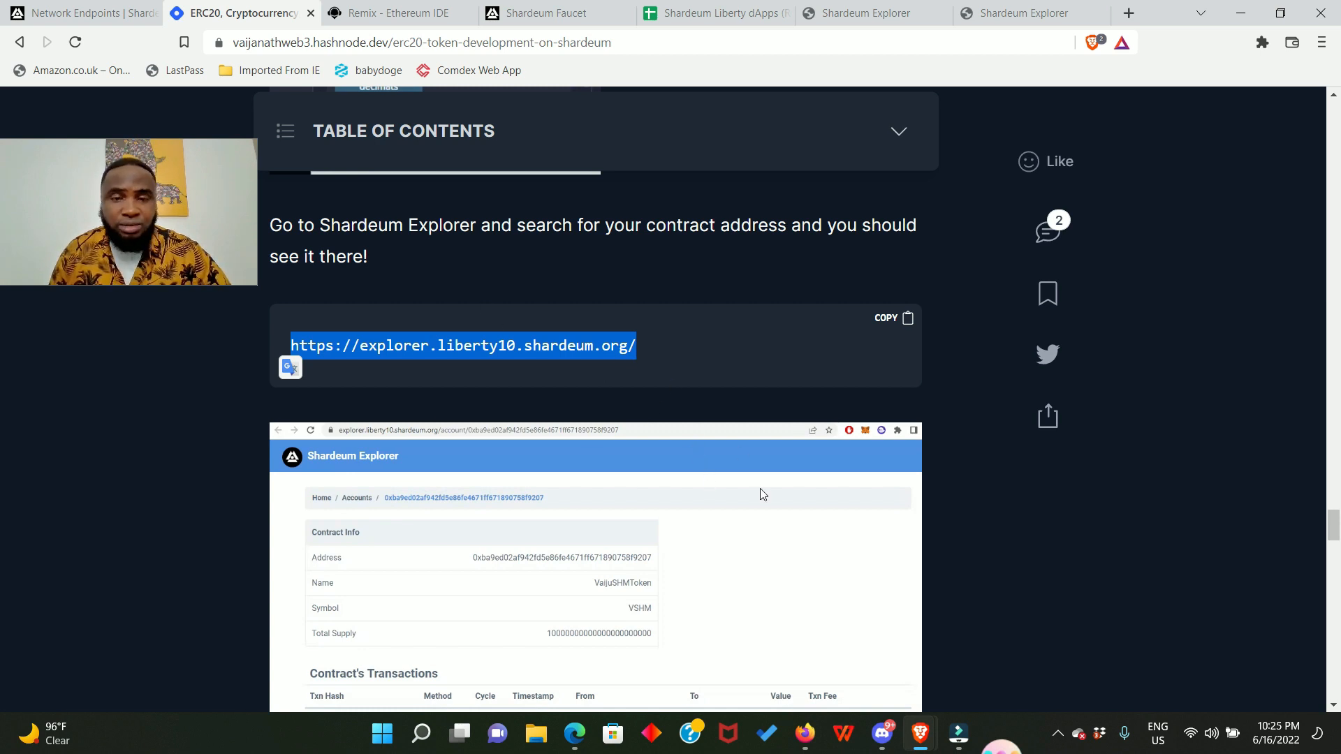
scroll(down, 3)
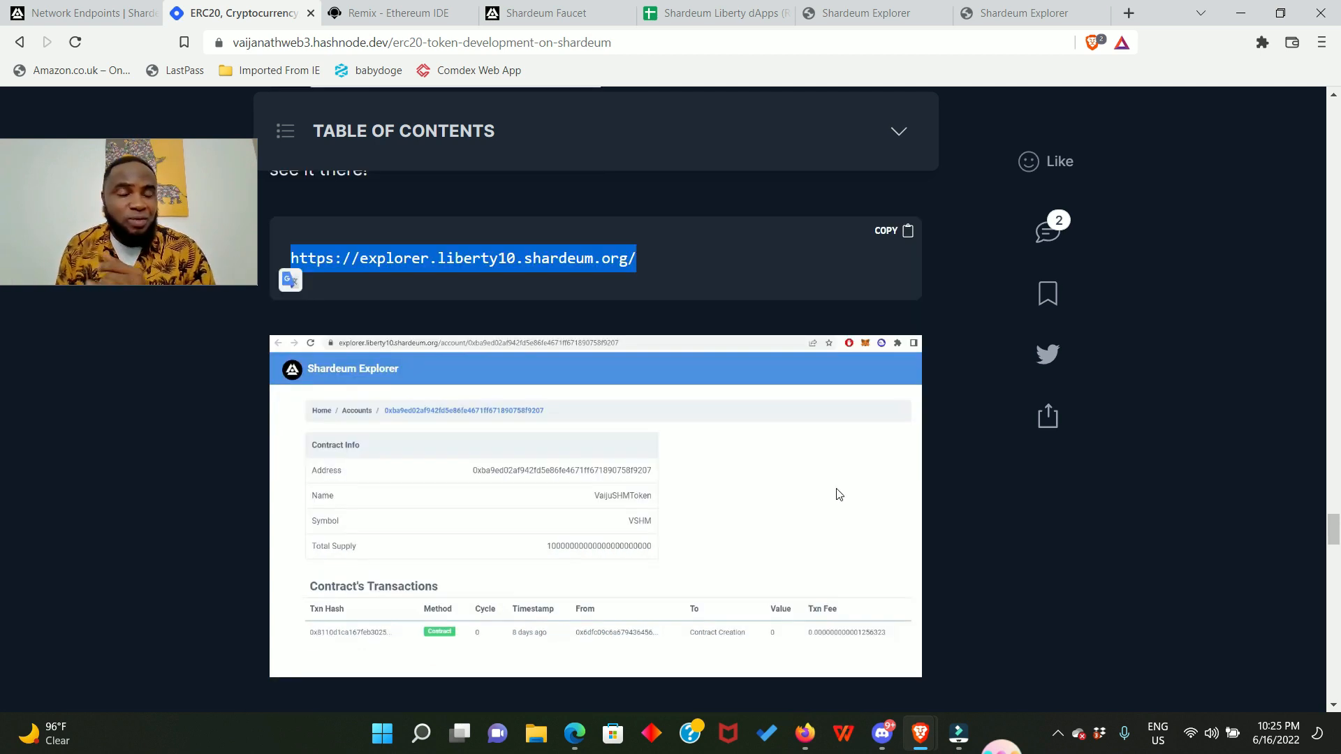